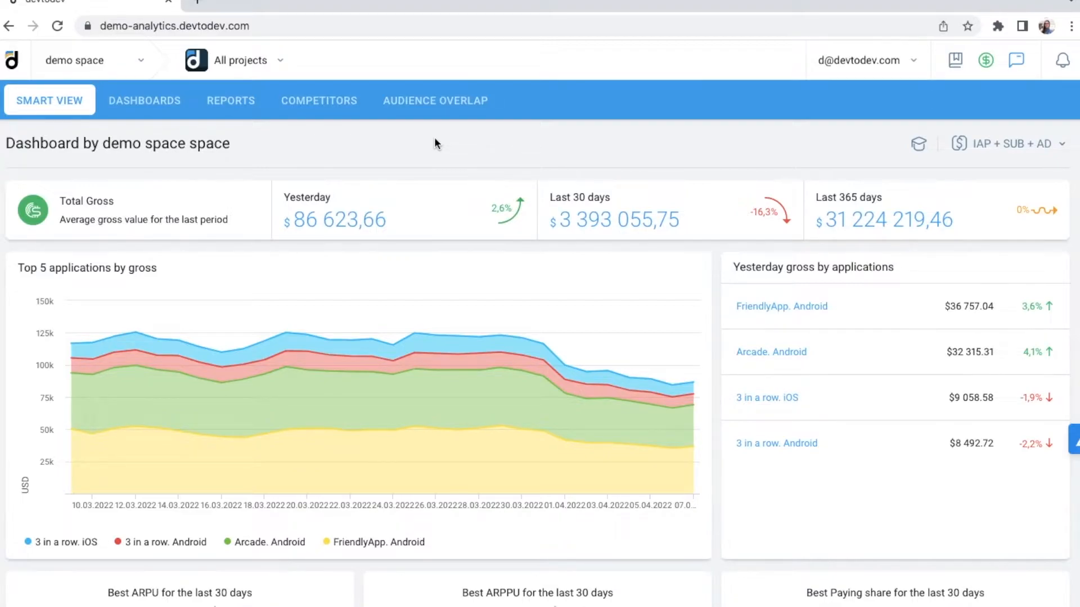
# - Show the demo space's project list from the top-bar projects dropdown
pyautogui.click(241, 59)
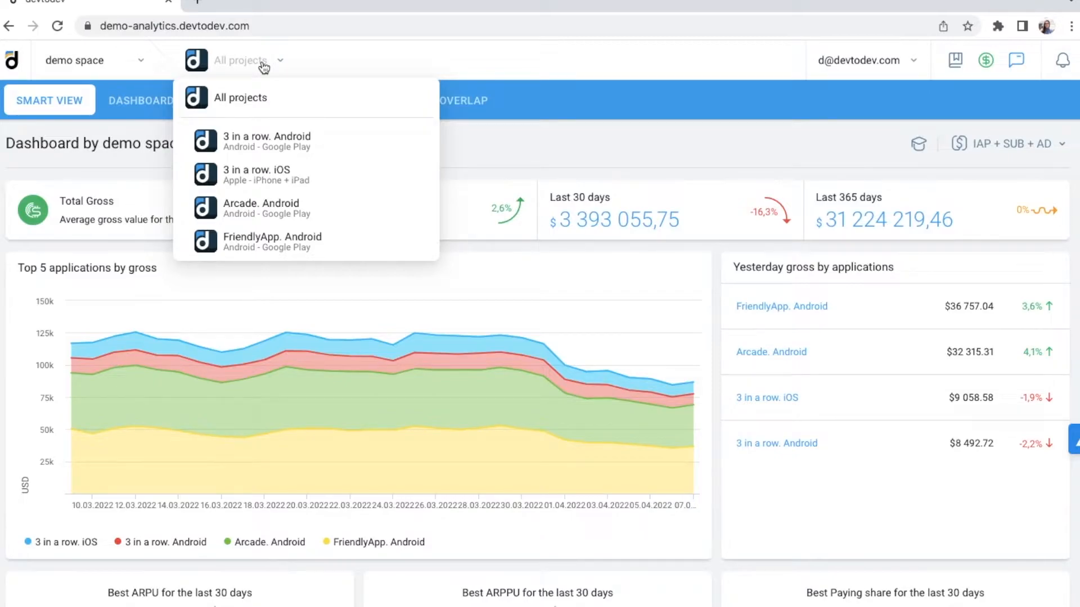
pyautogui.moveTo(269, 123)
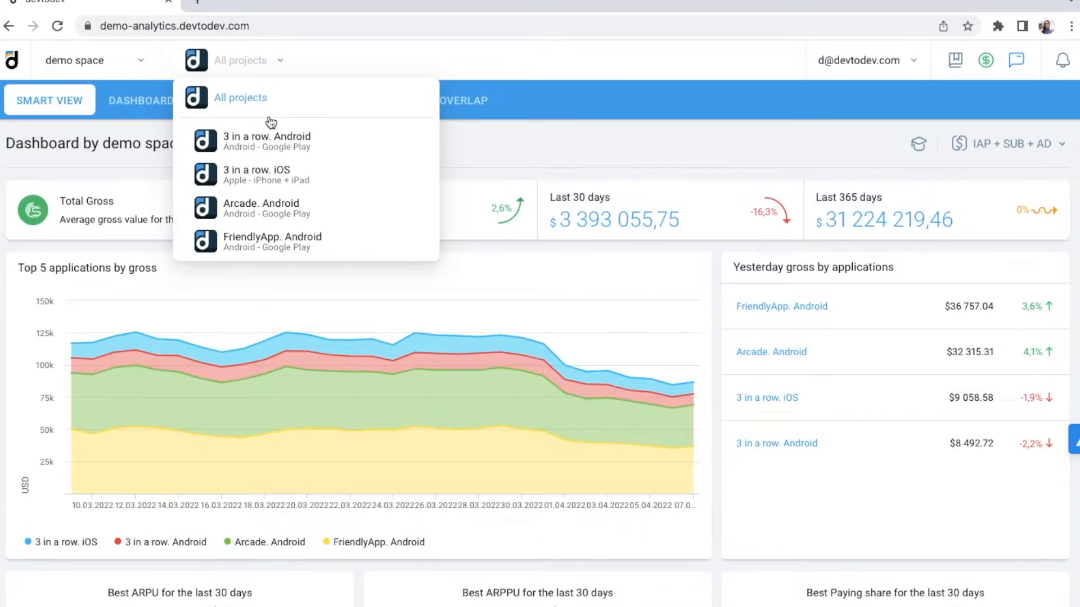
pyautogui.moveTo(316, 250)
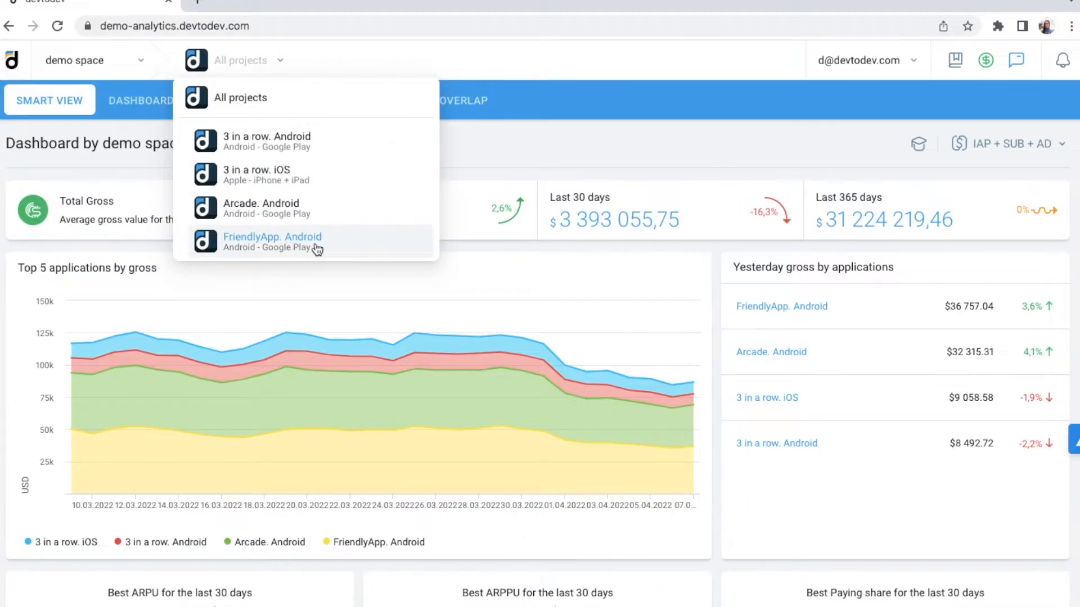
# - Switch to the 'FriendlyApp. Android' project to load its overview
pyautogui.click(272, 242)
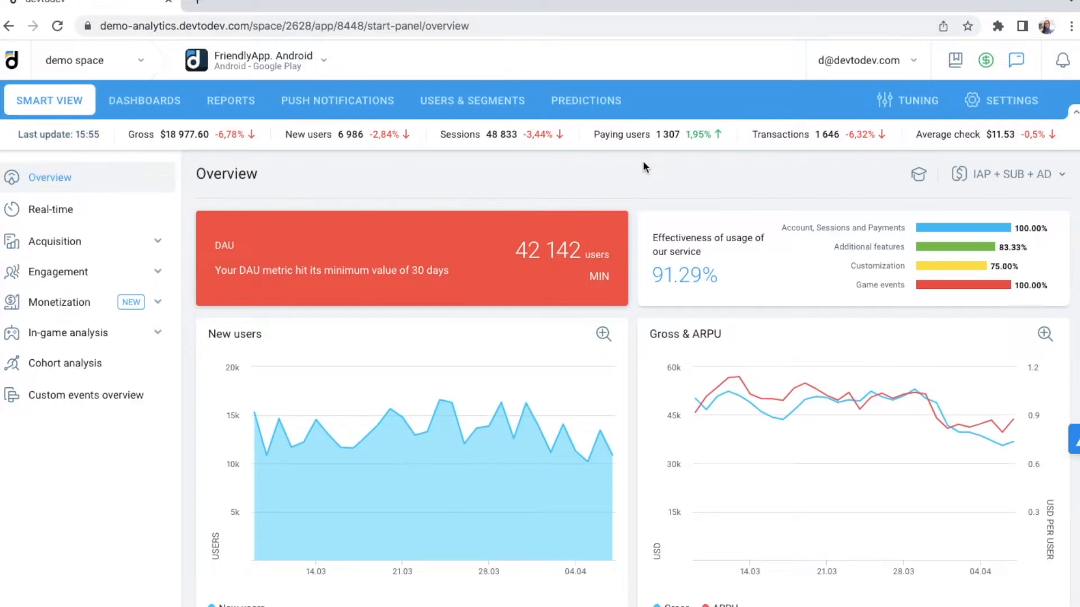
pyautogui.moveTo(108, 430)
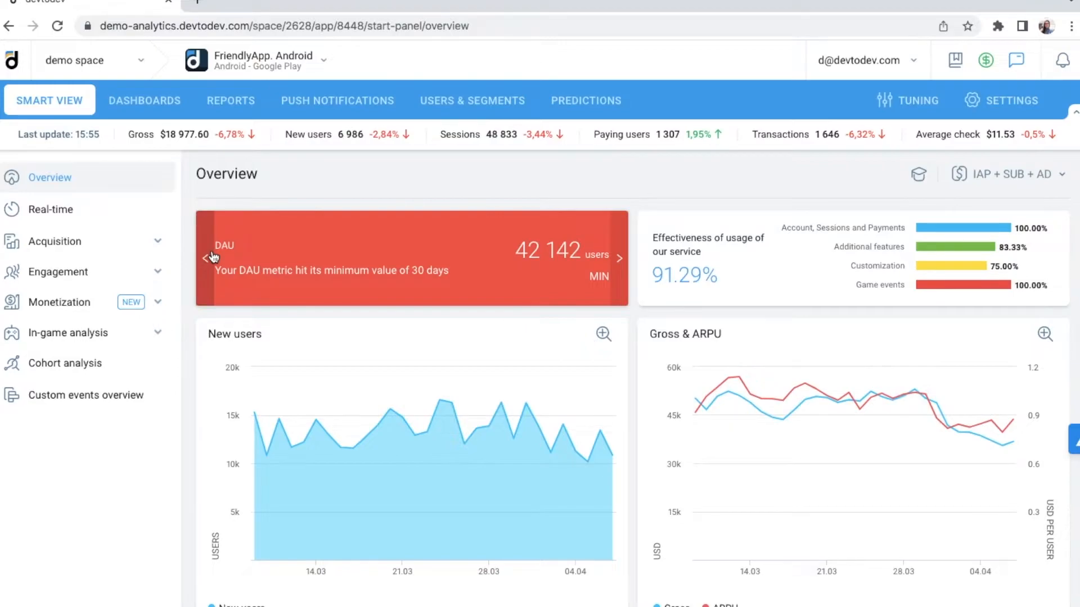
pyautogui.moveTo(116, 184)
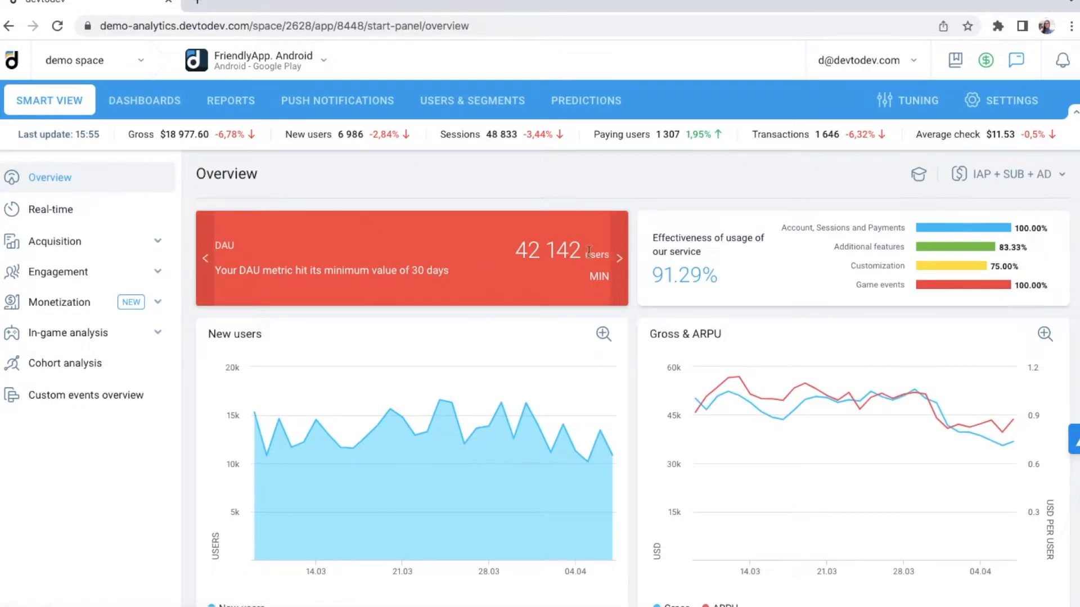
pyautogui.moveTo(608, 248)
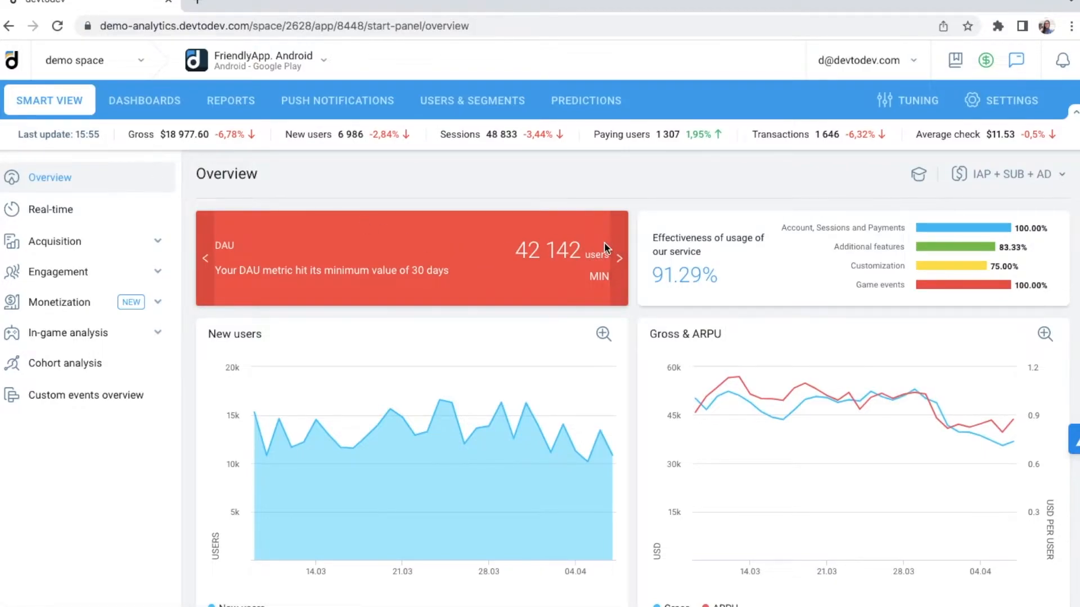
pyautogui.moveTo(474, 292)
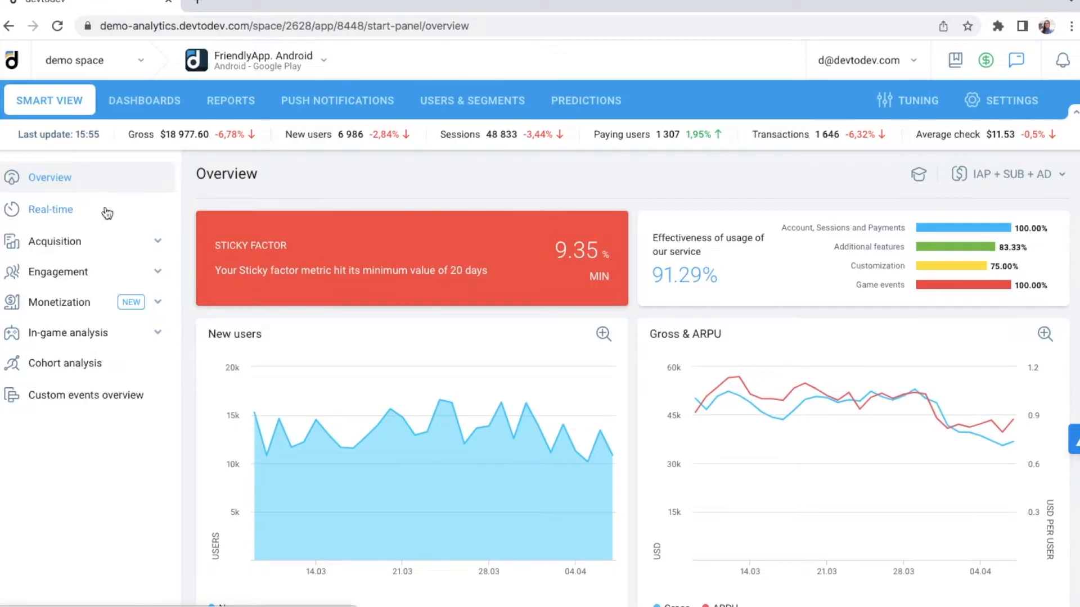
# - Show the Real-time dashboard and expand the Acquisition report group
pyautogui.click(50, 209)
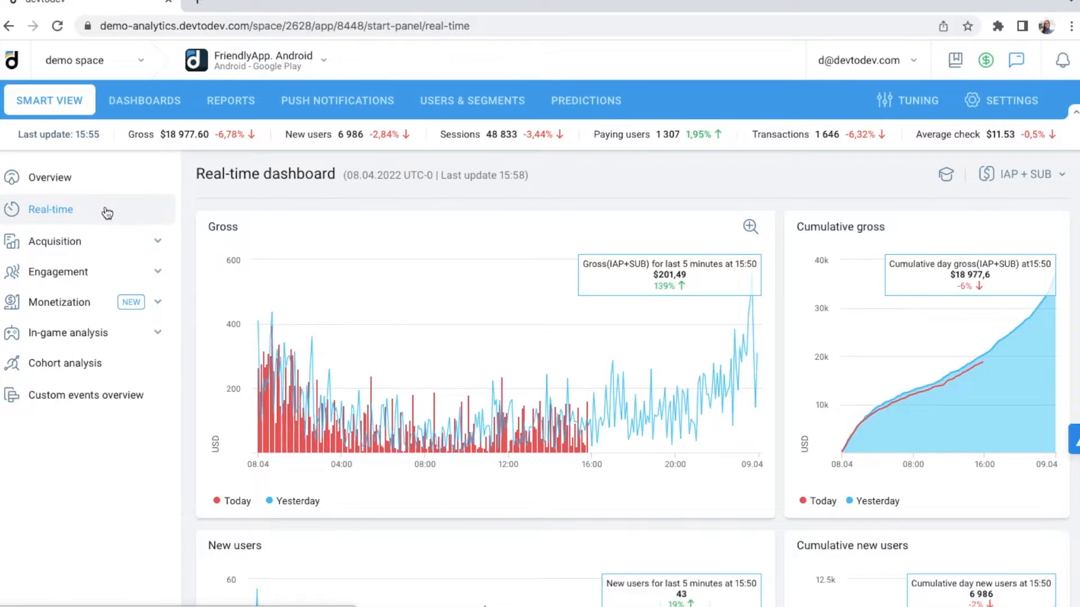
pyautogui.click(54, 241)
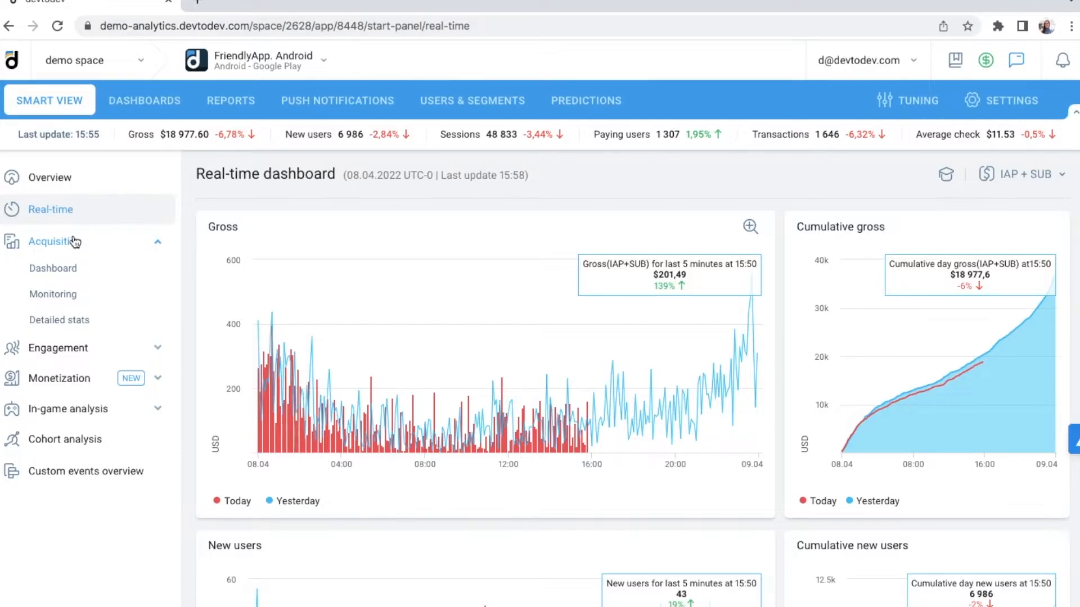
pyautogui.moveTo(58, 321)
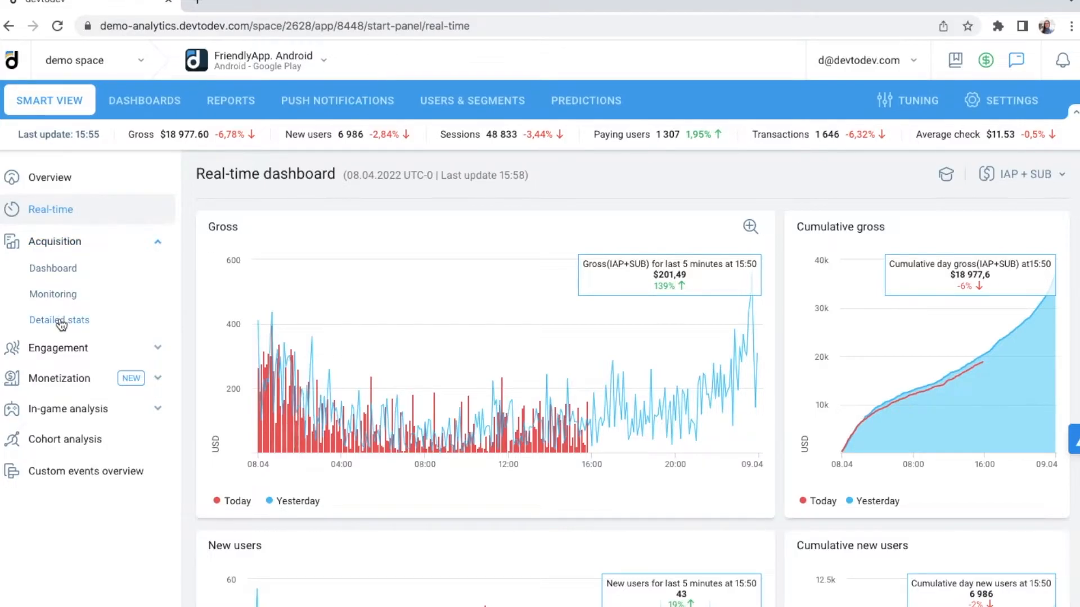
# - Build the Acquisition 'Detailed stats' report per publisher and review the table
pyautogui.click(59, 320)
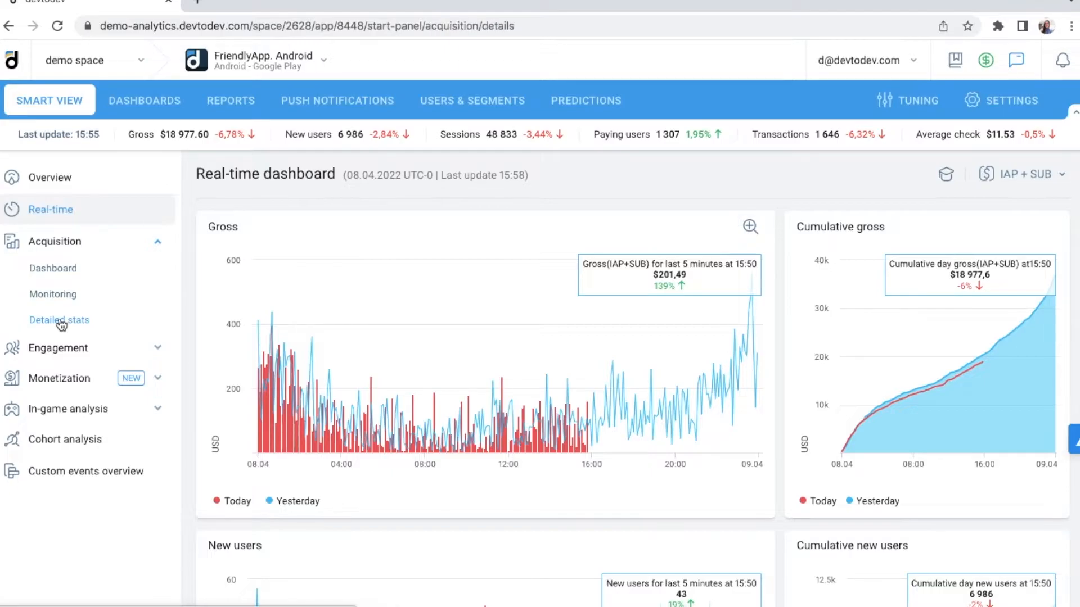
pyautogui.click(60, 321)
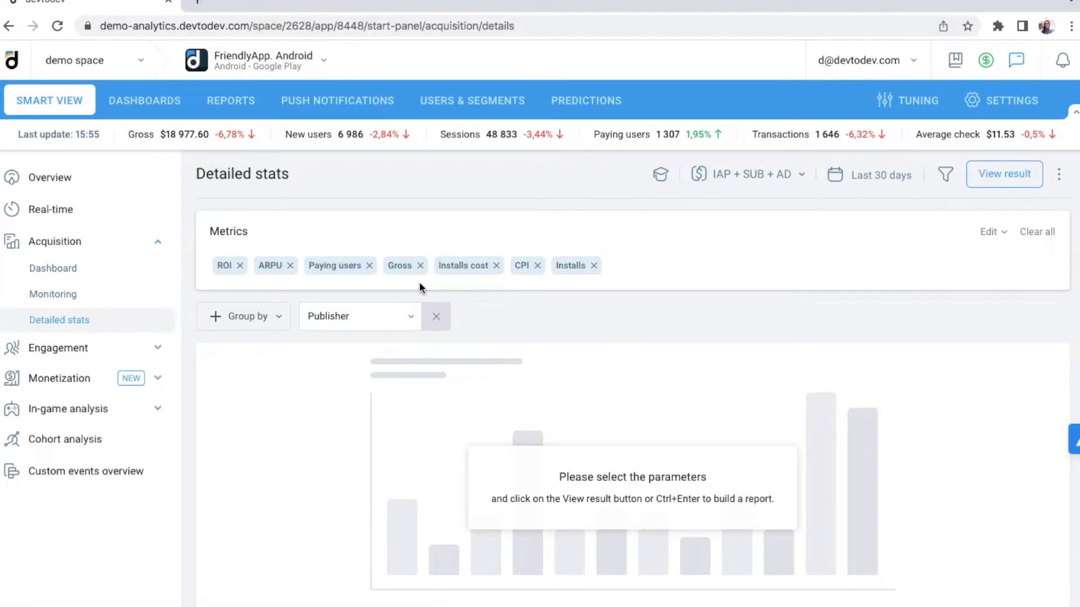
pyautogui.click(1005, 173)
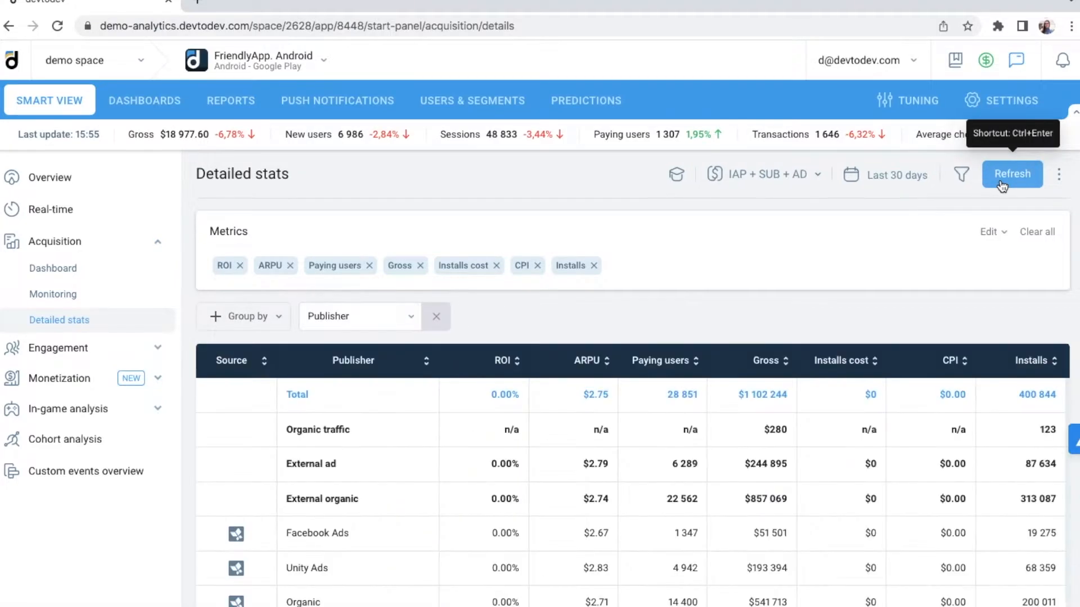
pyautogui.scroll(-3)
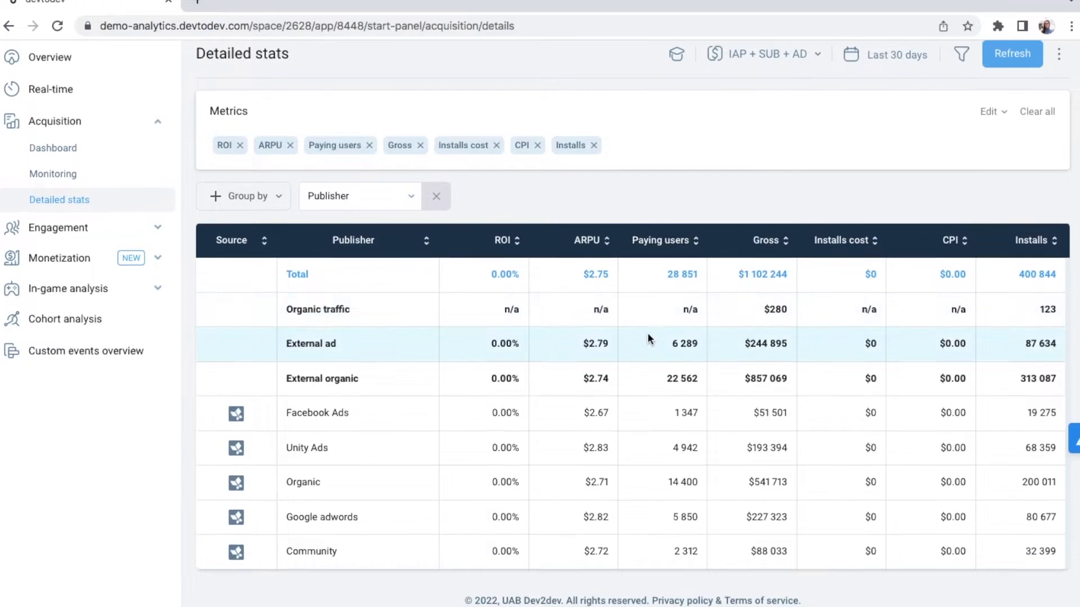
pyautogui.moveTo(370, 508)
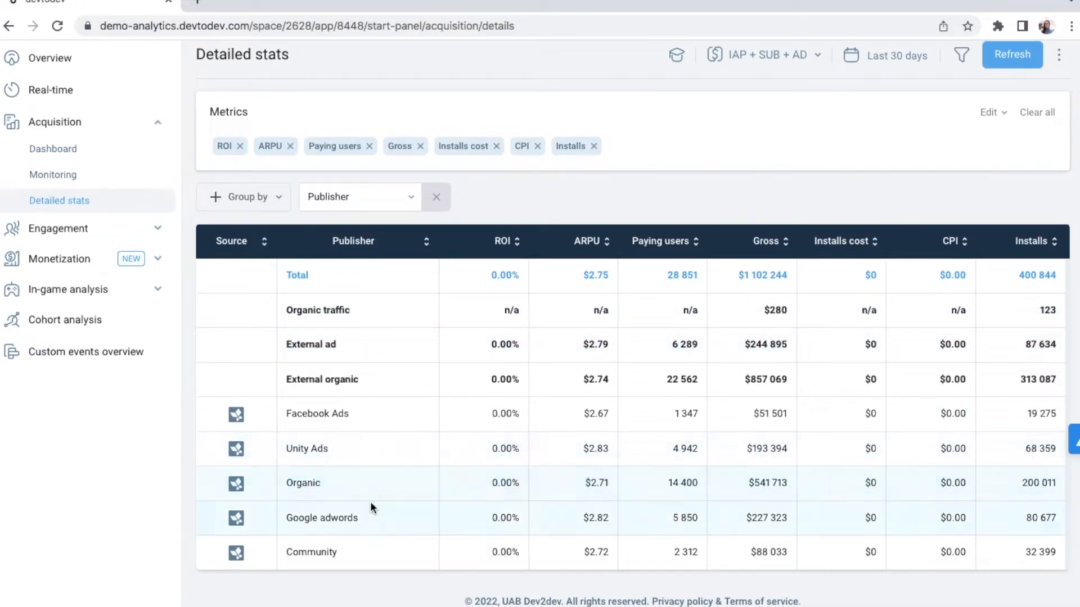
pyautogui.moveTo(405, 449)
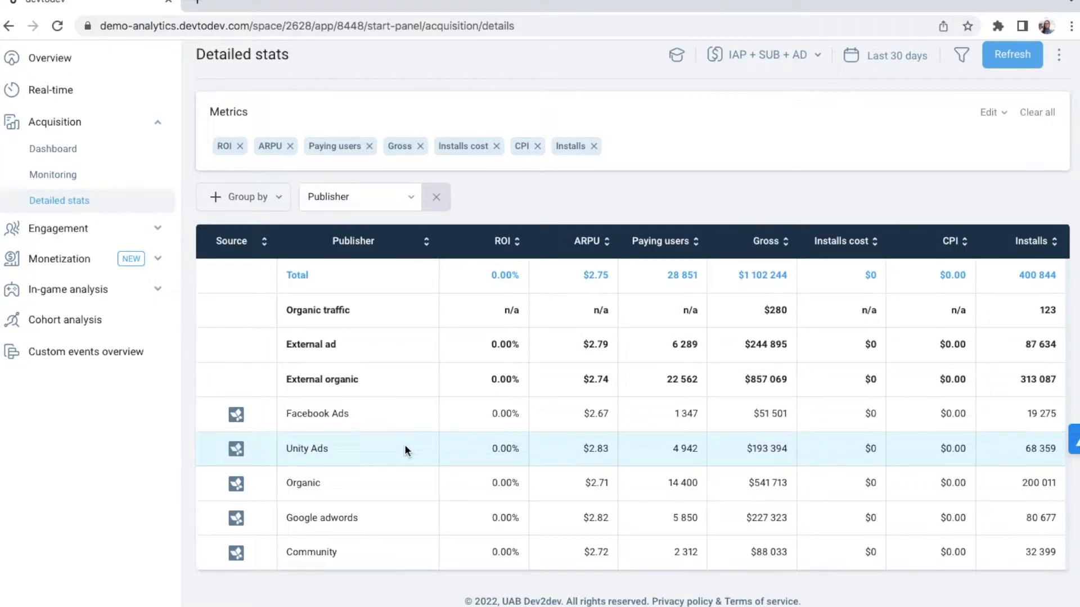
# - Show the Engagement dashboard with active users, countries and session length charts
pyautogui.click(58, 228)
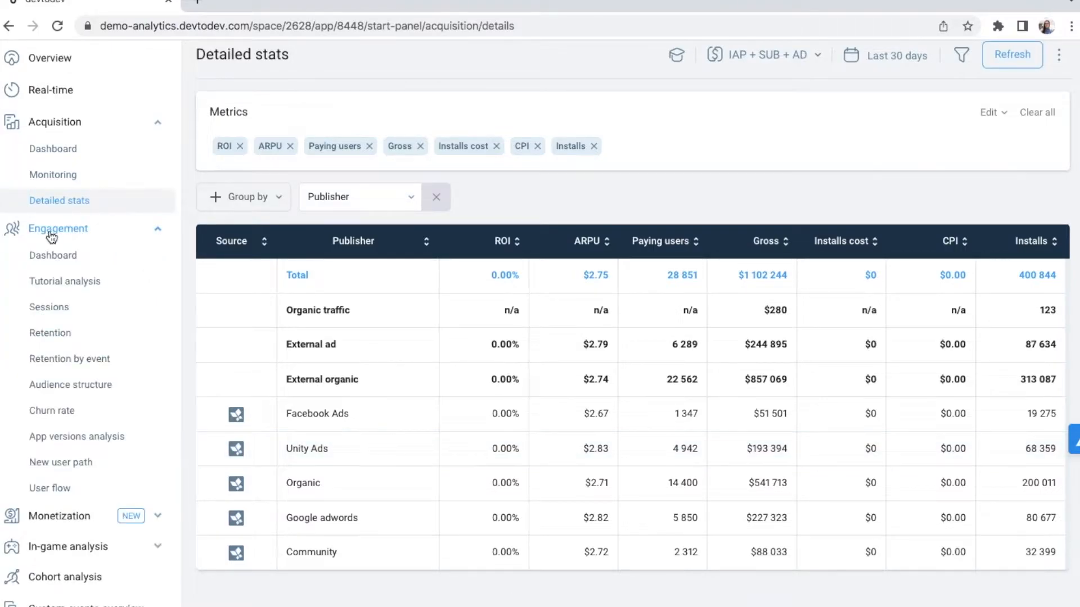
pyautogui.click(53, 255)
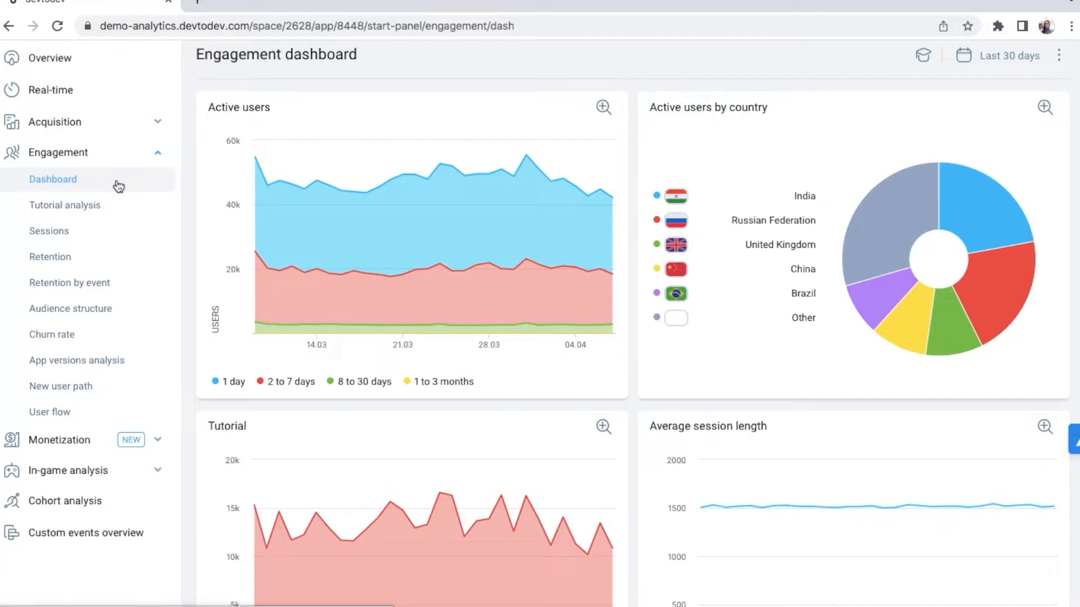
pyautogui.moveTo(64, 404)
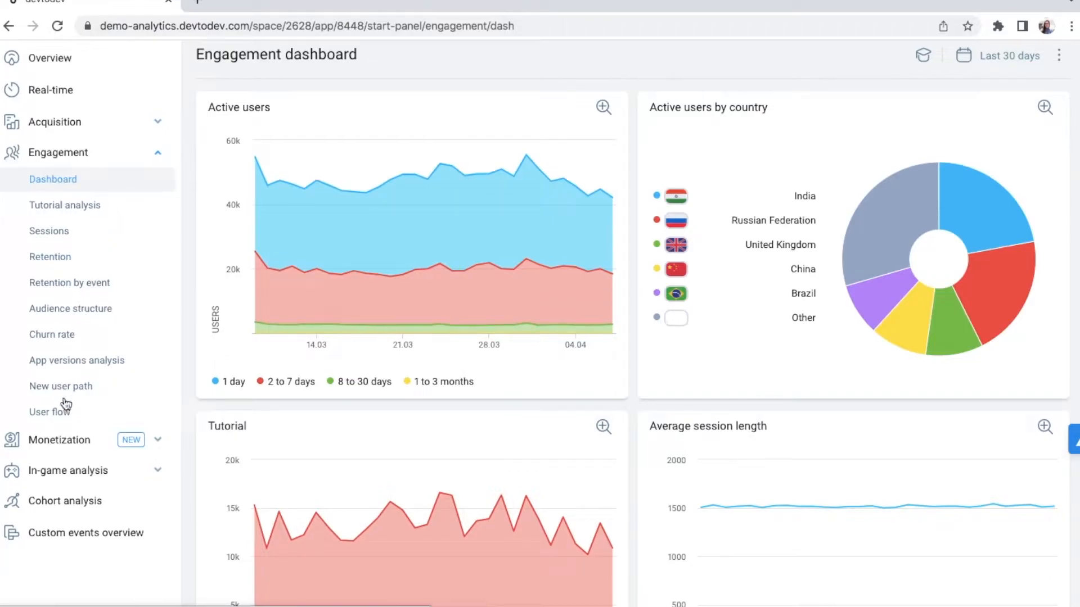
# - Build a User flow chart of event paths that end with the Payment event
pyautogui.click(50, 412)
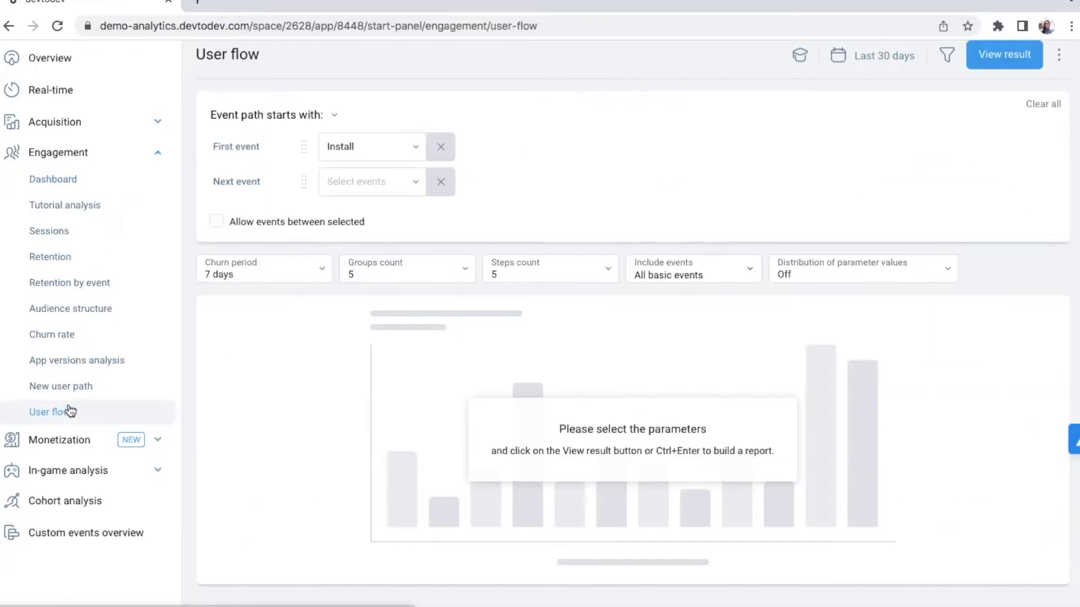
pyautogui.click(370, 147)
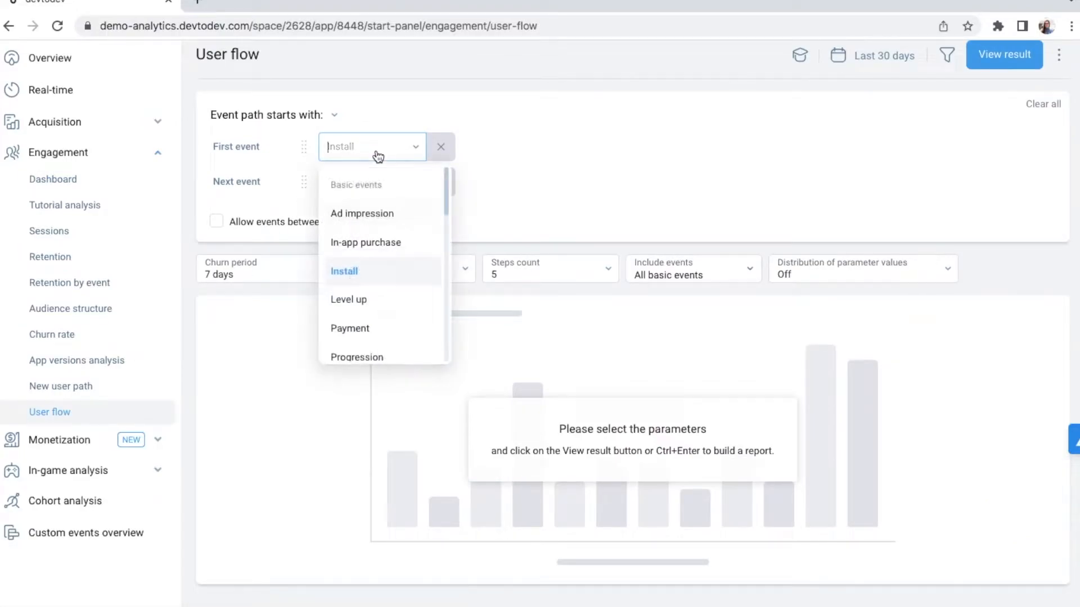
pyautogui.moveTo(361, 330)
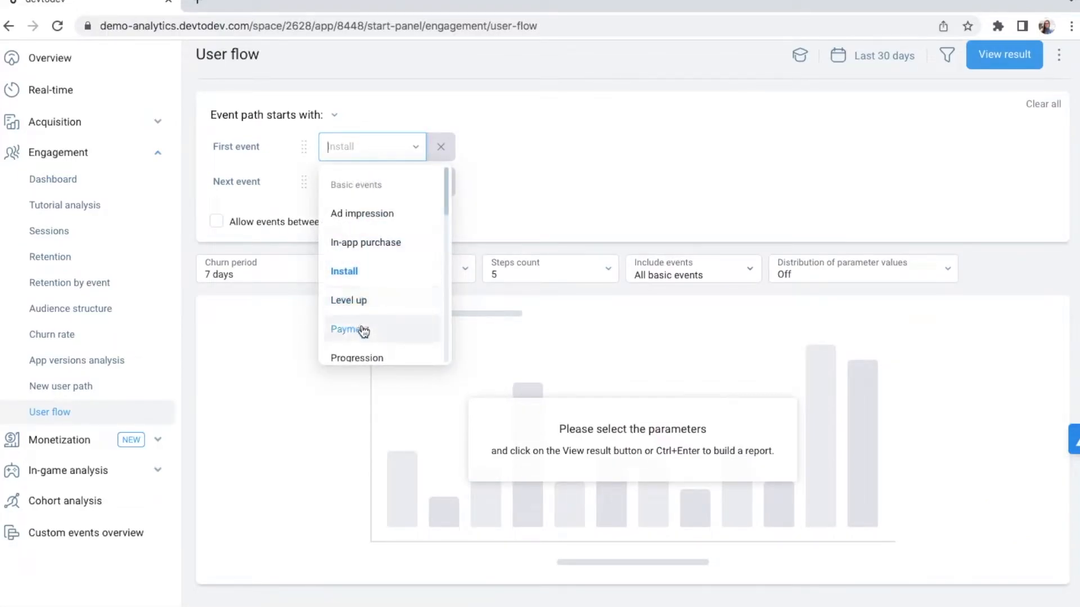
pyautogui.click(349, 329)
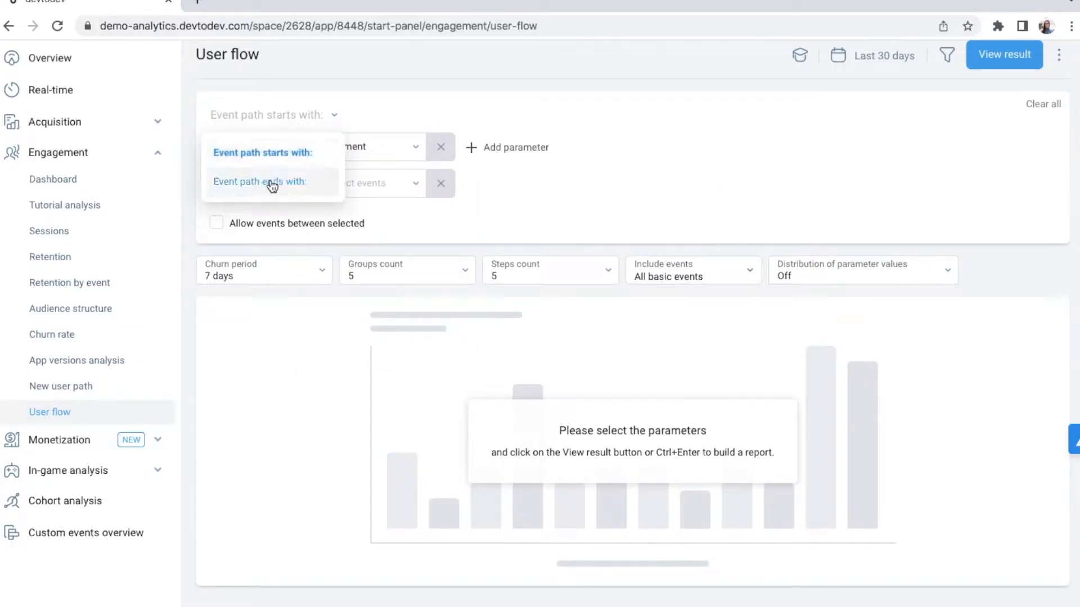
pyautogui.click(260, 182)
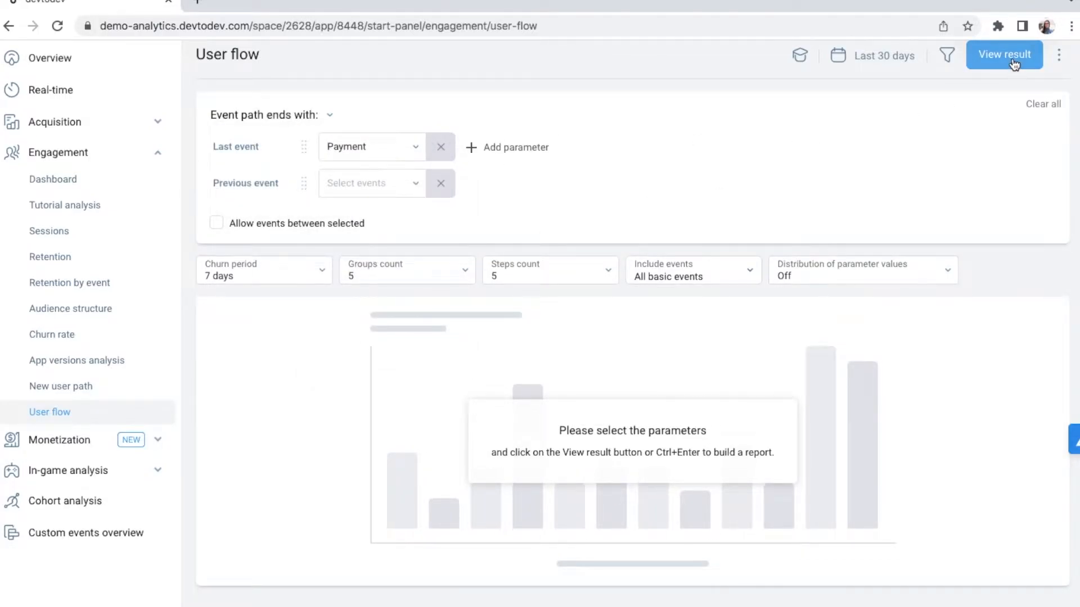
pyautogui.click(1004, 54)
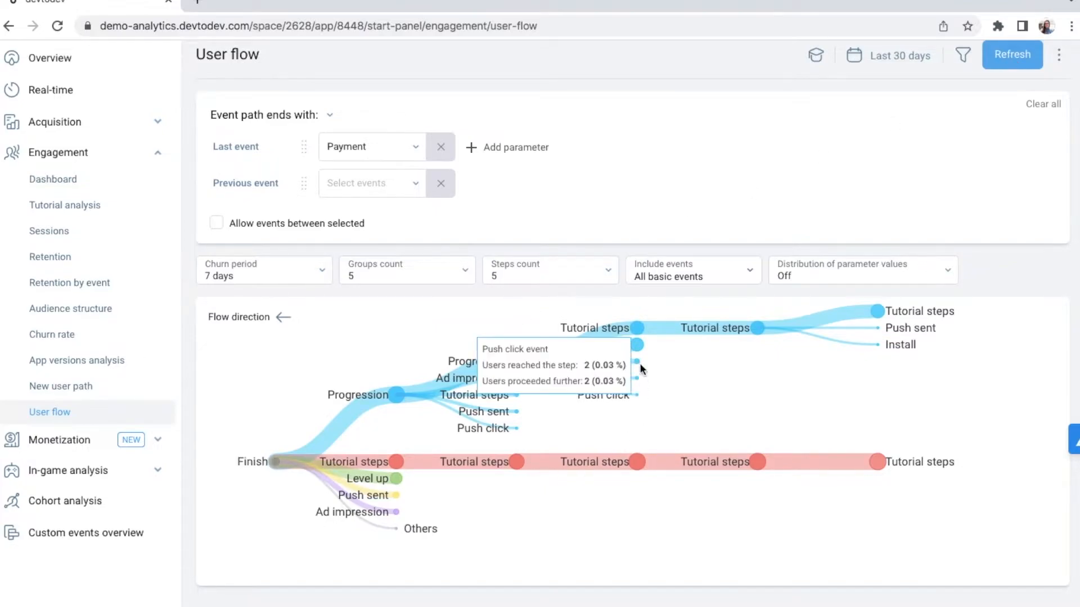
pyautogui.moveTo(288, 446)
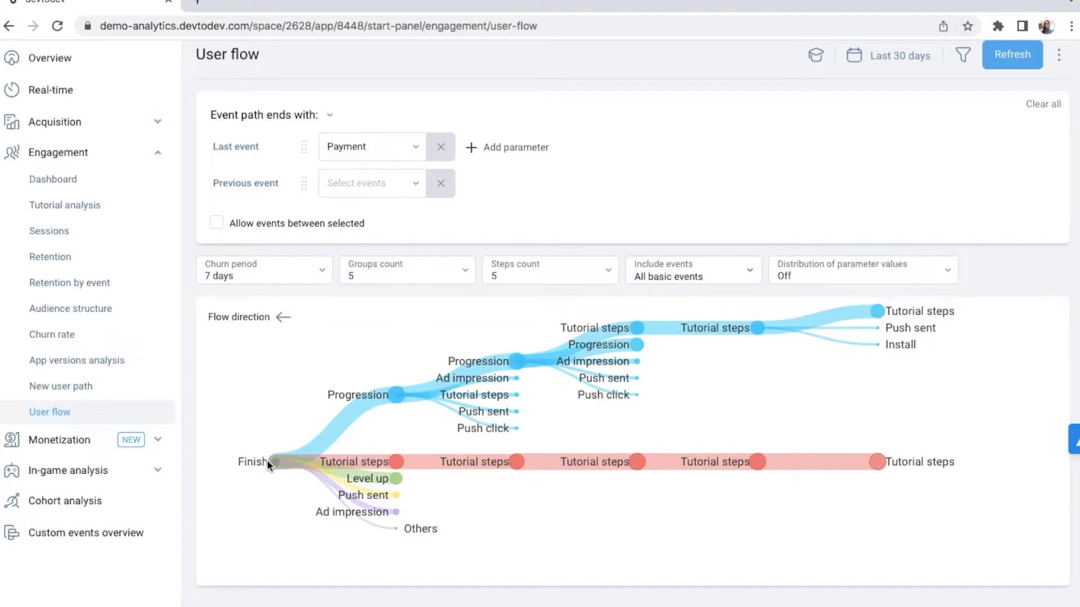
pyautogui.moveTo(243, 495)
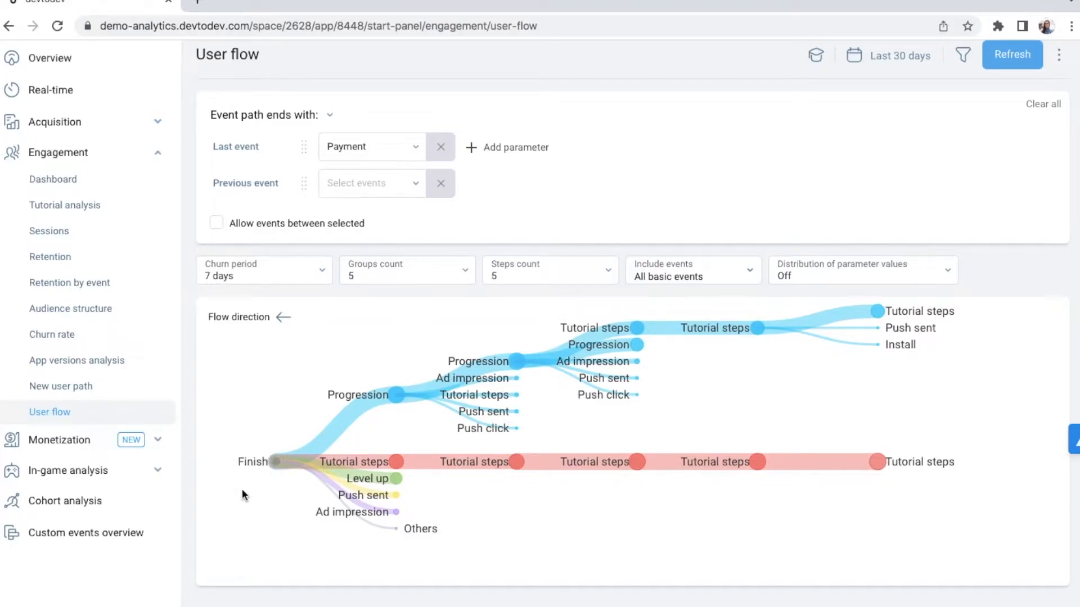
pyautogui.moveTo(279, 495)
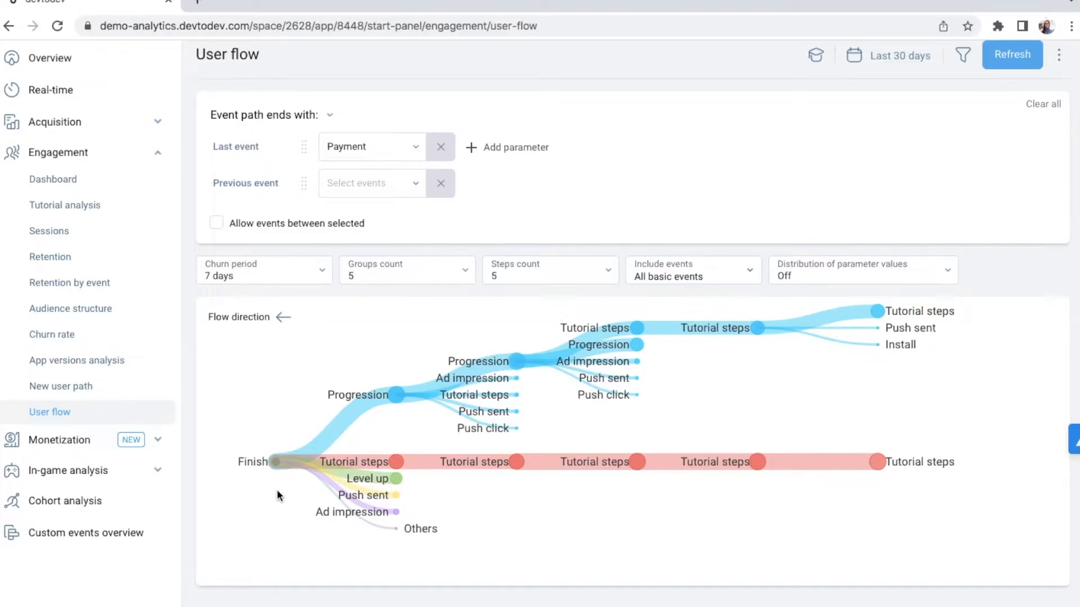
# - Show the Monetization dashboard and its IAP + SUB + AD revenue-source list
pyautogui.click(59, 439)
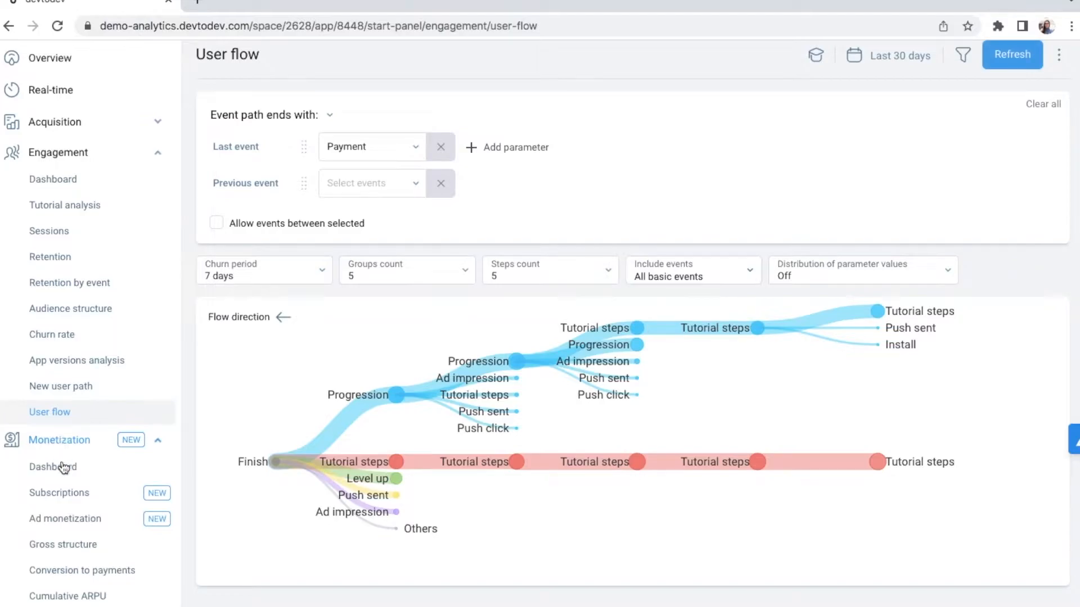
pyautogui.click(53, 466)
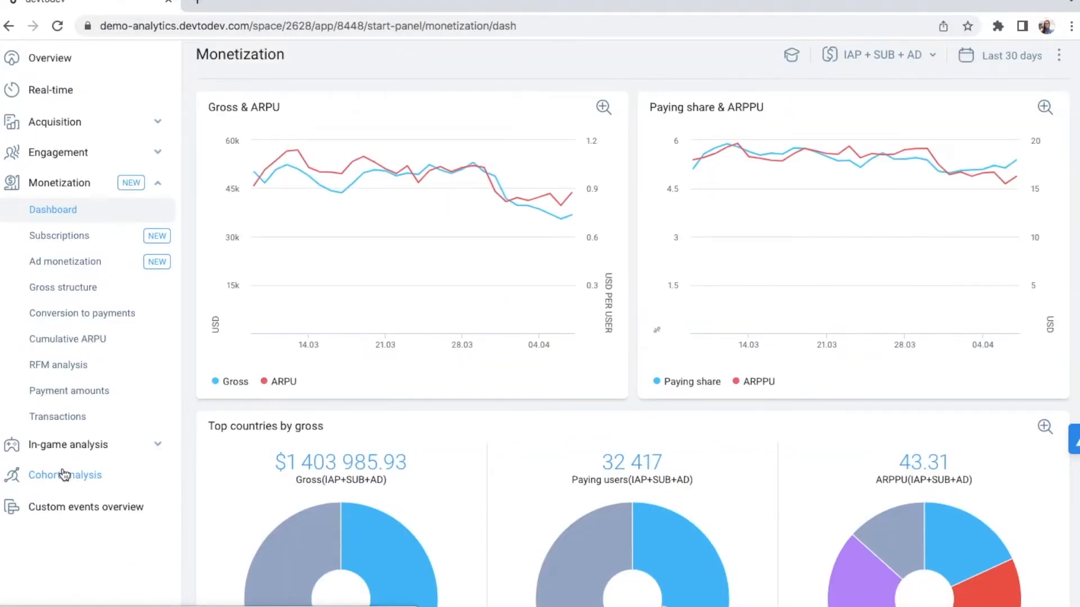
pyautogui.moveTo(807, 107)
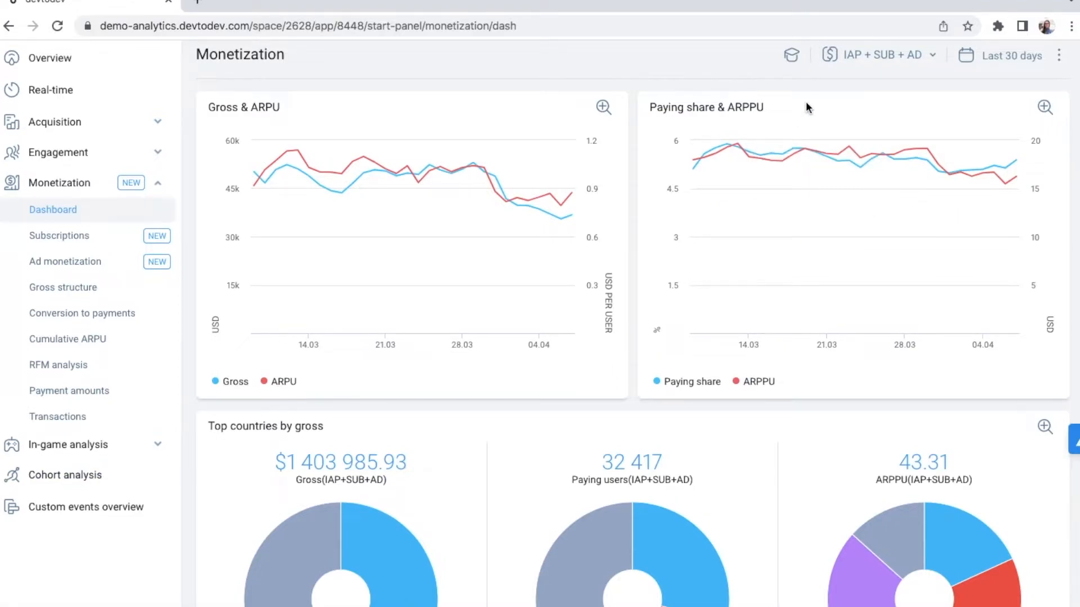
pyautogui.click(881, 55)
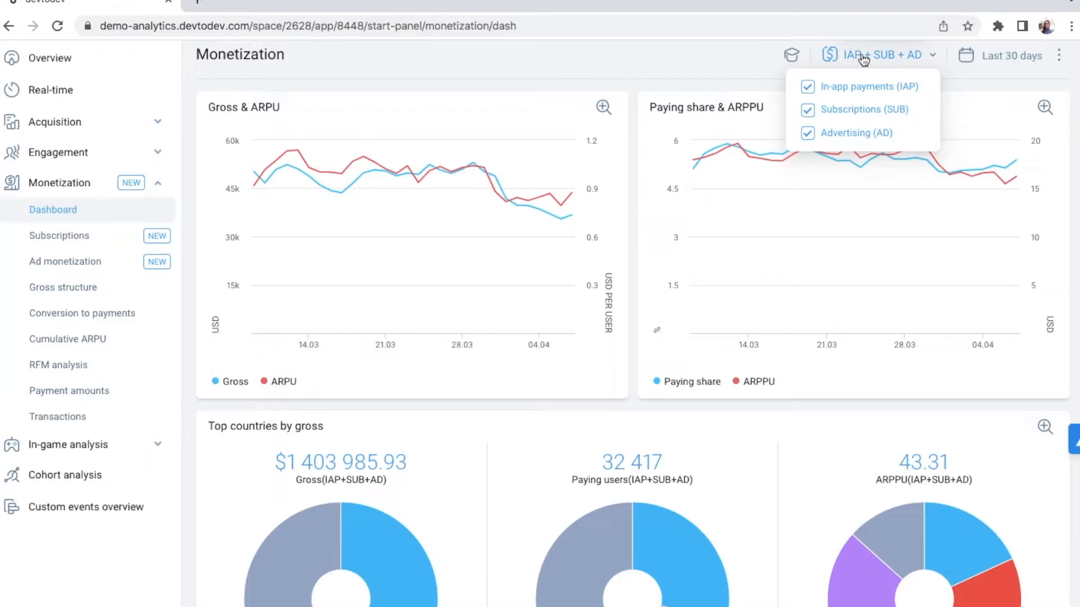
# - Review the Subscriptions overview charts: gross, trials, subscribers and conversion
pyautogui.click(59, 235)
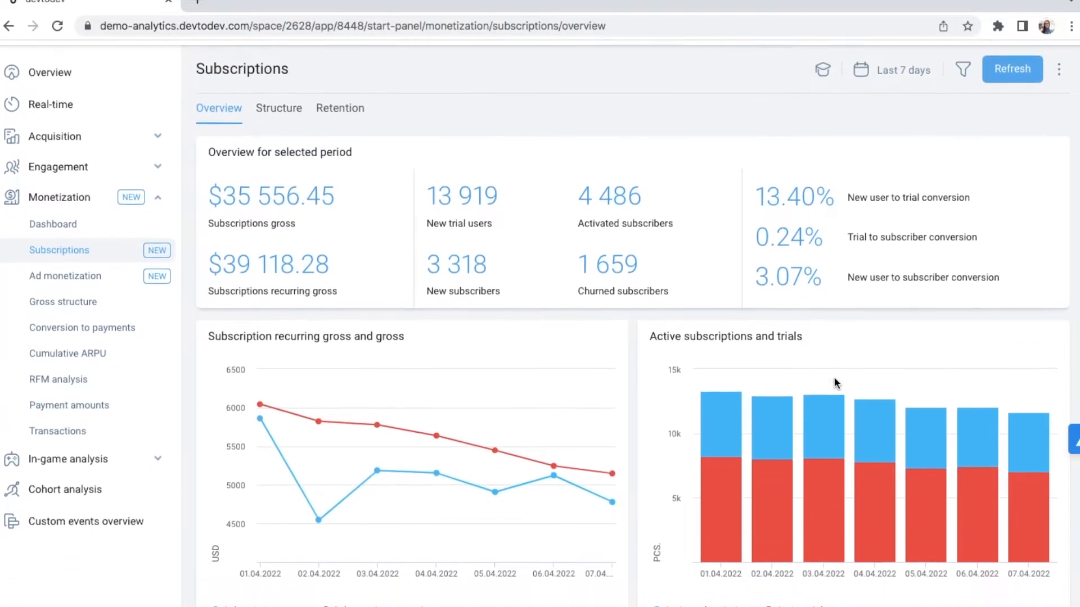
pyautogui.scroll(-3)
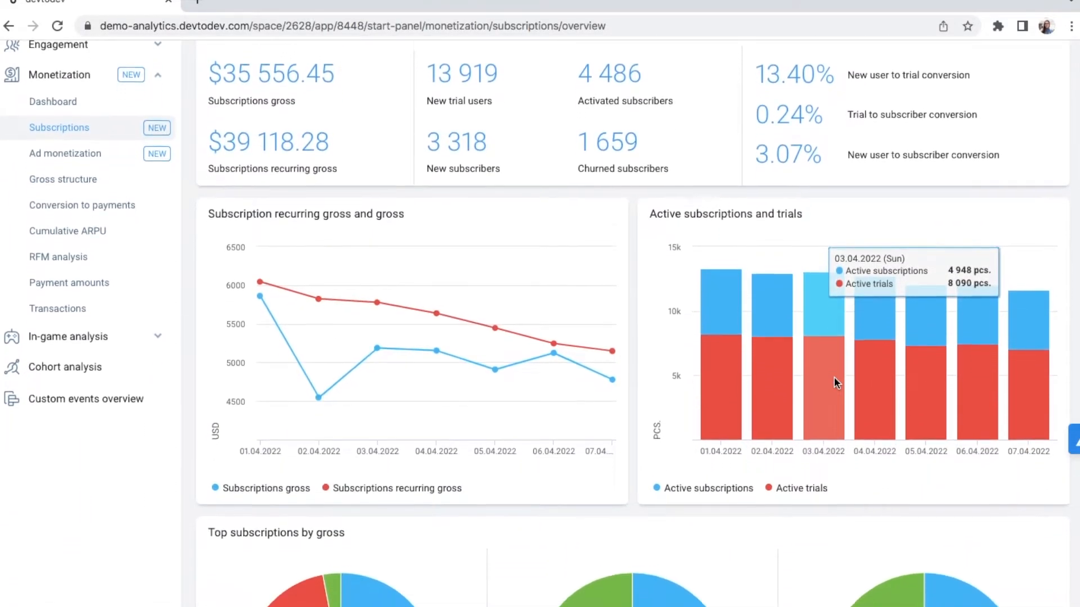
pyautogui.scroll(-3)
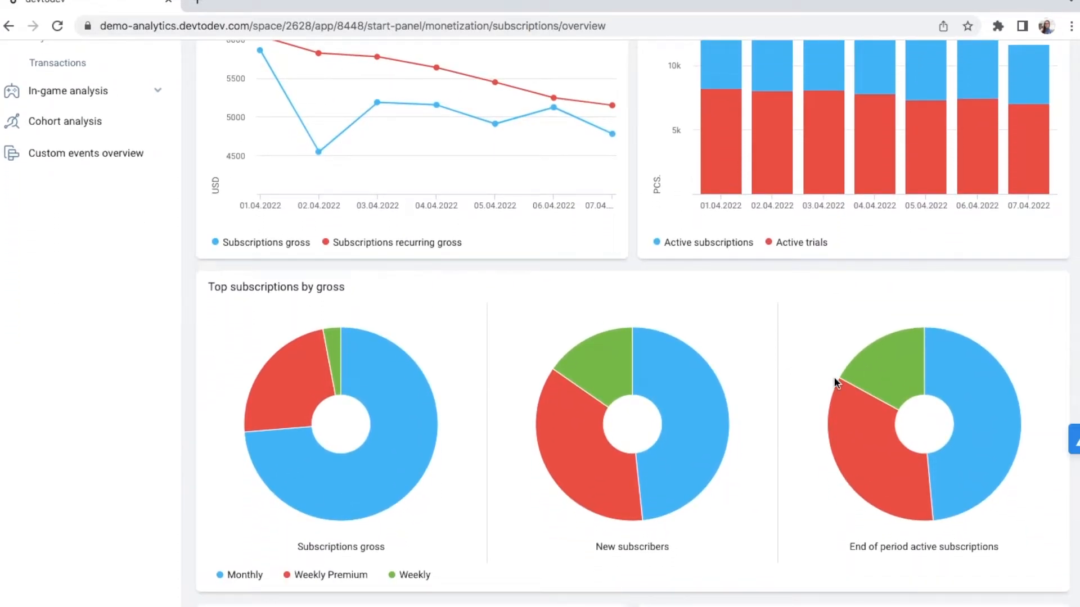
pyautogui.scroll(3)
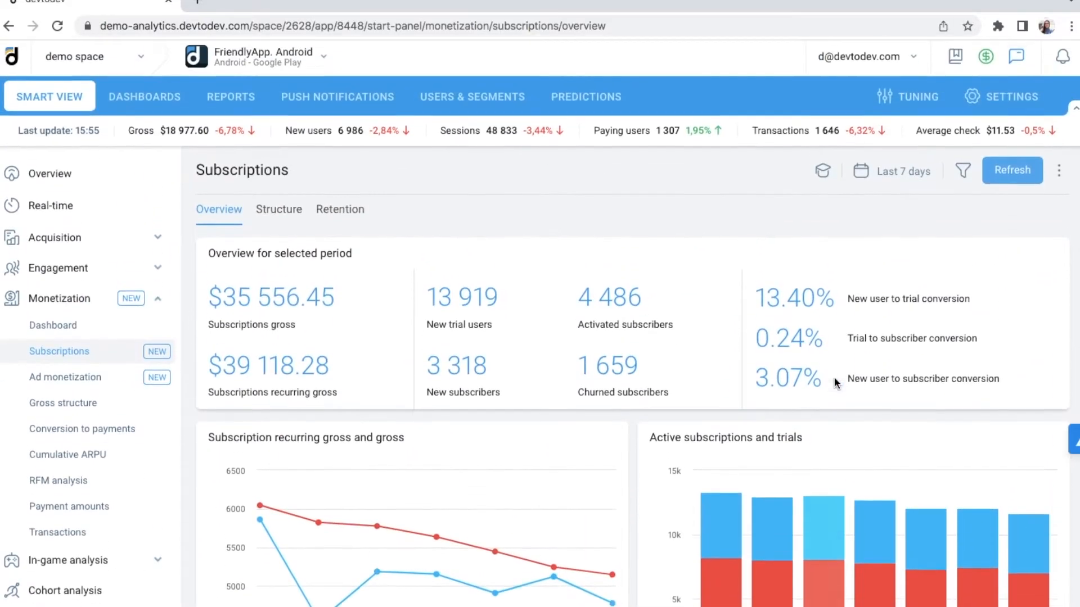
# - Build the subscription Retention table, then show the Ad monetization report
pyautogui.click(338, 210)
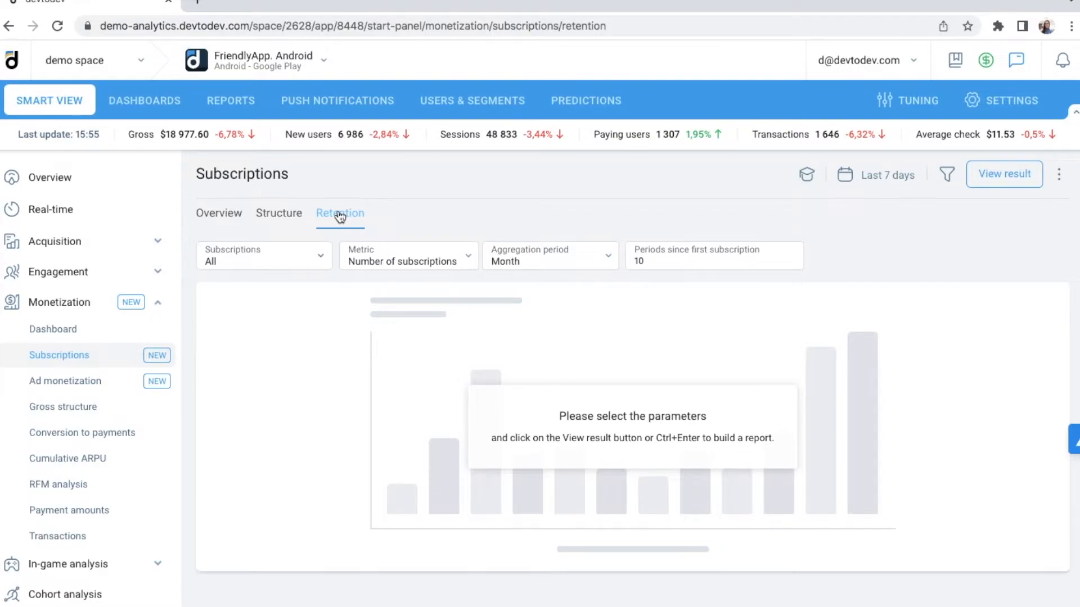
pyautogui.moveTo(1003, 173)
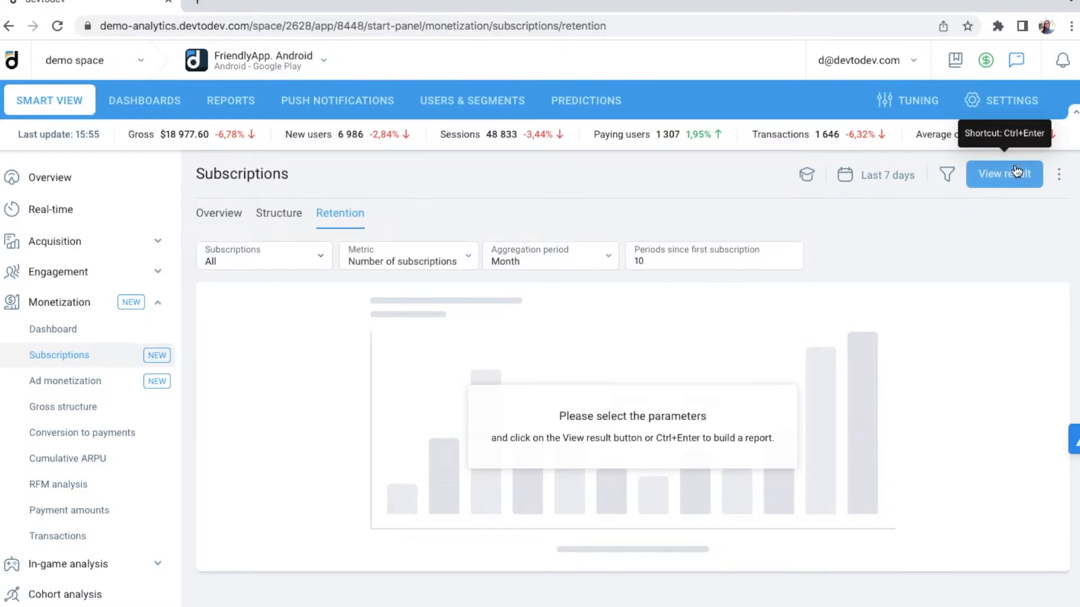
pyautogui.click(1003, 173)
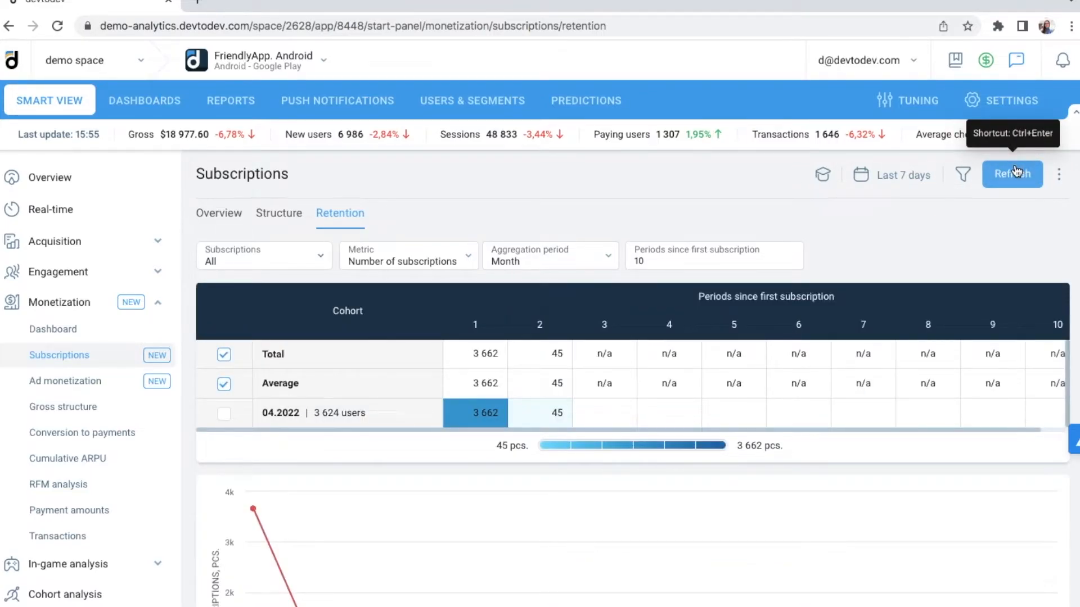
pyautogui.moveTo(564, 315)
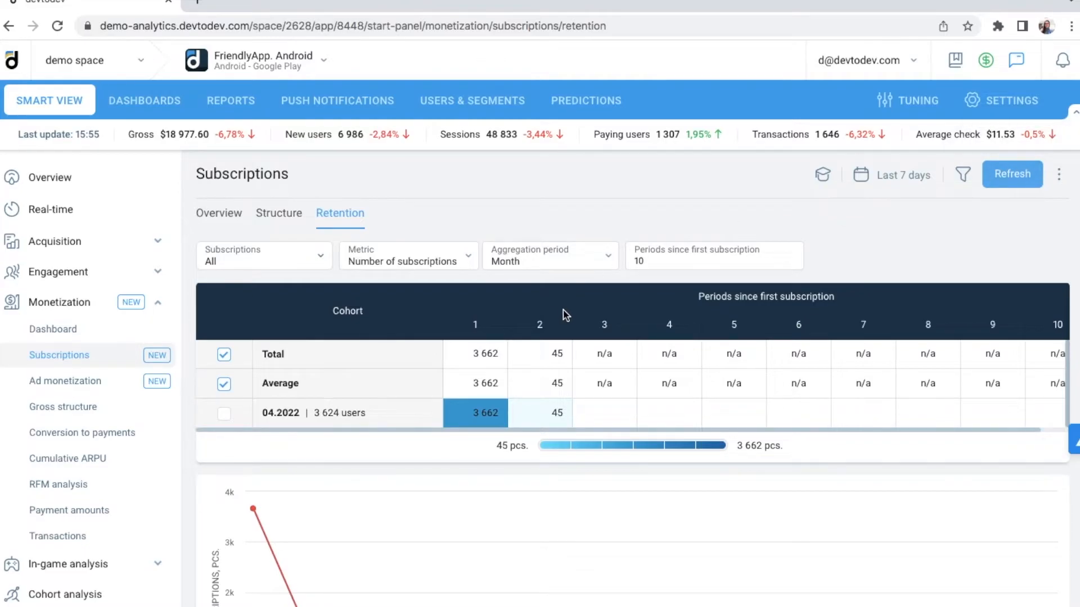
pyautogui.moveTo(582, 315)
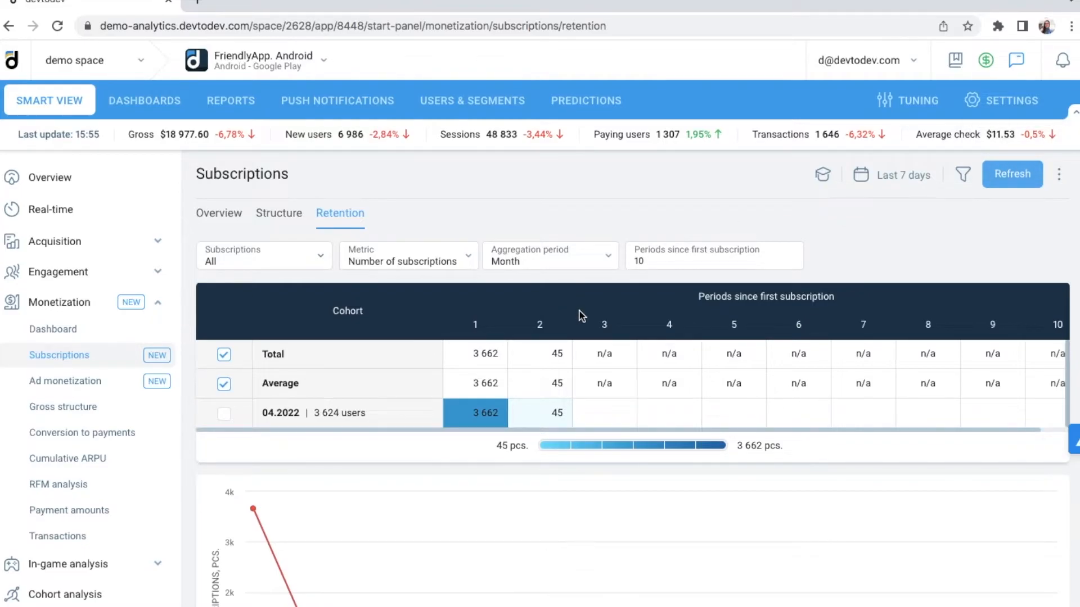
pyautogui.click(66, 381)
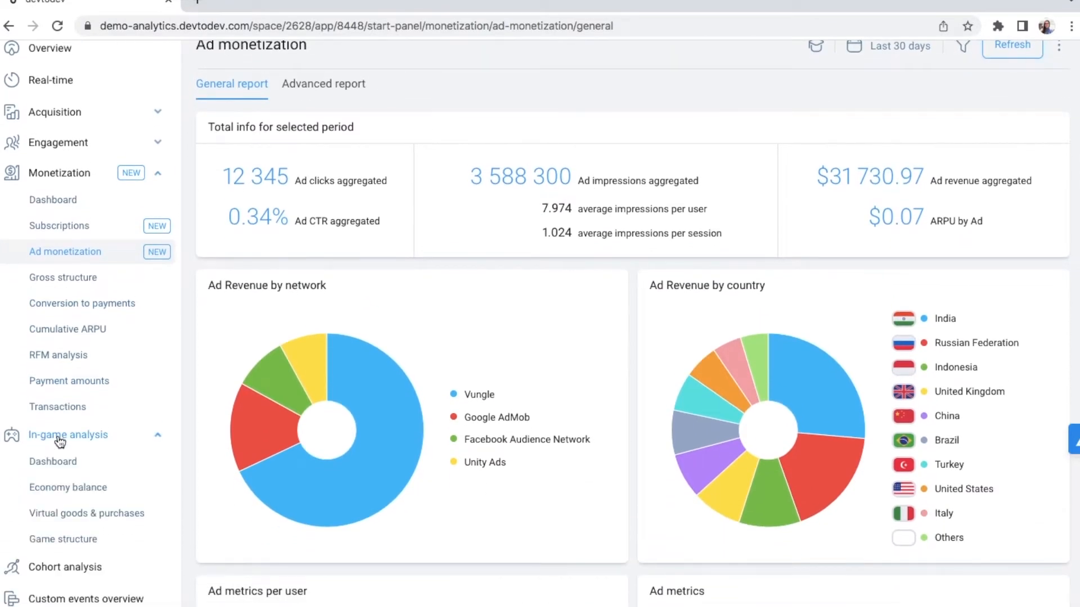
pyautogui.moveTo(54, 515)
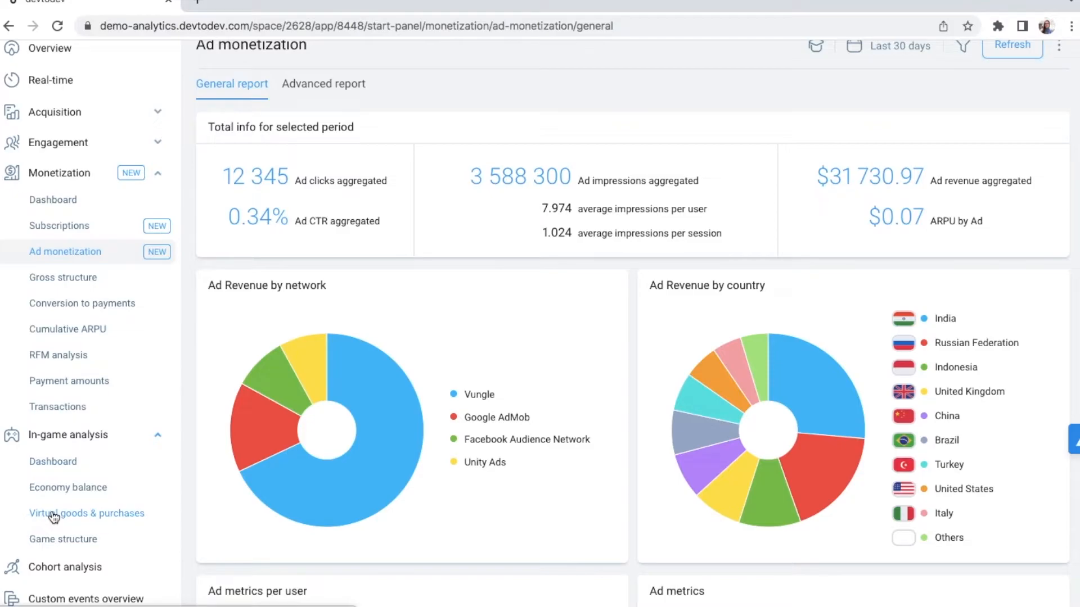
# - Chart Purchases dynamics for axe, bomb and fire extinguisher across levels 1–20
pyautogui.click(86, 512)
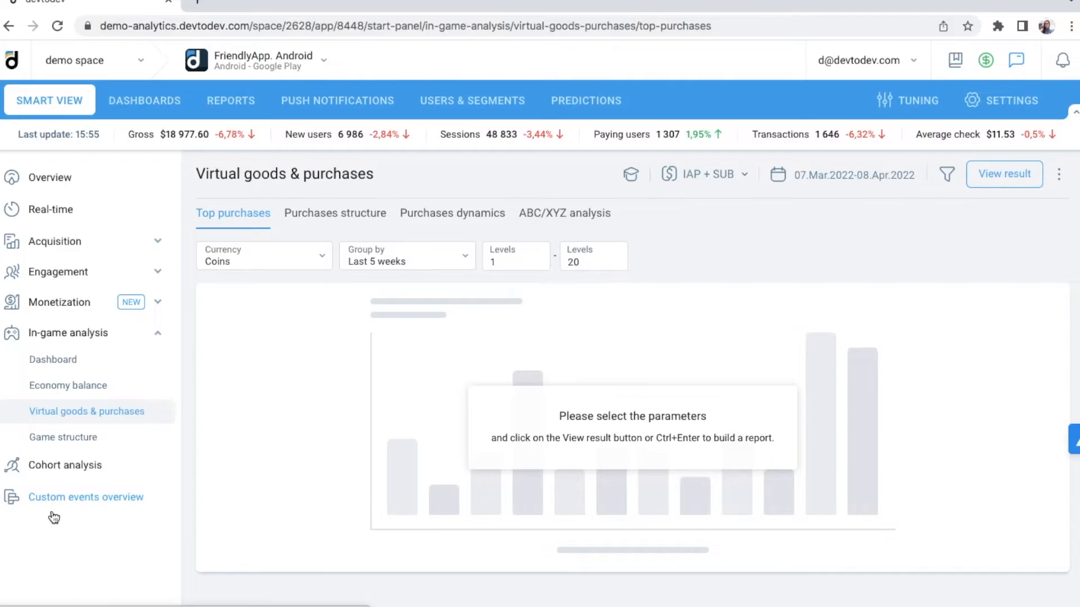
pyautogui.moveTo(318, 262)
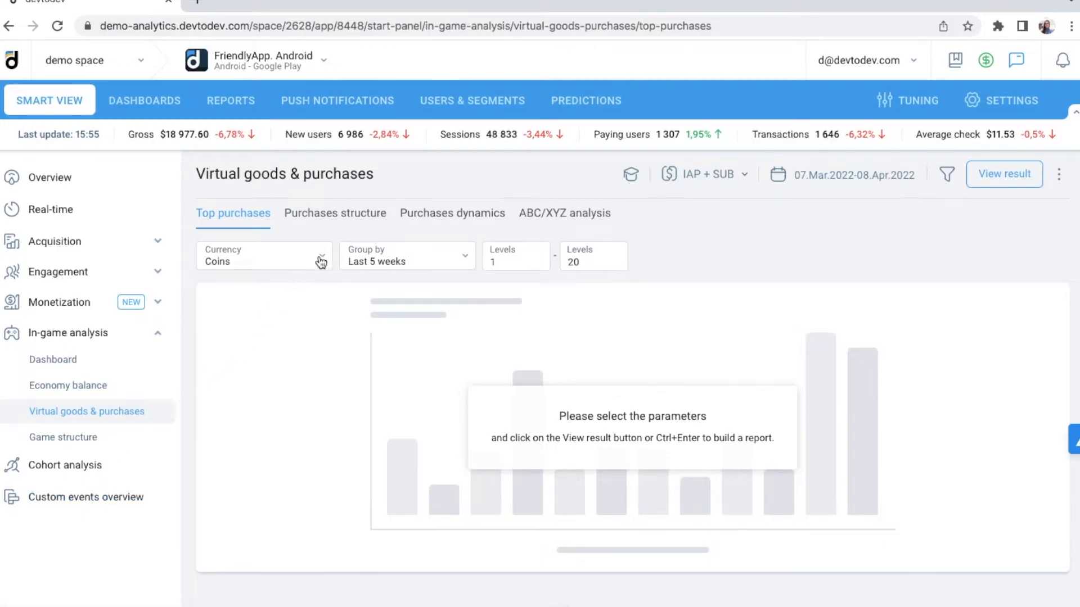
pyautogui.click(452, 212)
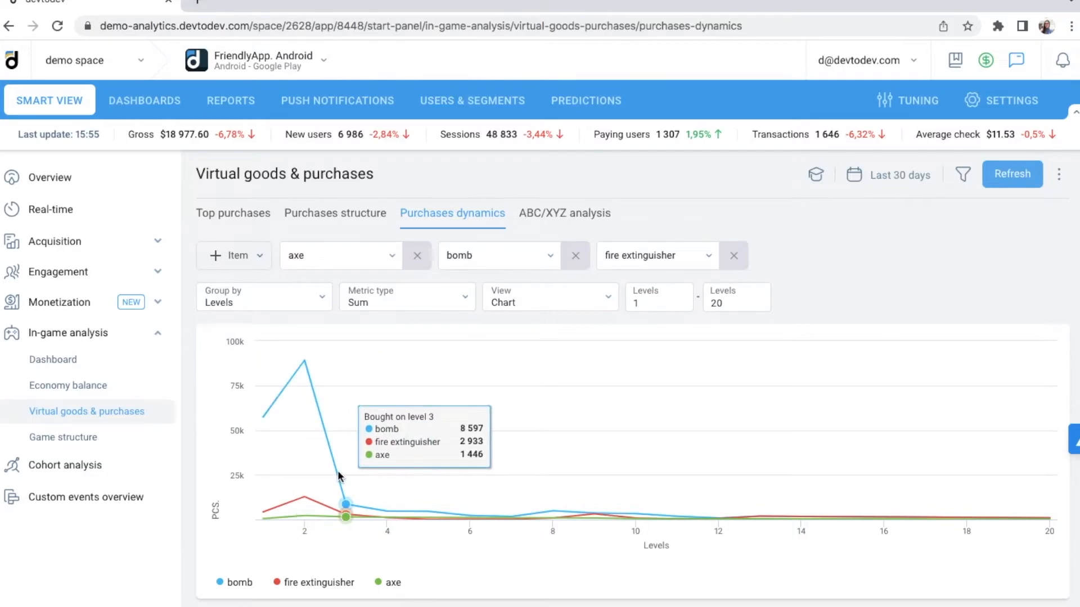
pyautogui.moveTo(727, 315)
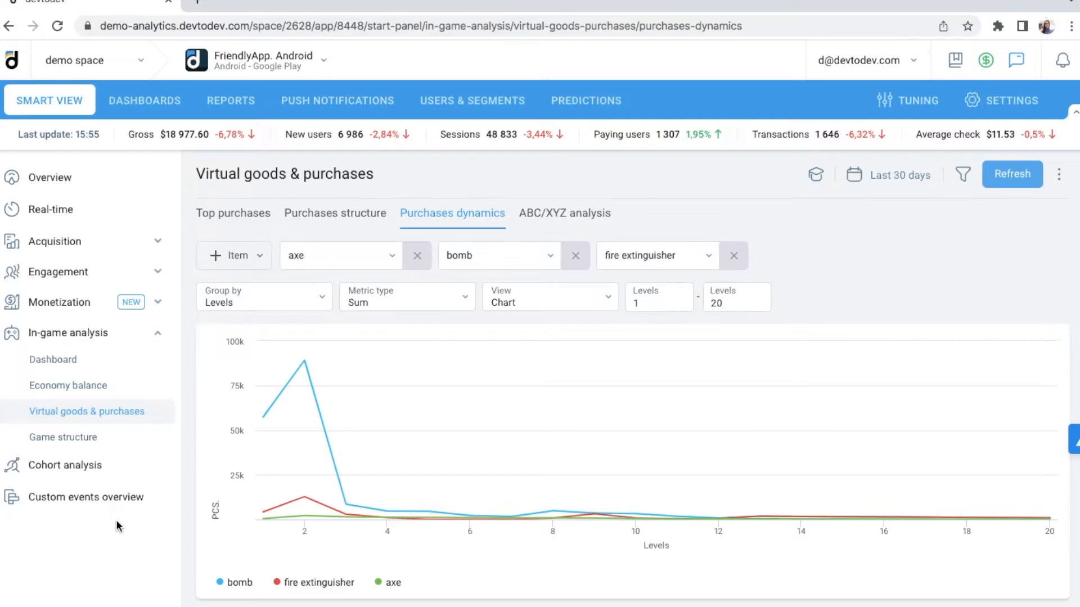
# - Review the Custom cohorts table for the three March 2022 install cohorts
pyautogui.click(65, 465)
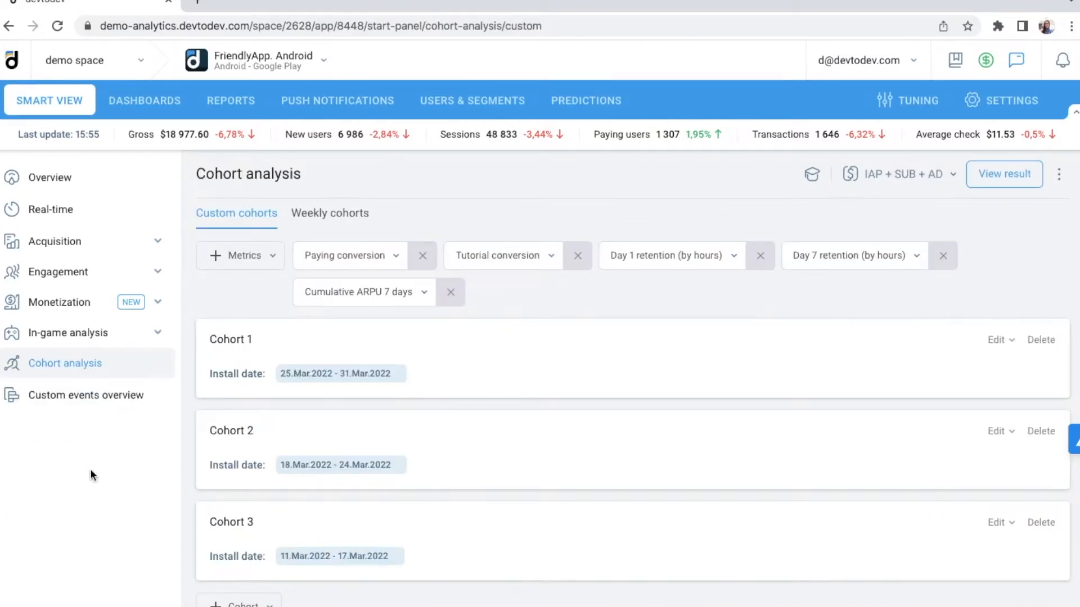
pyautogui.moveTo(588, 357)
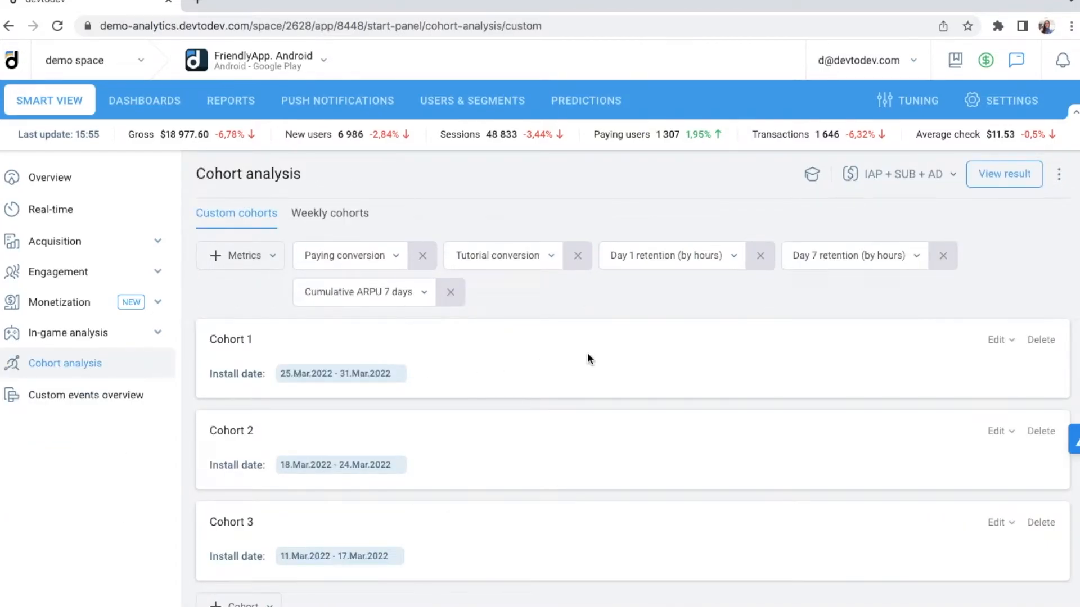
pyautogui.moveTo(888, 230)
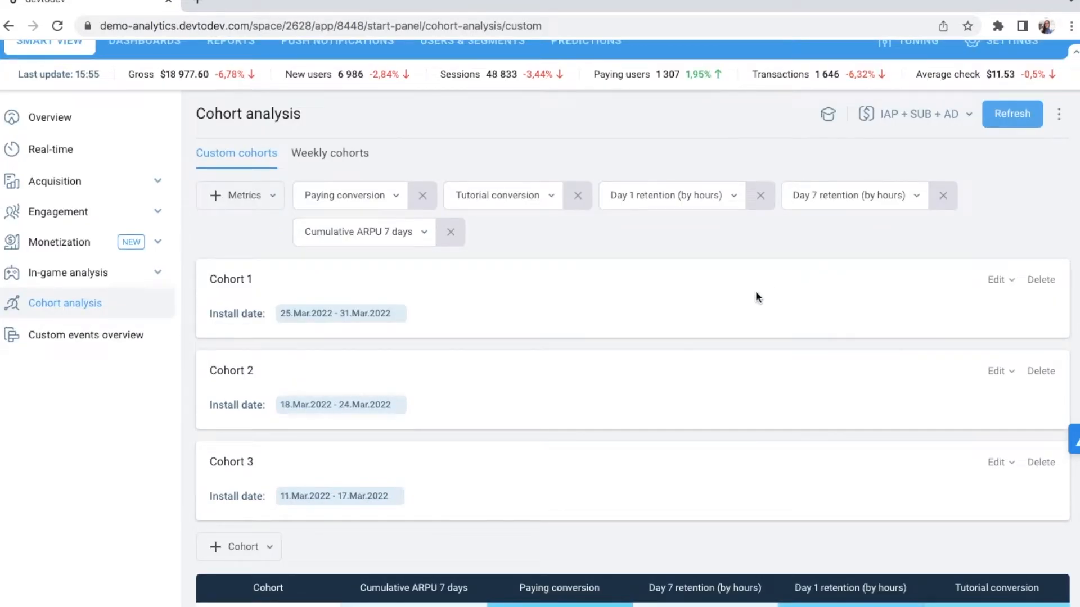
pyautogui.scroll(-3)
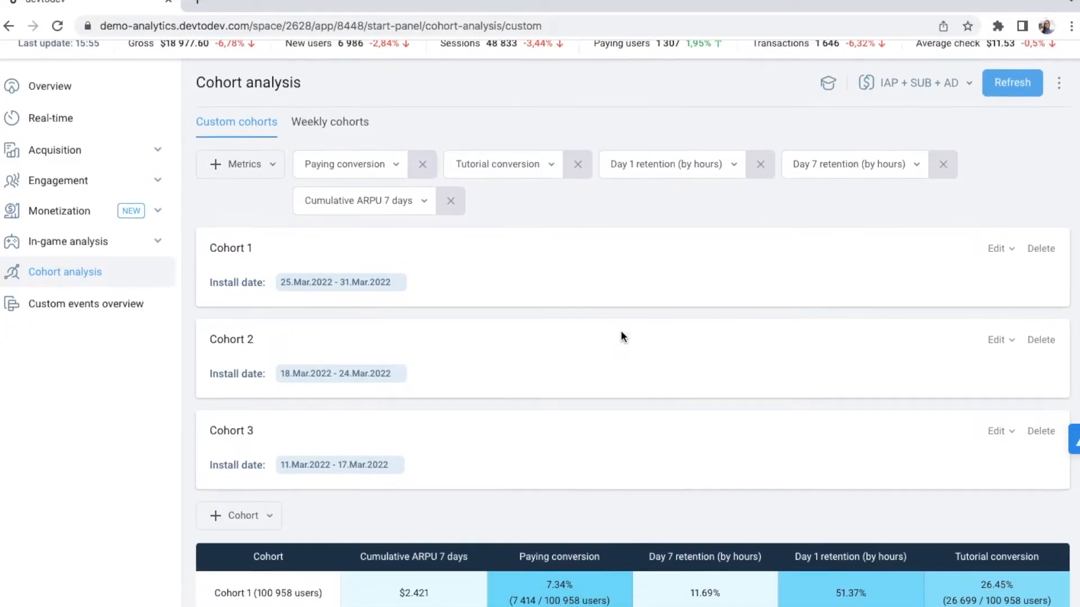
pyautogui.scroll(-3)
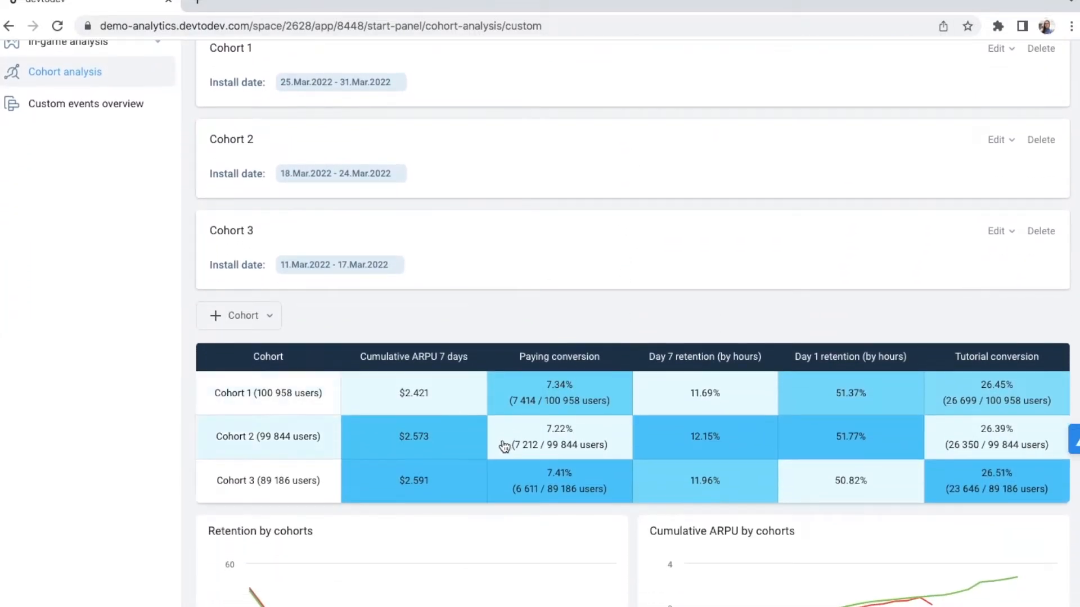
pyautogui.moveTo(434, 544)
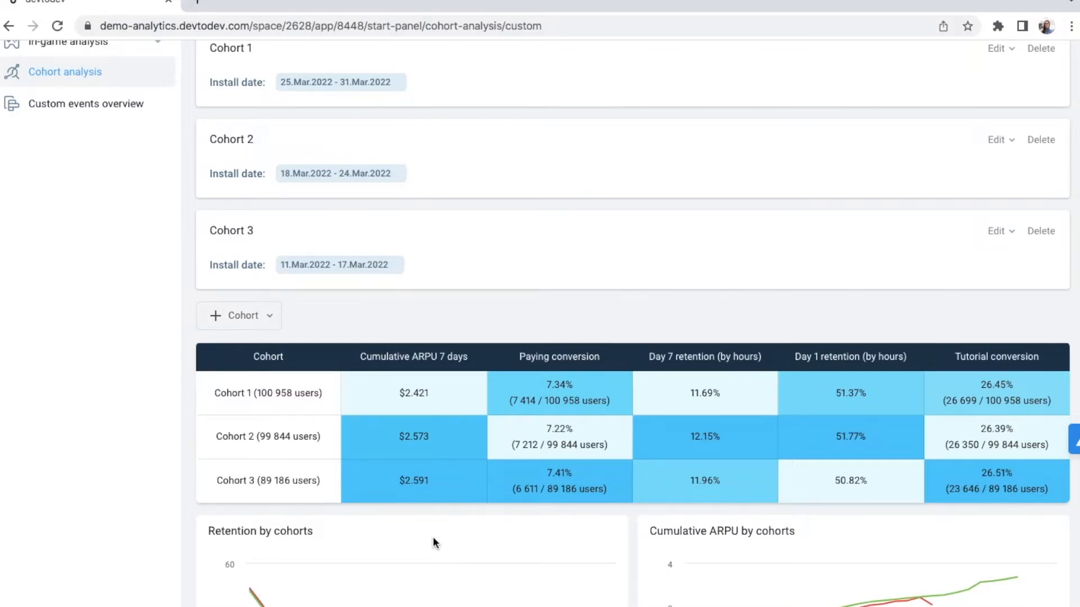
pyautogui.moveTo(541, 520)
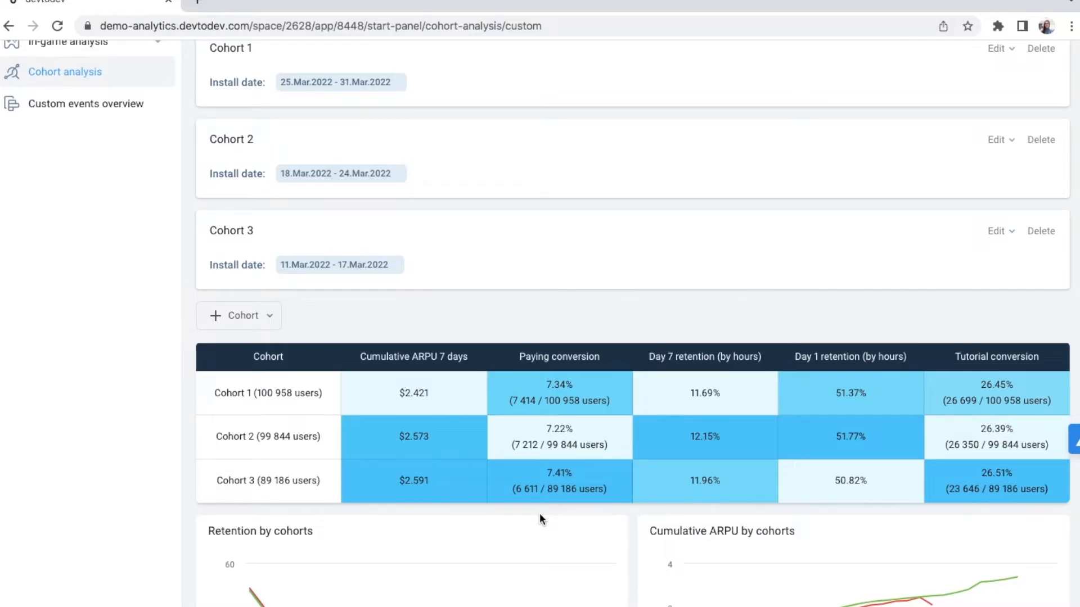
pyautogui.scroll(3)
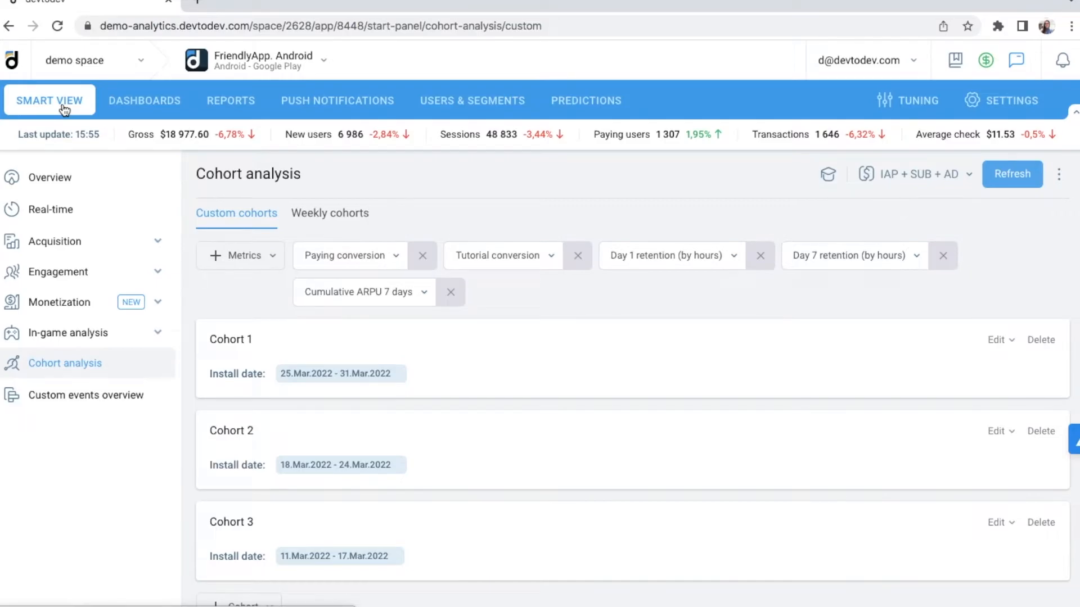
# - Switch to the saved Fitness dashboard and reveal the Basic funnel widget's menu
pyautogui.click(145, 100)
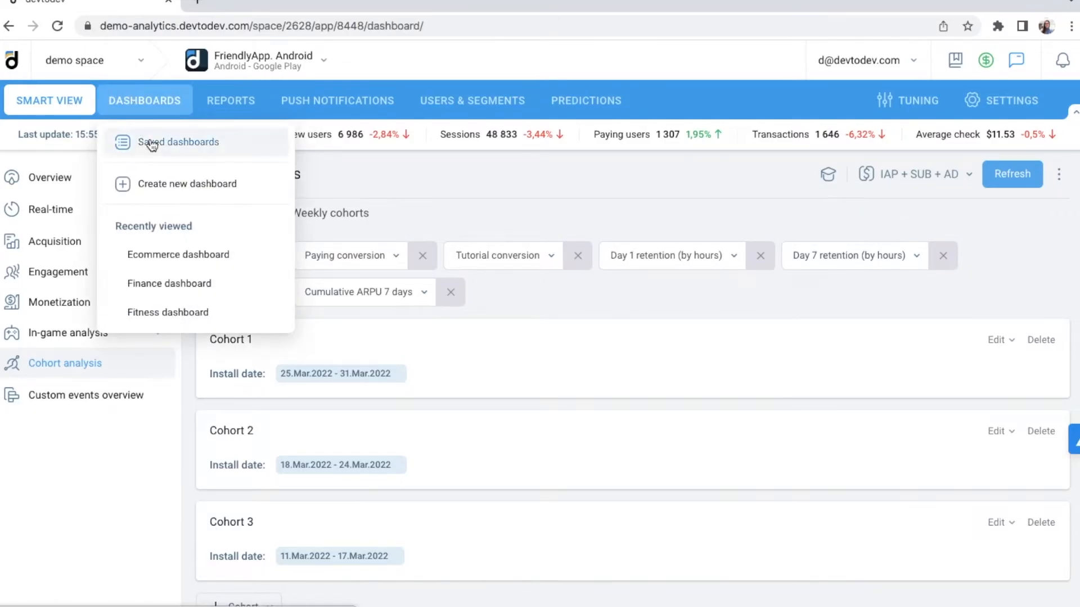
pyautogui.click(180, 141)
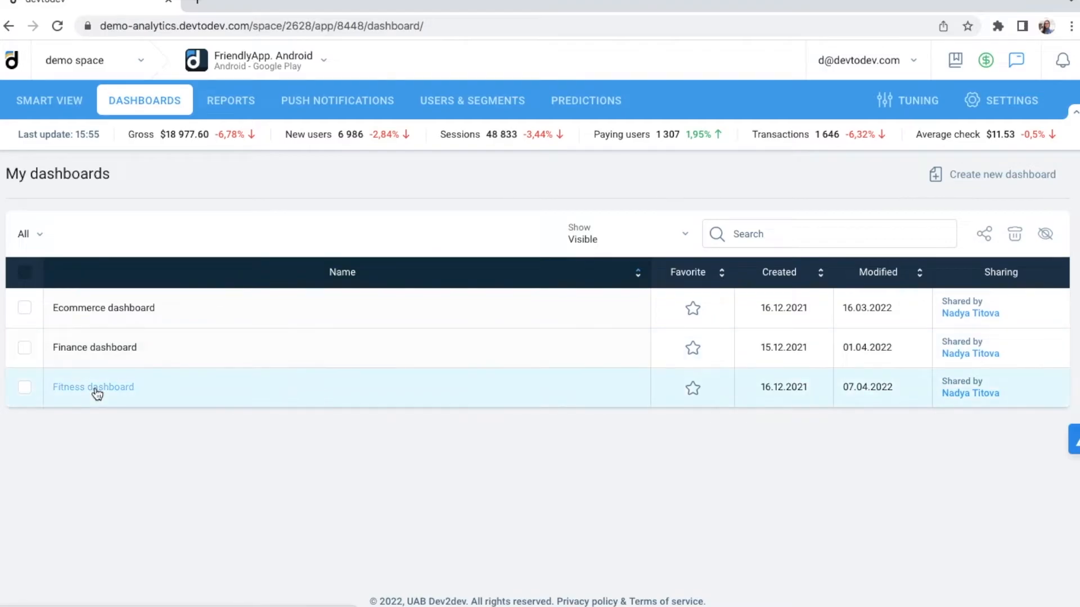
pyautogui.click(93, 385)
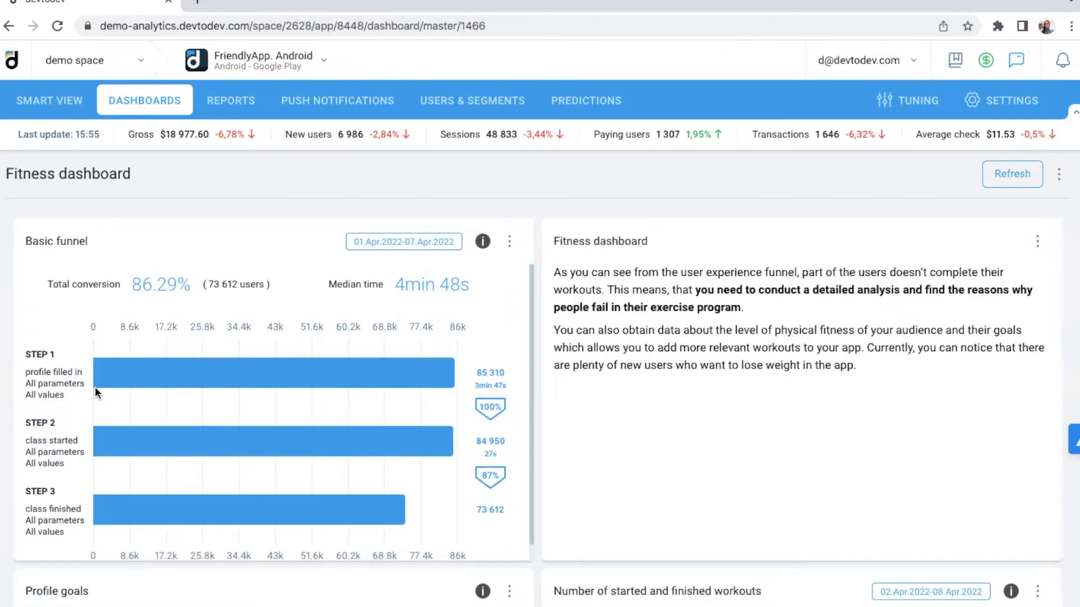
pyautogui.moveTo(68, 370)
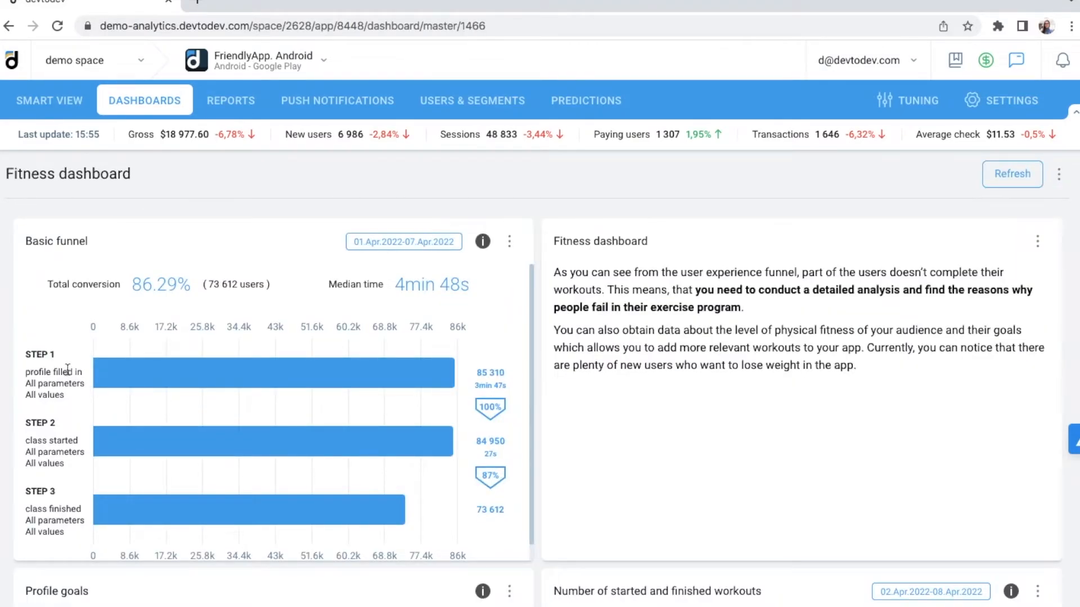
pyautogui.moveTo(65, 526)
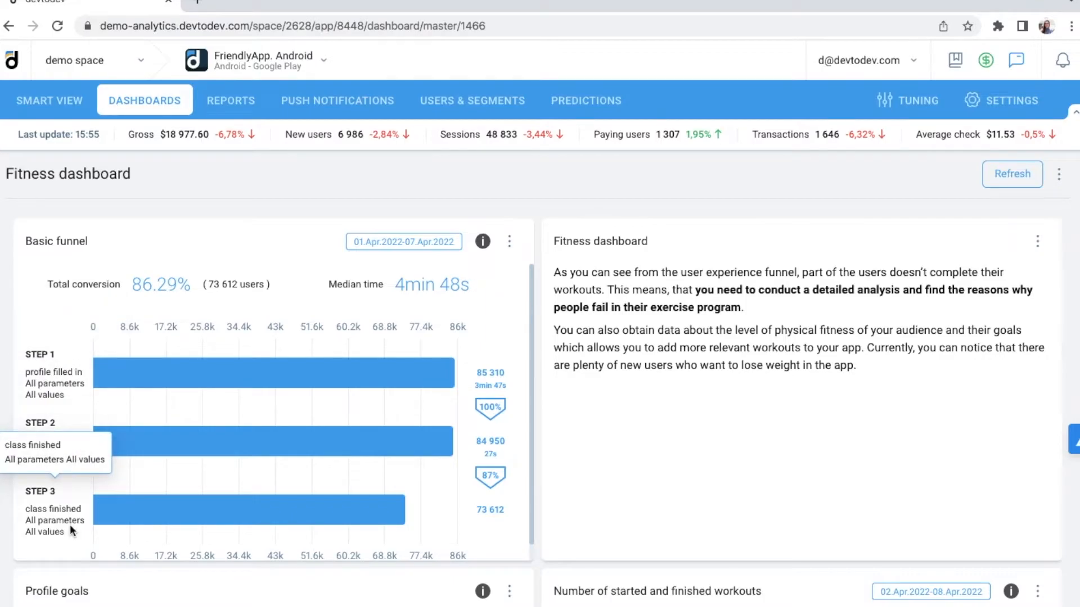
pyautogui.scroll(-3)
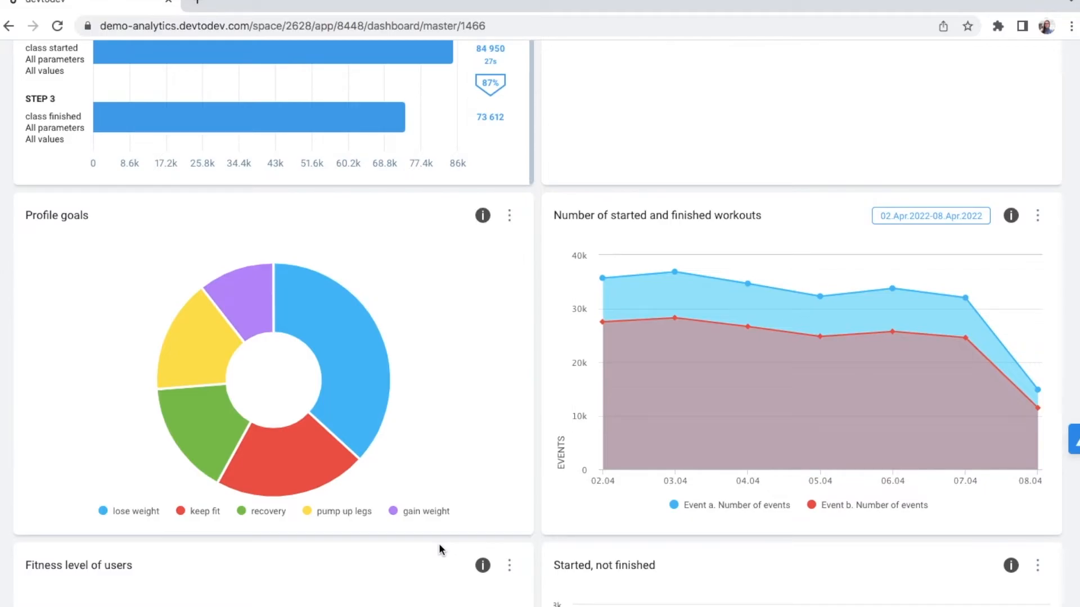
pyautogui.scroll(3)
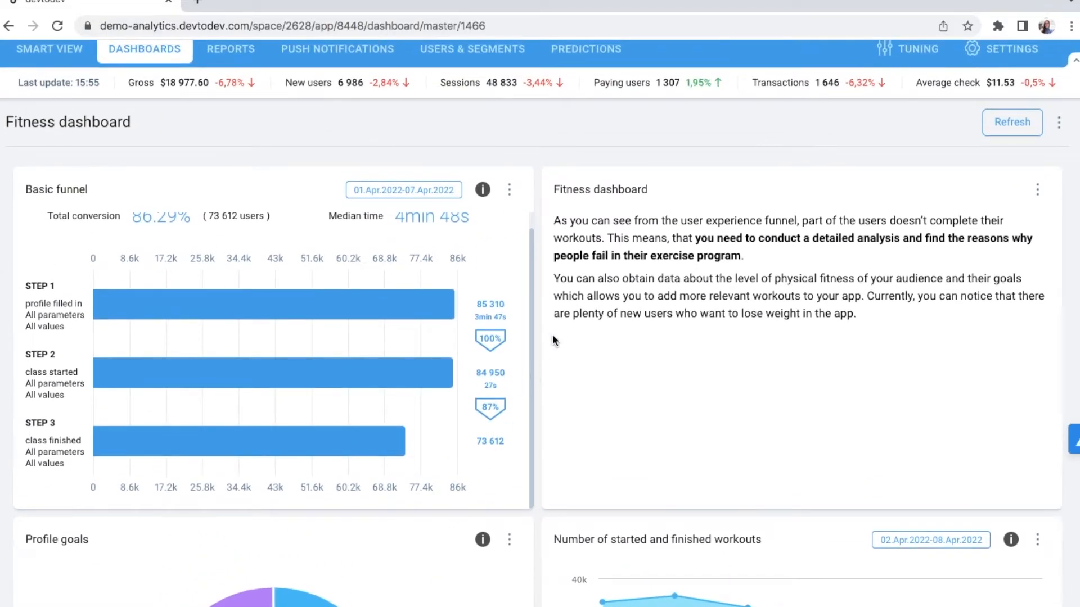
pyautogui.moveTo(526, 203)
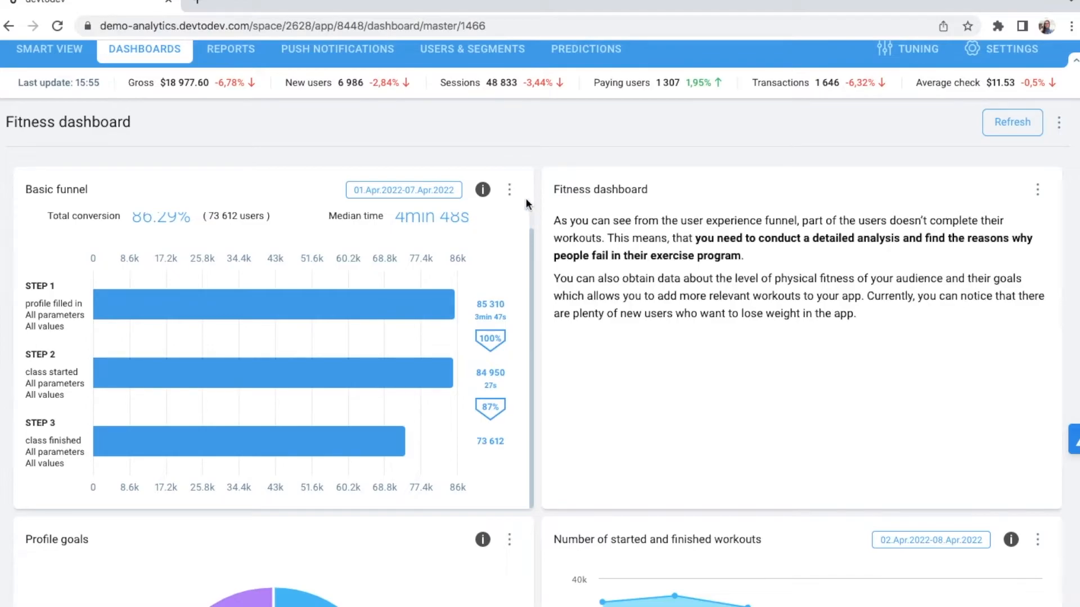
pyautogui.click(508, 190)
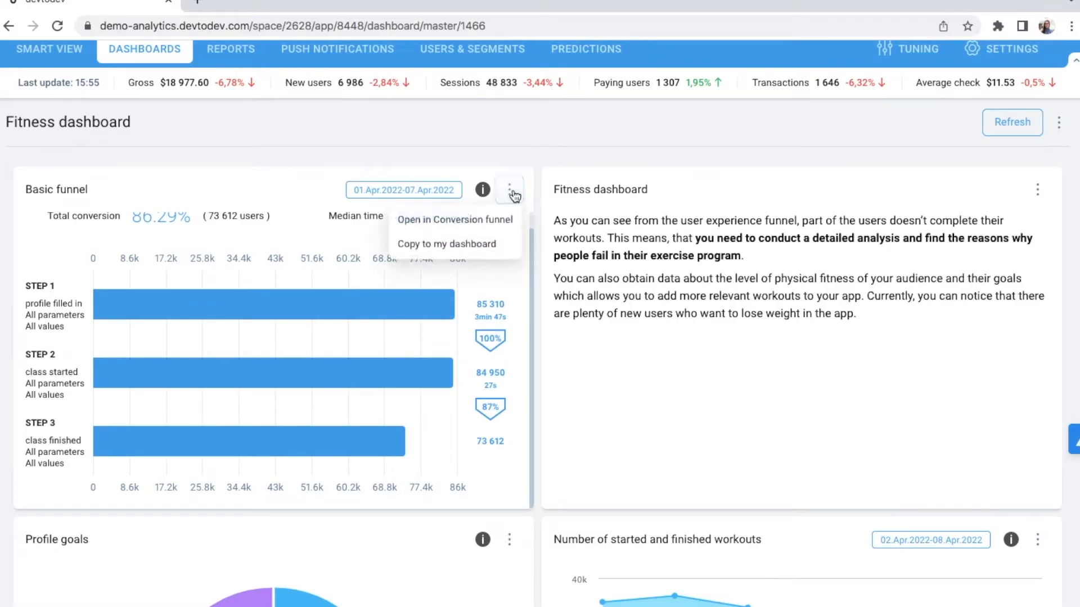
pyautogui.moveTo(453, 219)
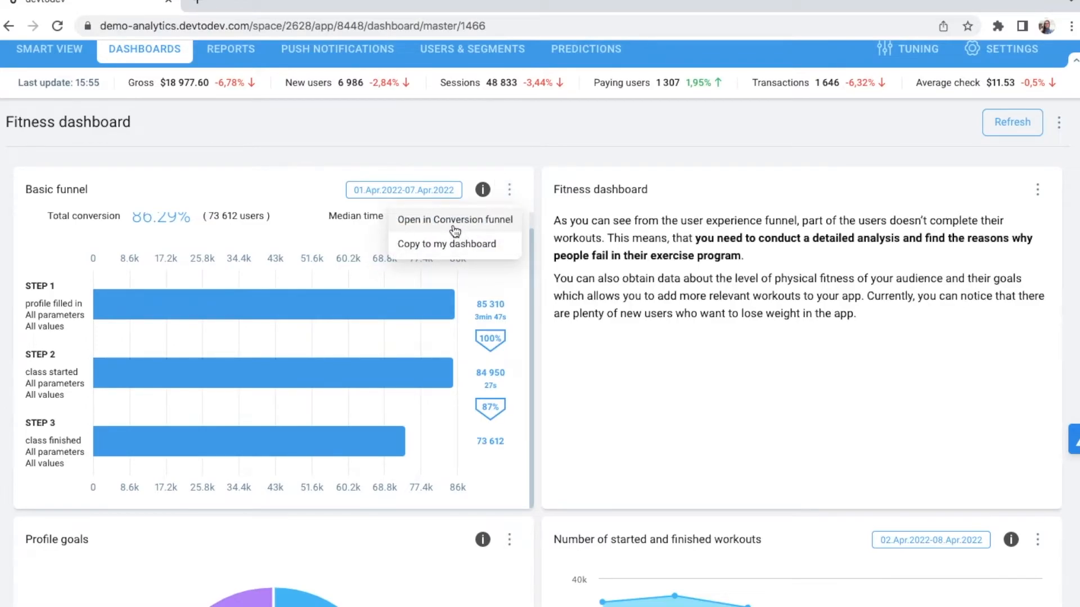
# - Restrict funnel step 2 to Instructor 'Is' Nick and rebuild the results (34.17% total conversion)
pyautogui.click(454, 219)
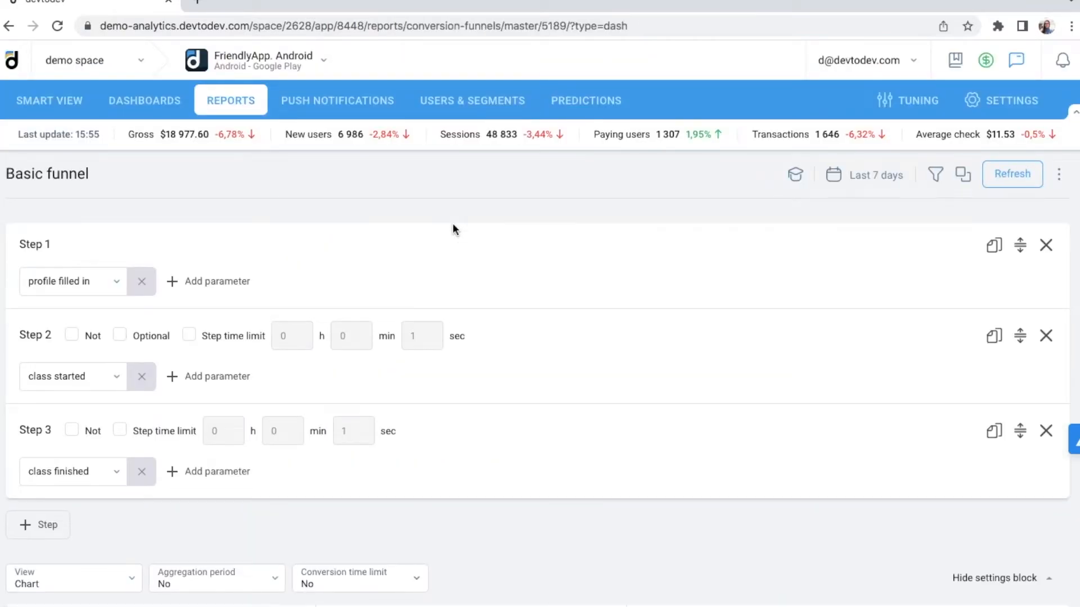
pyautogui.scroll(-3)
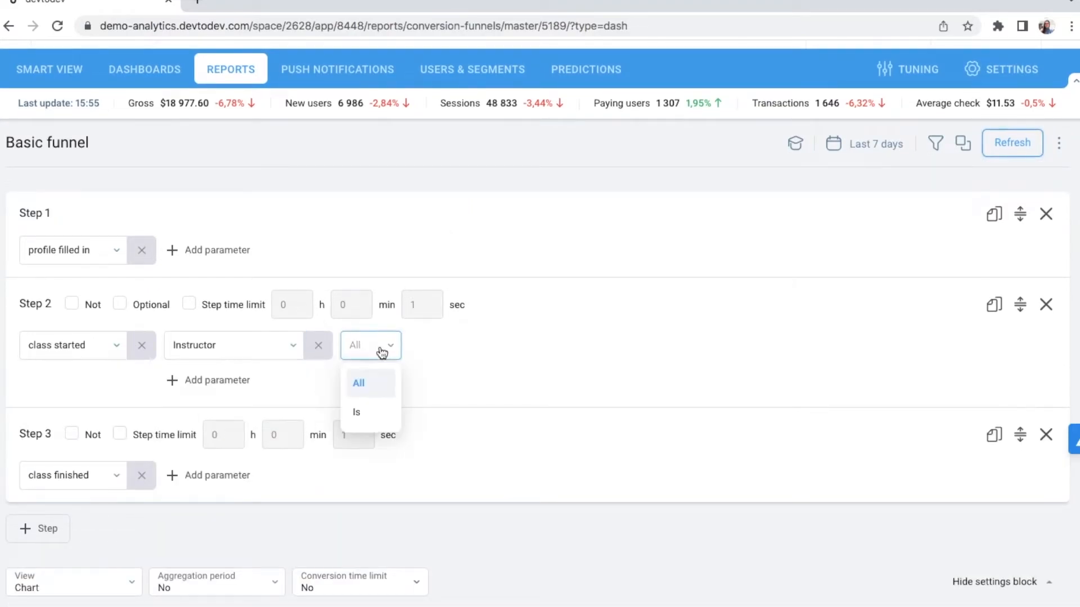
pyautogui.click(356, 411)
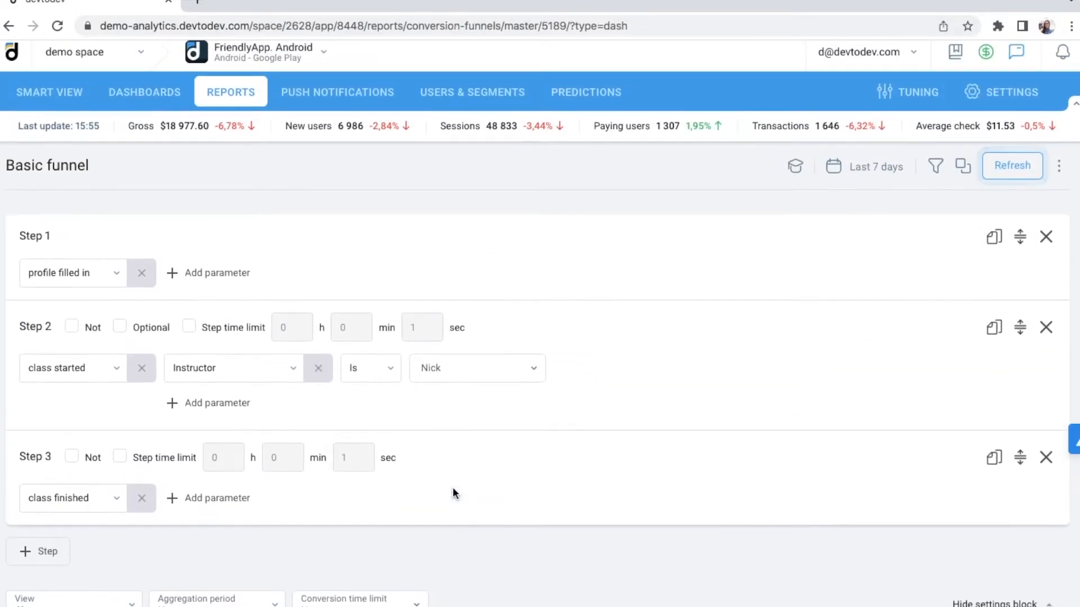
pyautogui.moveTo(605, 423)
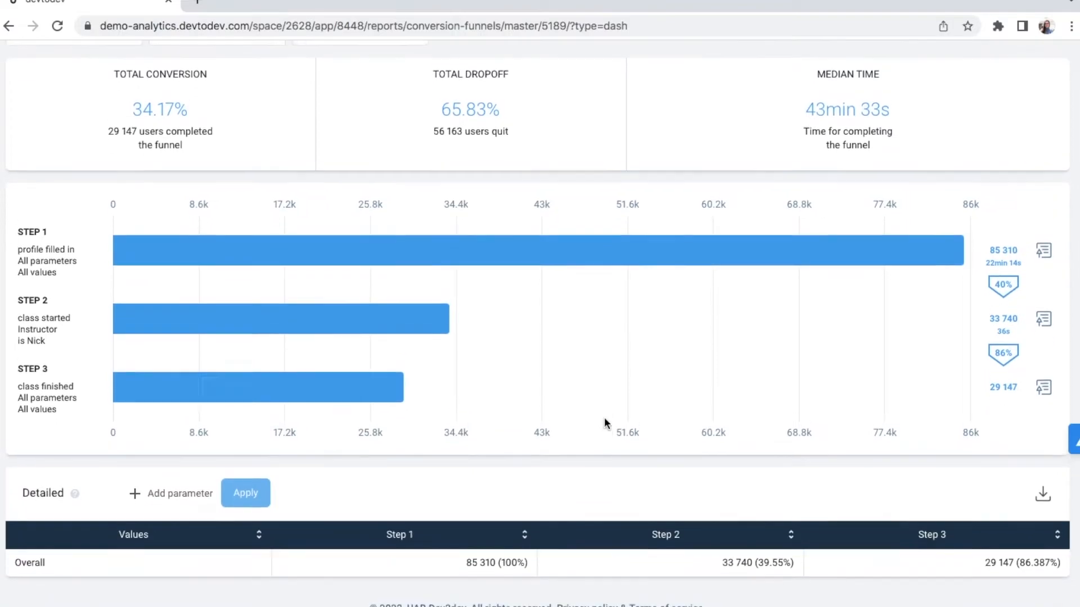
pyautogui.scroll(3)
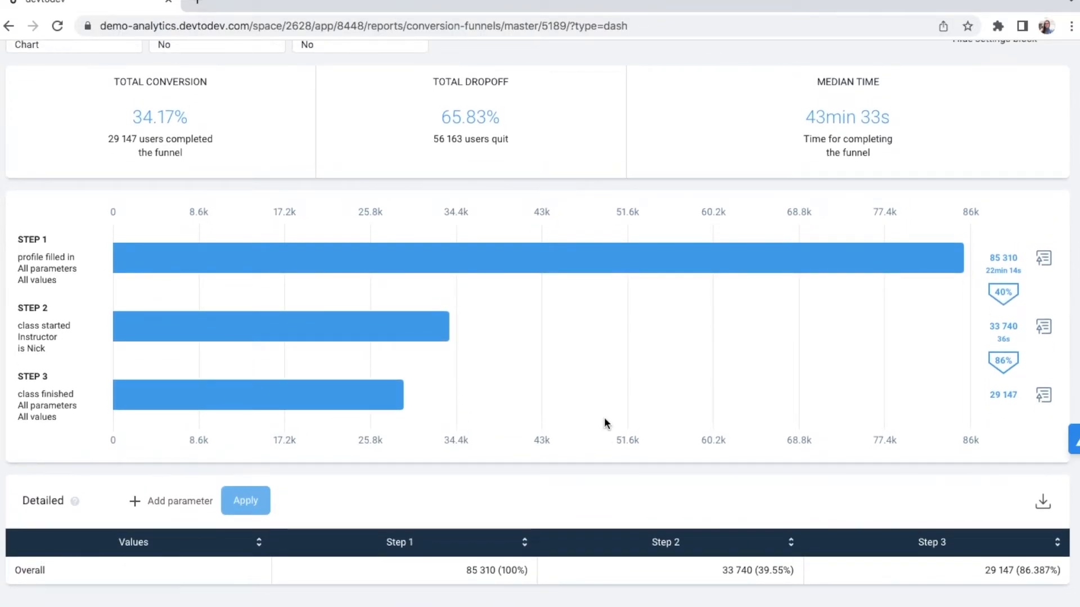
pyautogui.scroll(3)
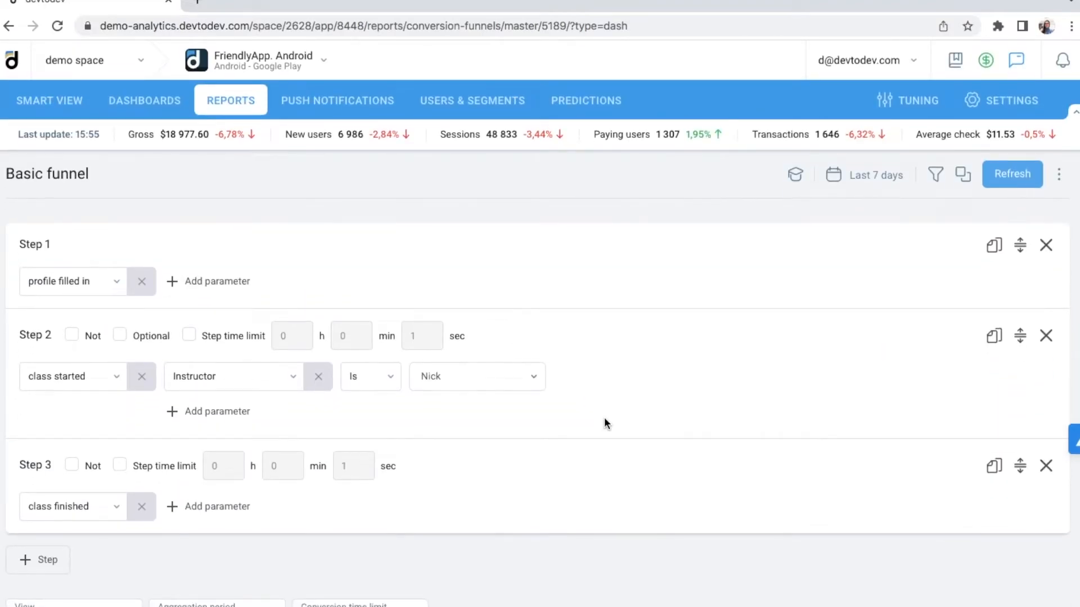
pyautogui.moveTo(274, 223)
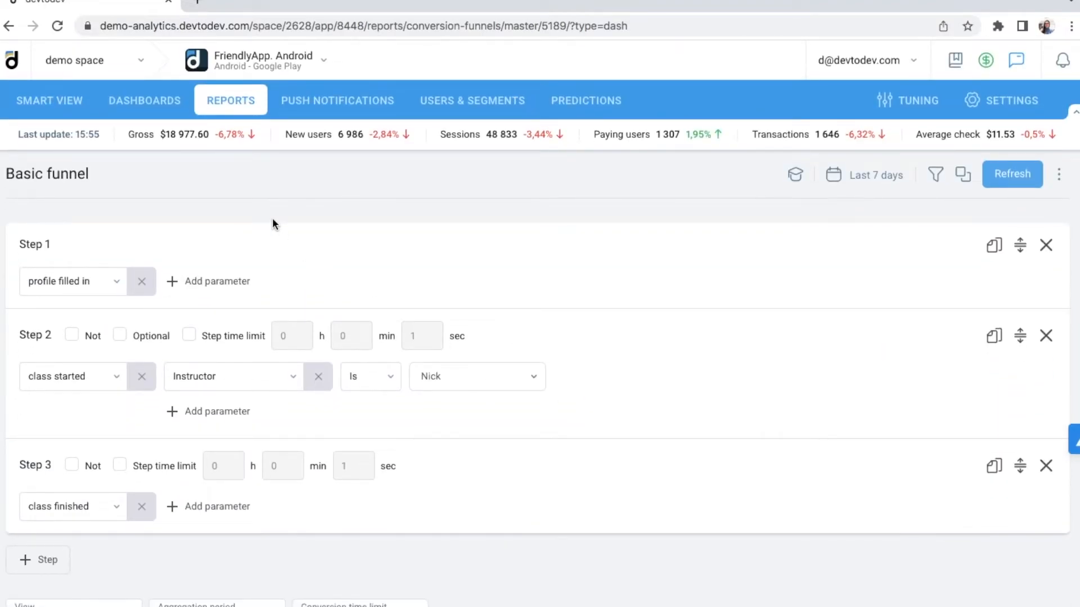
# - Show the Create new report menu with basic metrics, custom events, funnel and SQL options
pyautogui.click(229, 100)
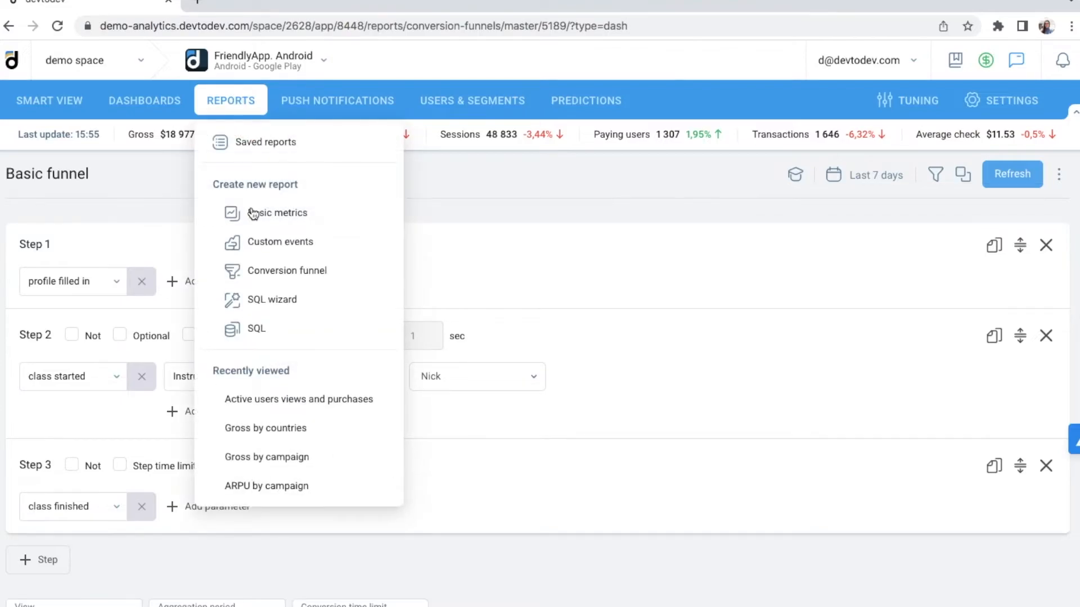
pyautogui.moveTo(277, 212)
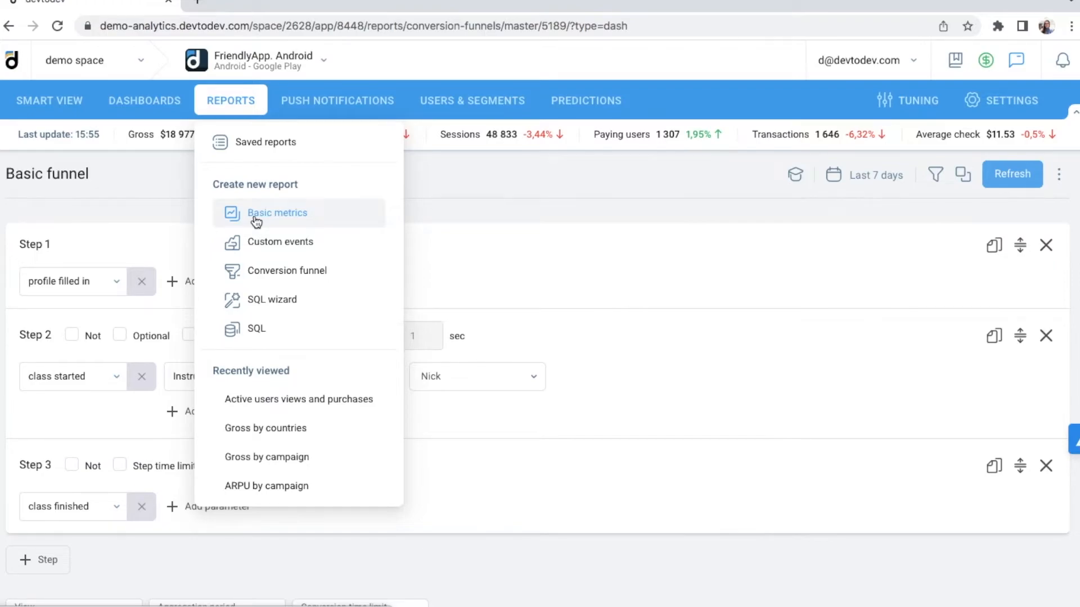
pyautogui.moveTo(268, 248)
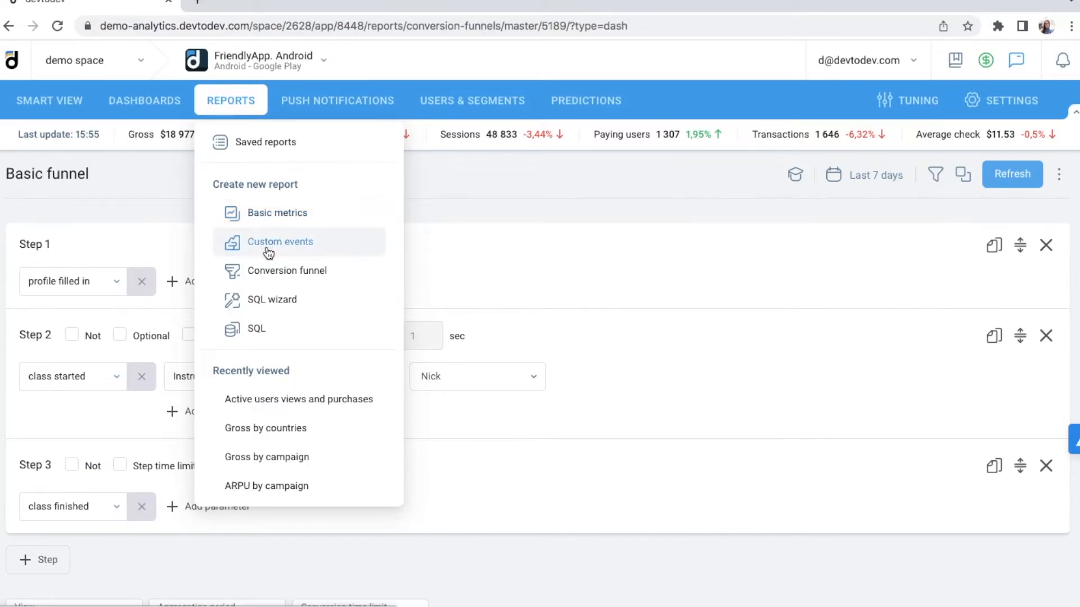
pyautogui.moveTo(260, 310)
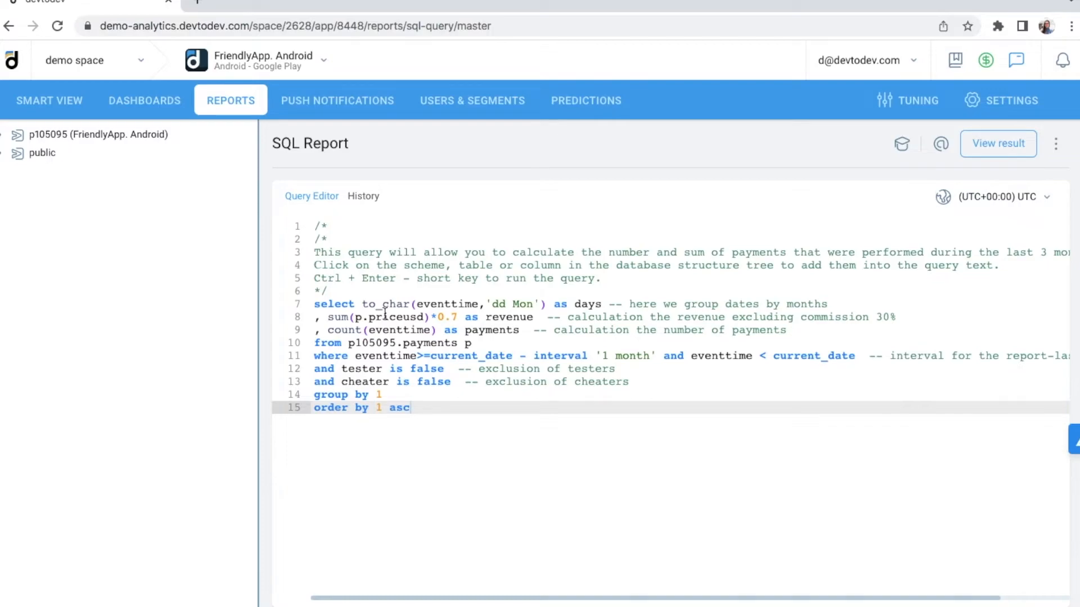
pyautogui.moveTo(804, 313)
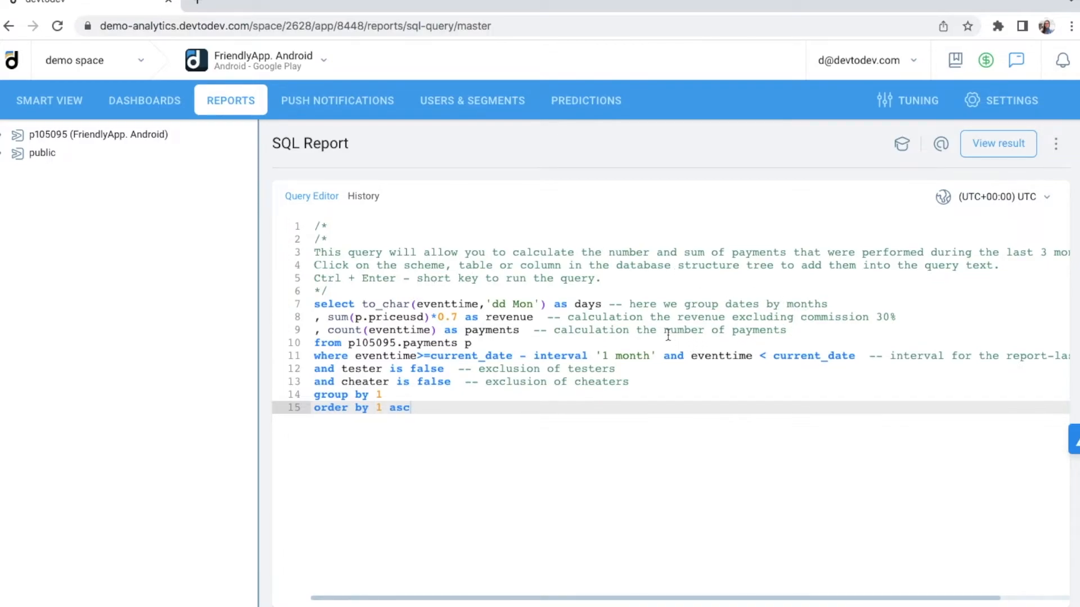
pyautogui.moveTo(689, 324)
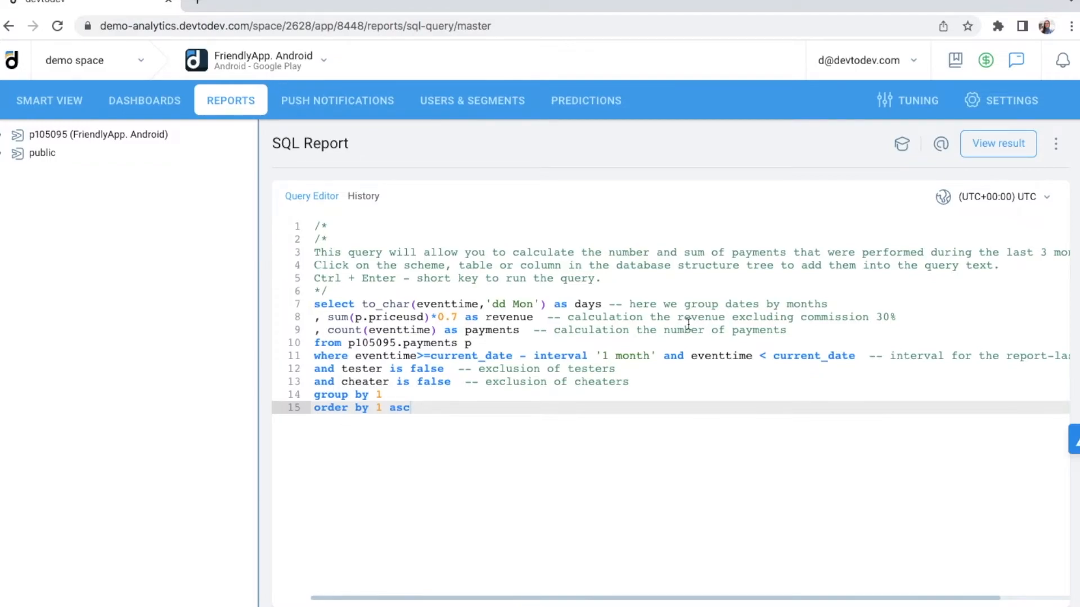
# - Run the payments SQL query and view the daily revenue and payment count table
pyautogui.click(997, 143)
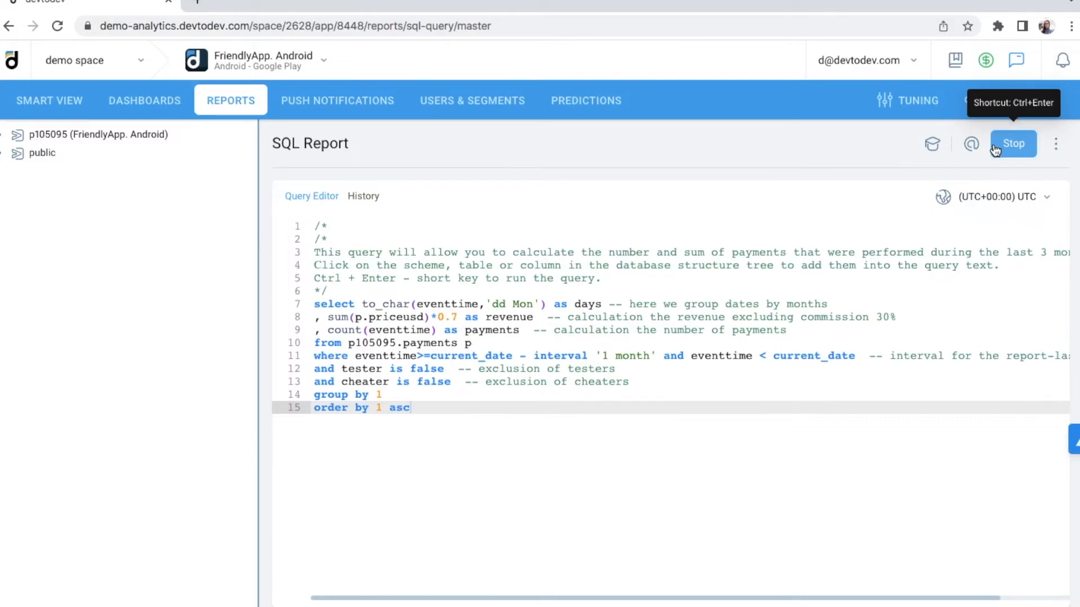
pyautogui.click(1013, 143)
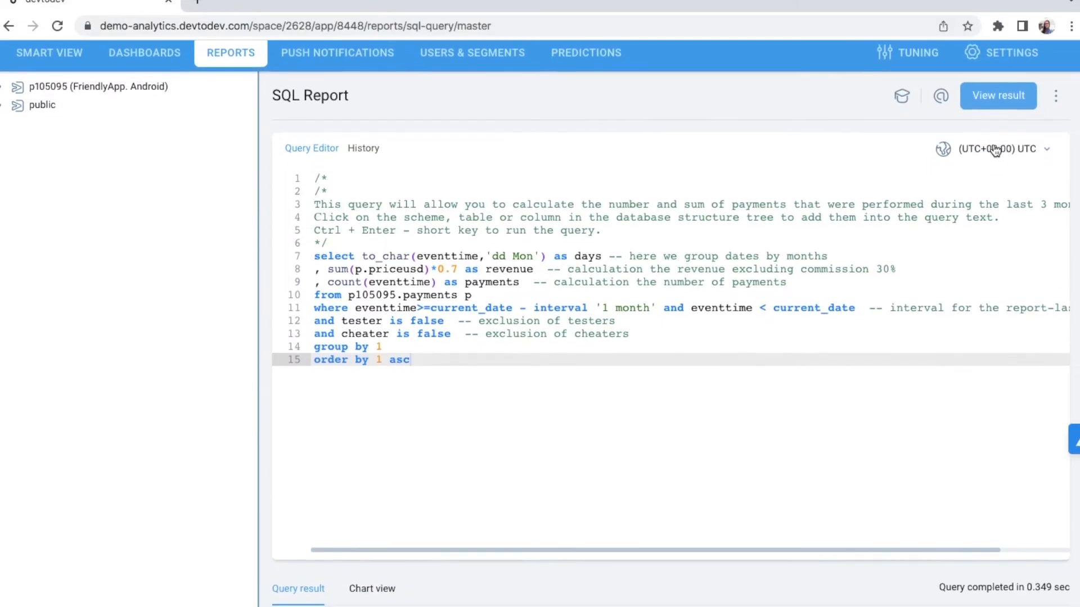
pyautogui.scroll(-3)
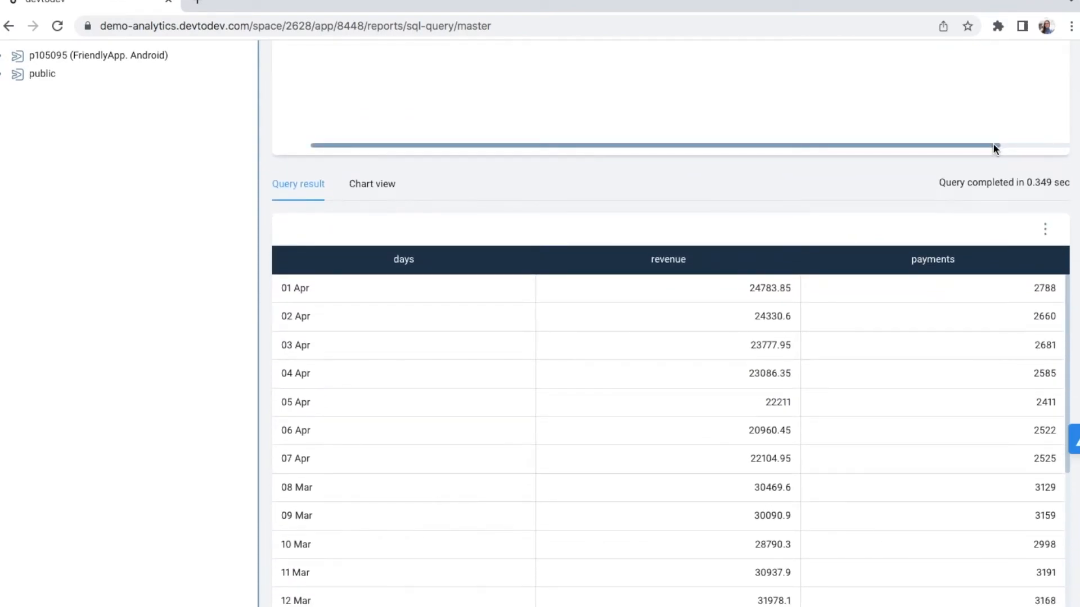
pyautogui.moveTo(366, 260)
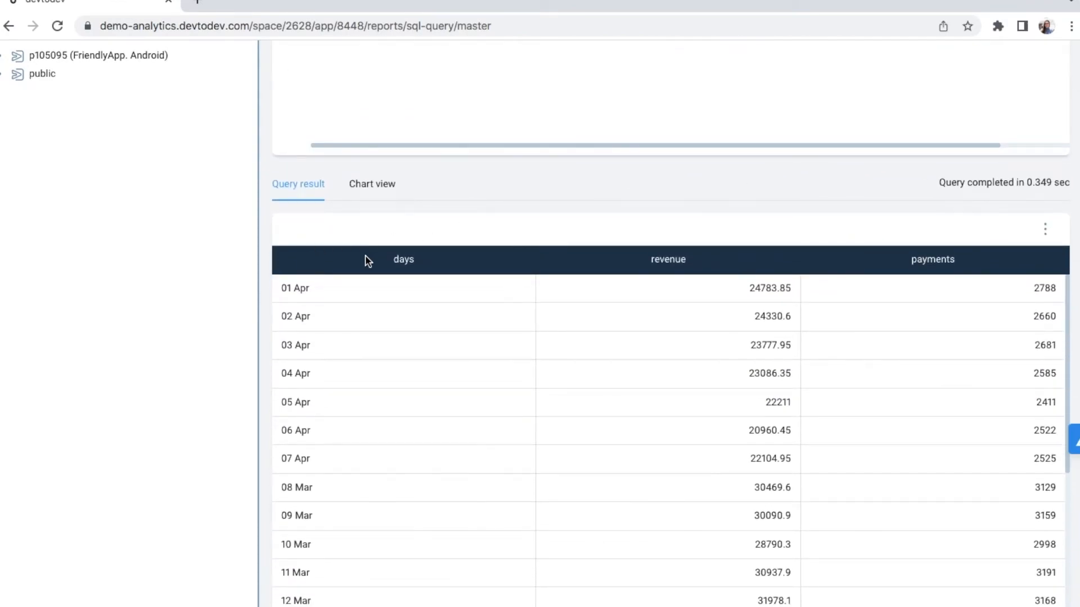
pyautogui.moveTo(864, 273)
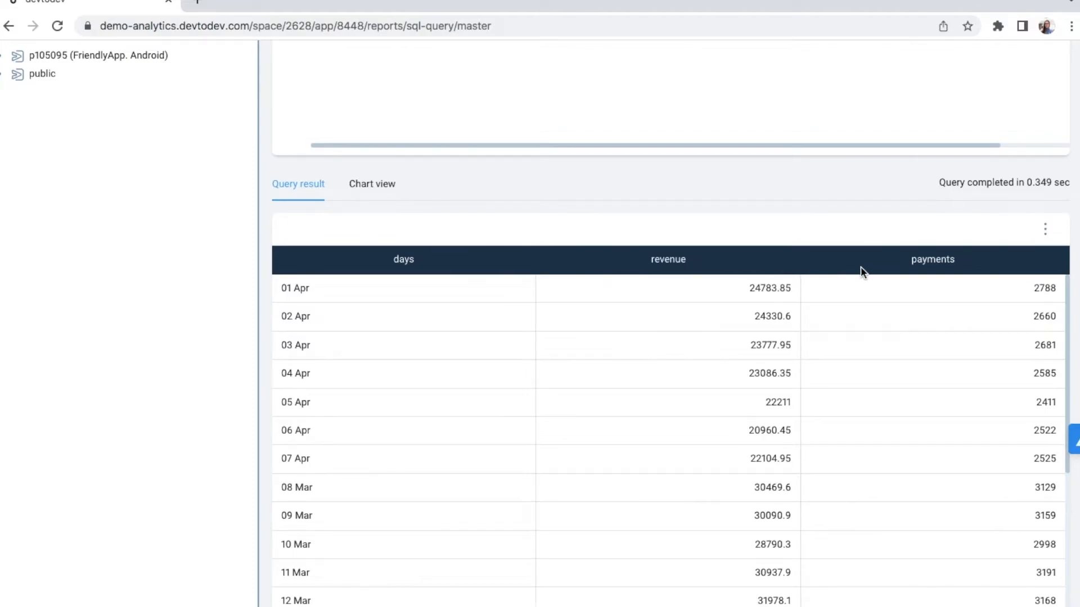
pyautogui.moveTo(867, 272)
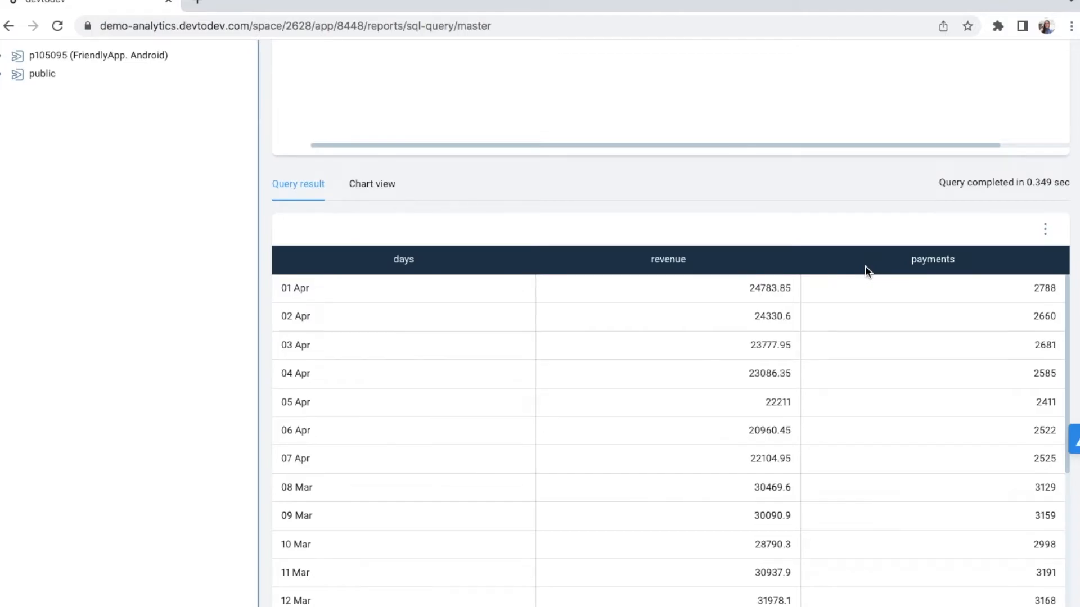
# - Switch the result to Chart view with revenue on the Y-axis
pyautogui.click(371, 183)
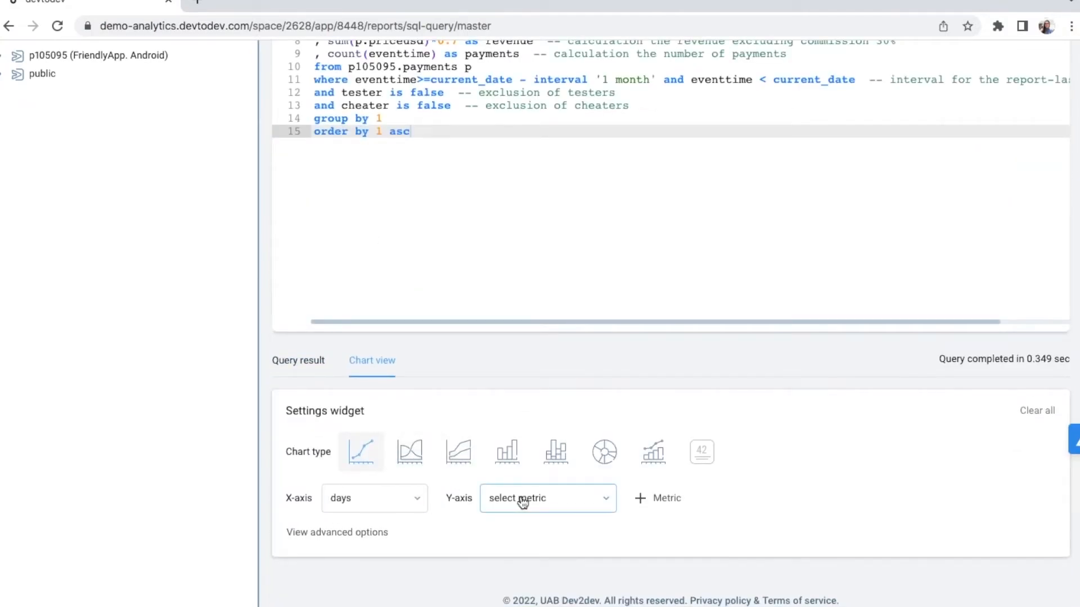
pyautogui.click(548, 498)
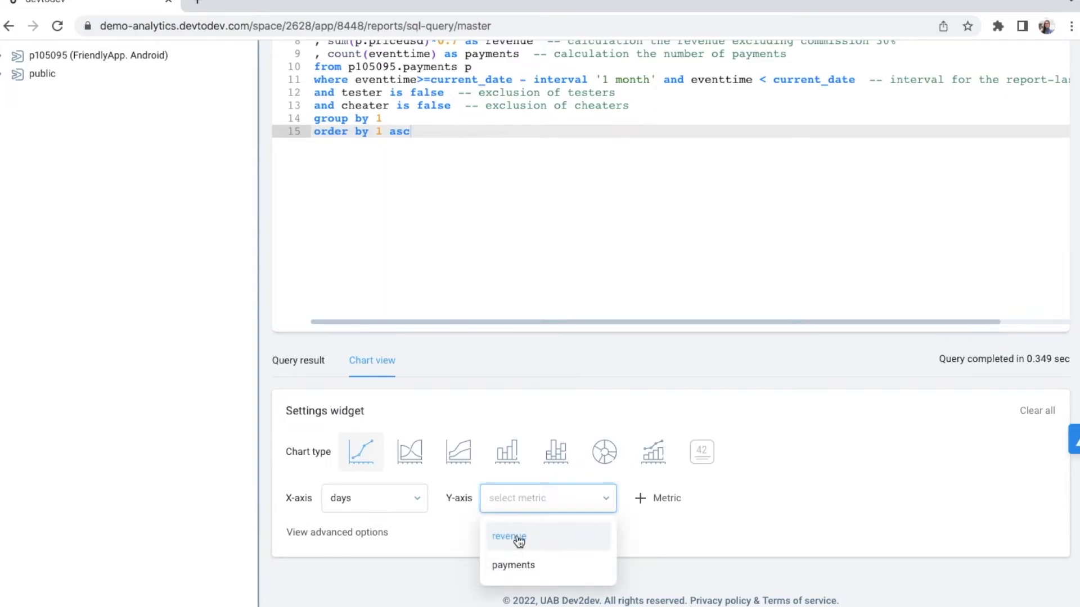
pyautogui.click(508, 537)
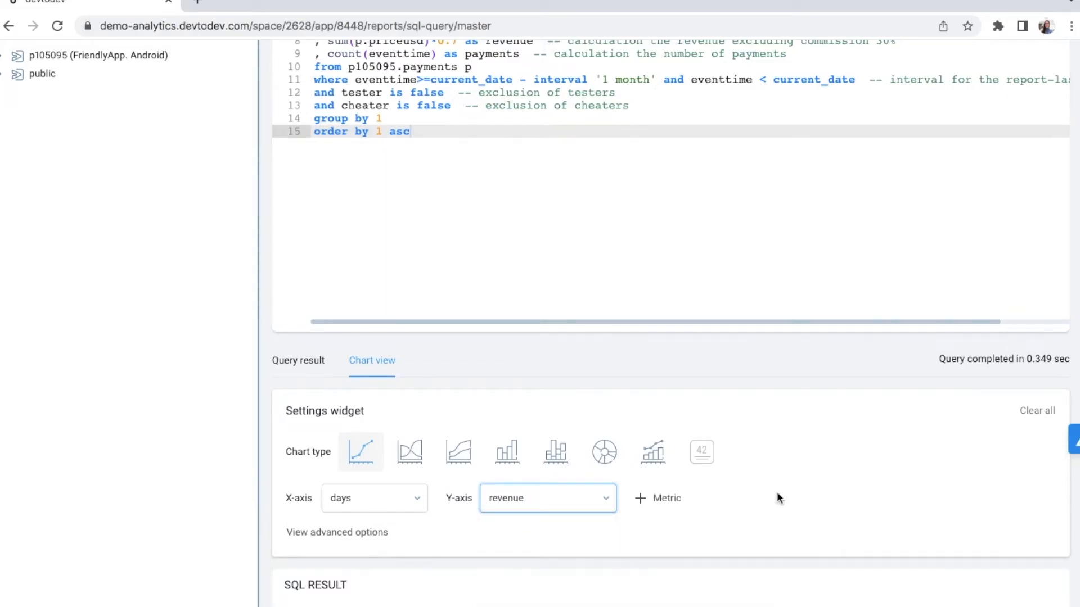
pyautogui.scroll(-3)
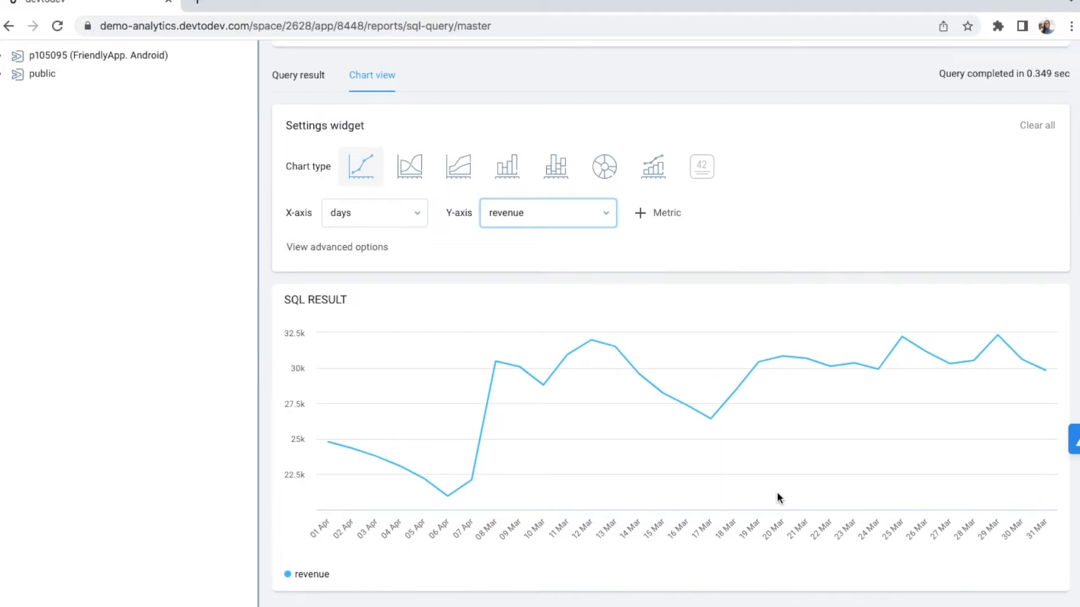
pyautogui.click(296, 75)
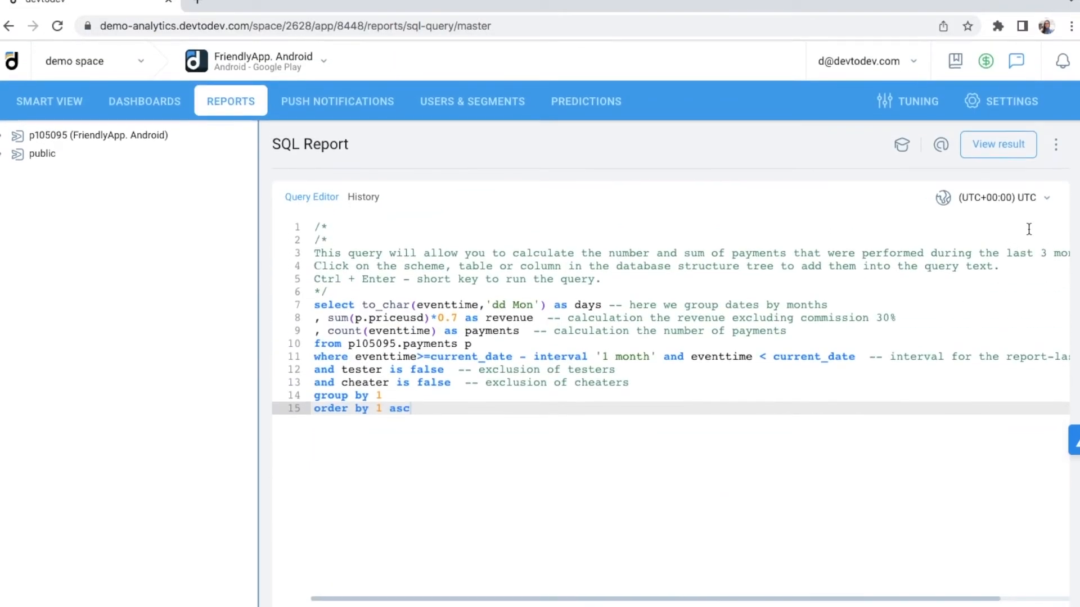
pyautogui.click(1056, 145)
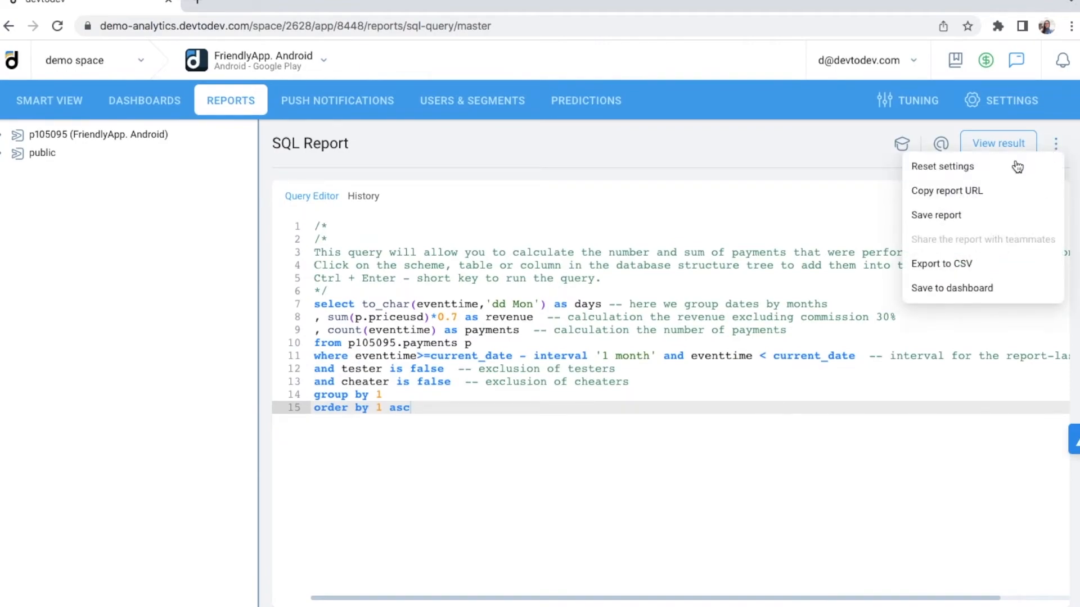
pyautogui.moveTo(947, 191)
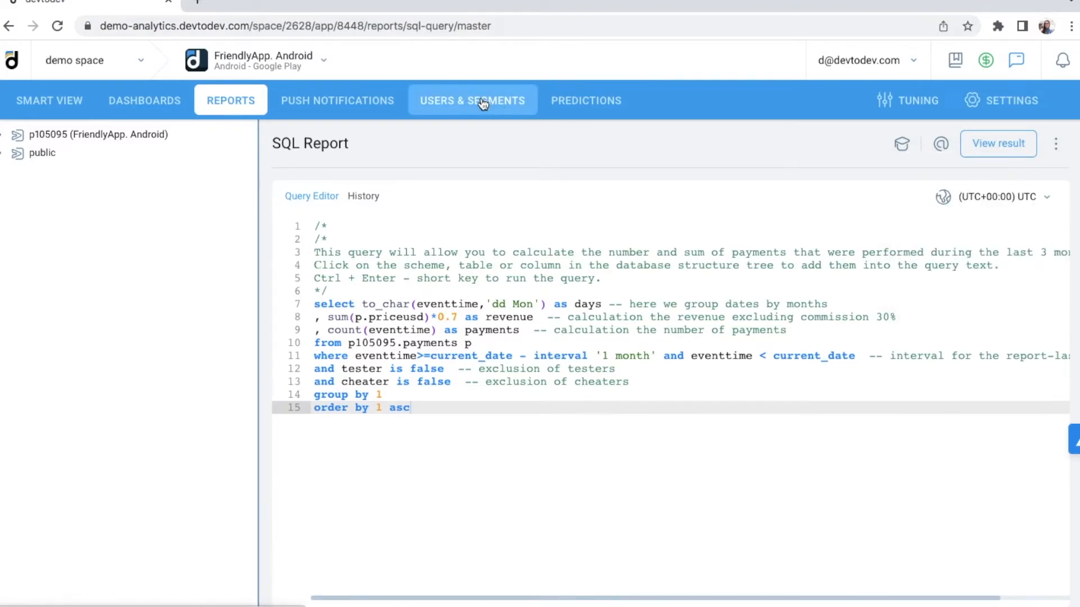
pyautogui.click(471, 100)
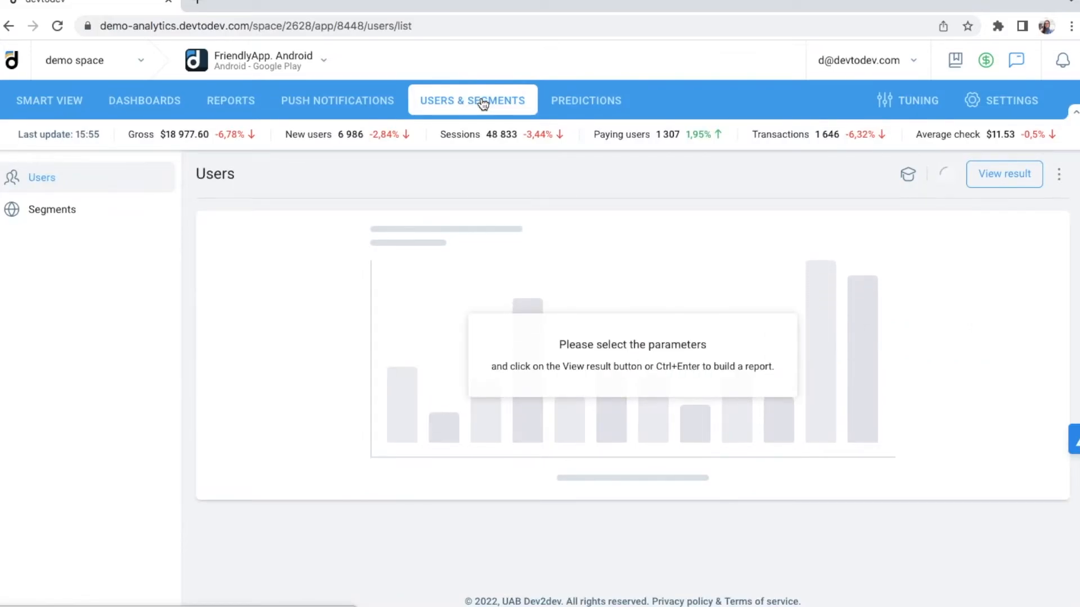
pyautogui.click(1003, 174)
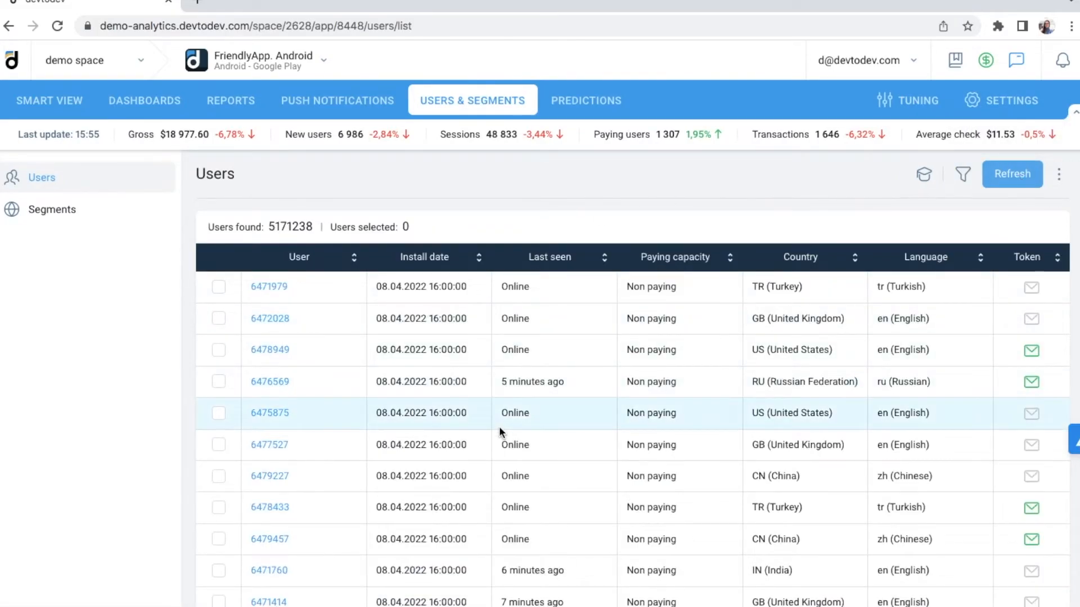
pyautogui.scroll(-3)
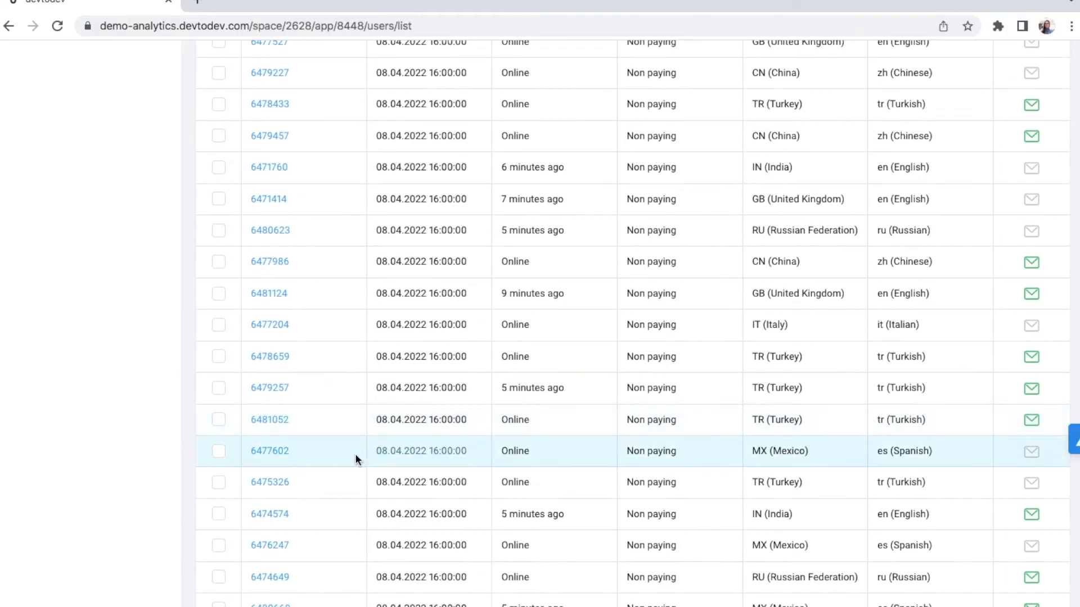
pyautogui.click(268, 451)
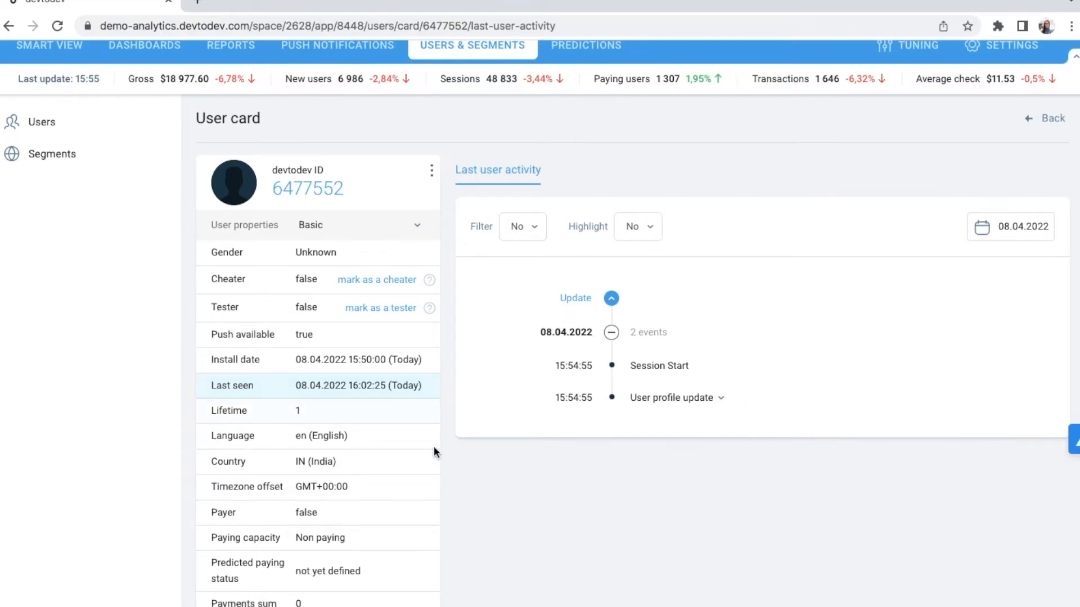
pyautogui.scroll(-3)
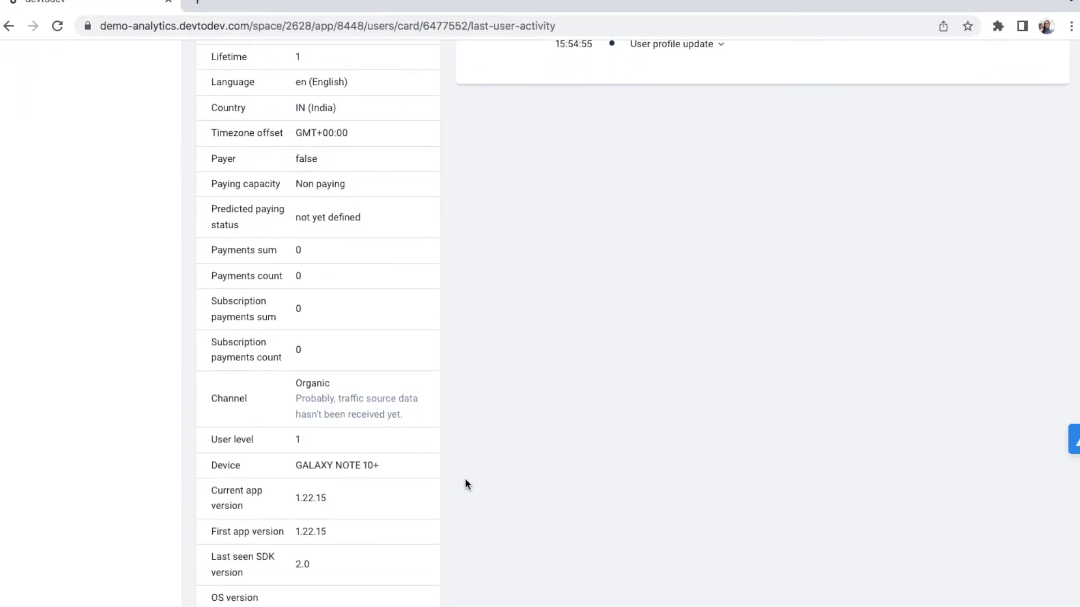
pyautogui.scroll(-3)
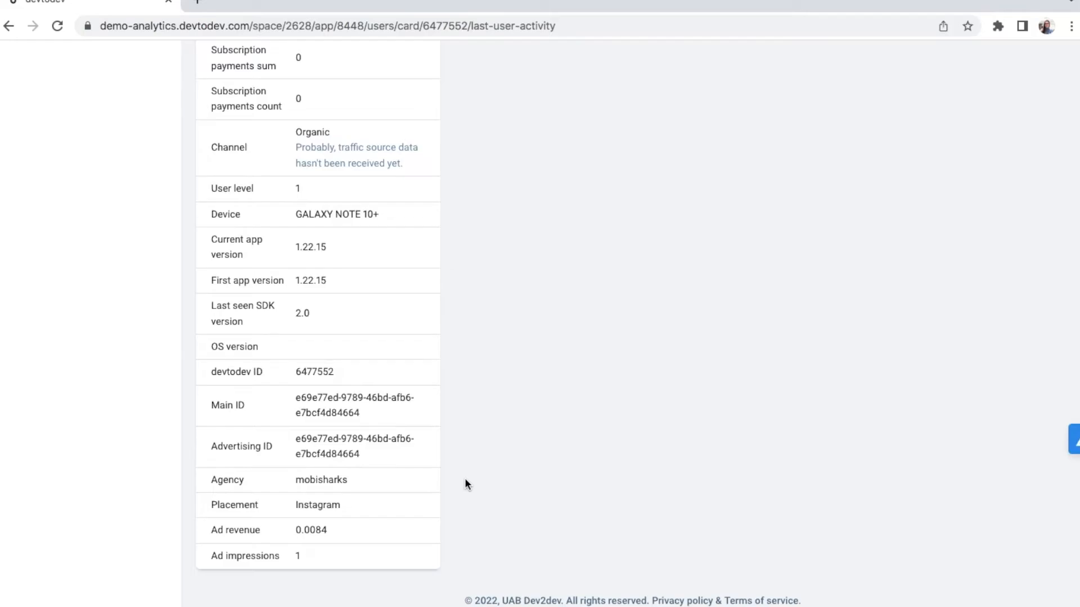
pyautogui.scroll(3)
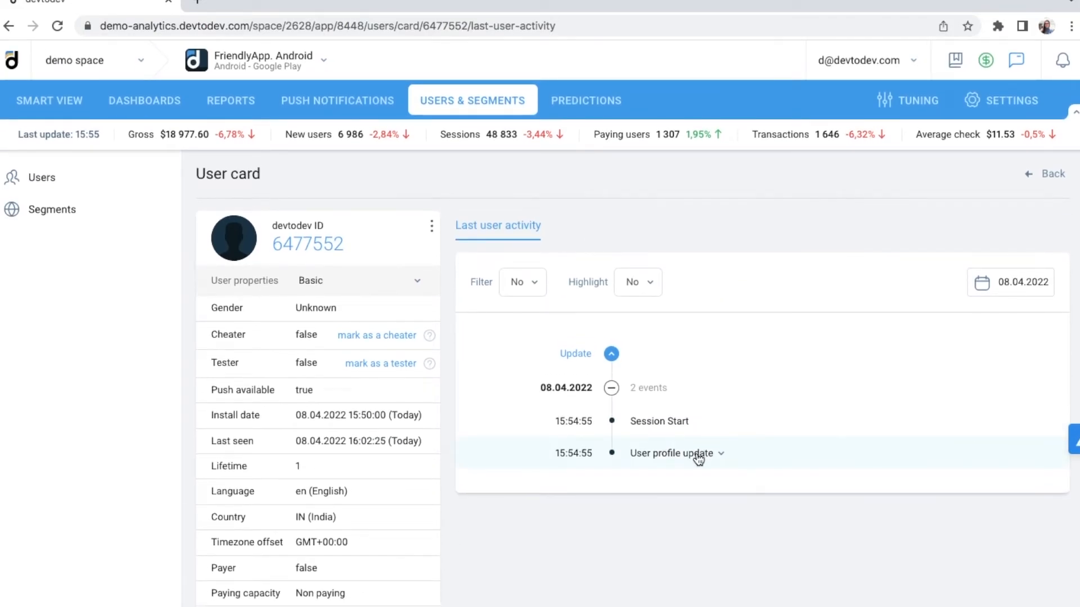
pyautogui.moveTo(710, 473)
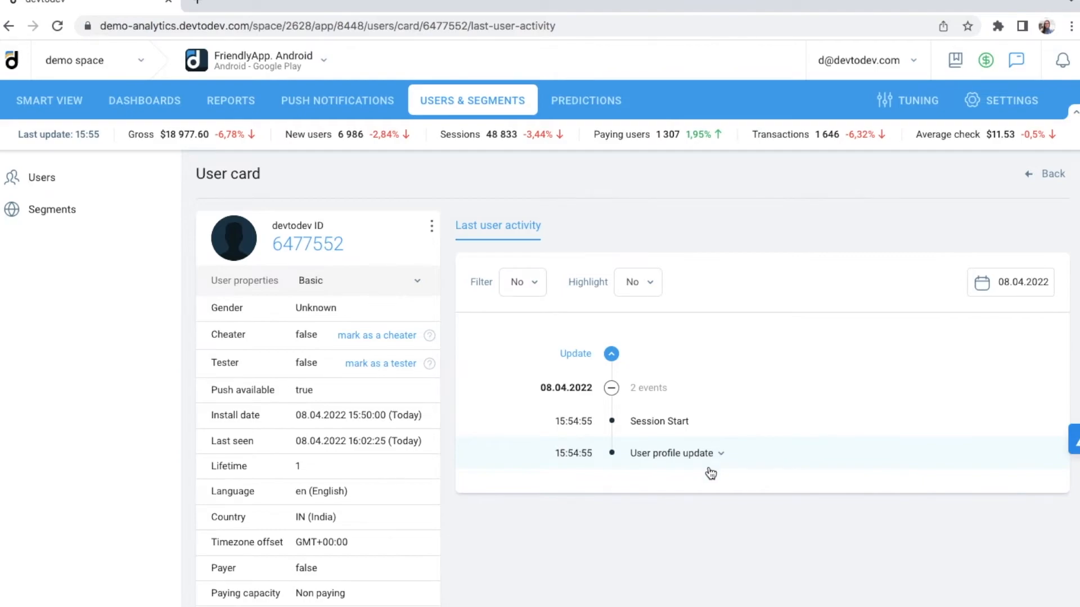
pyautogui.moveTo(702, 540)
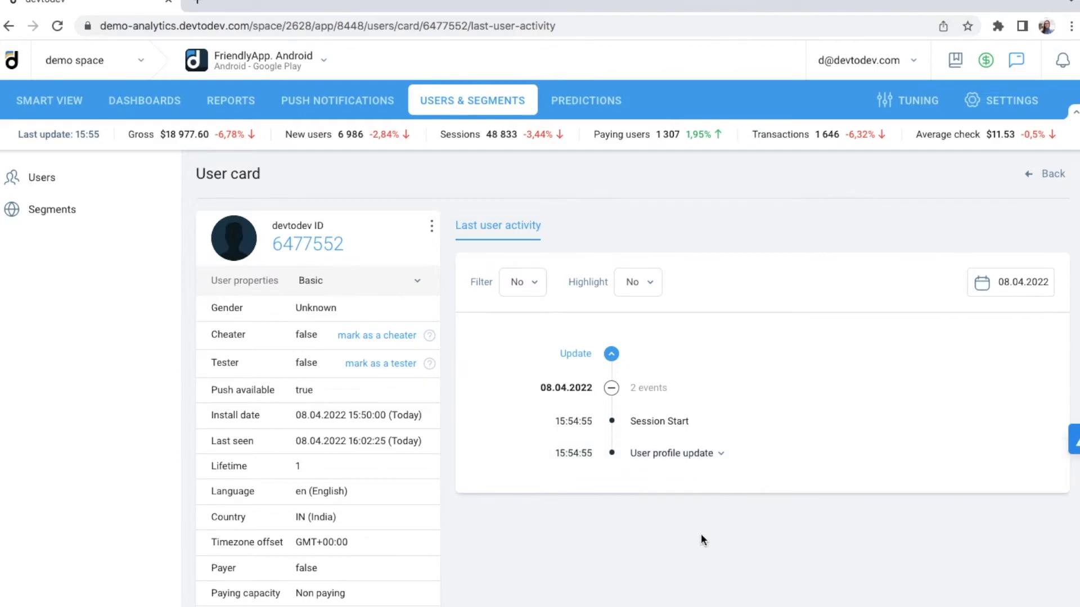
pyautogui.moveTo(594, 136)
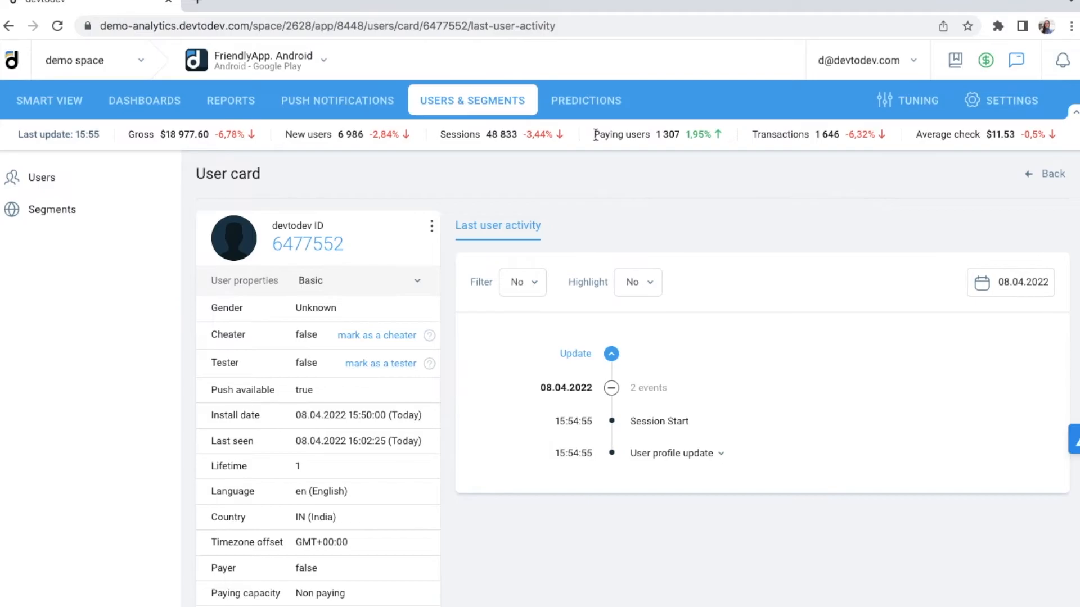
pyautogui.moveTo(586, 100)
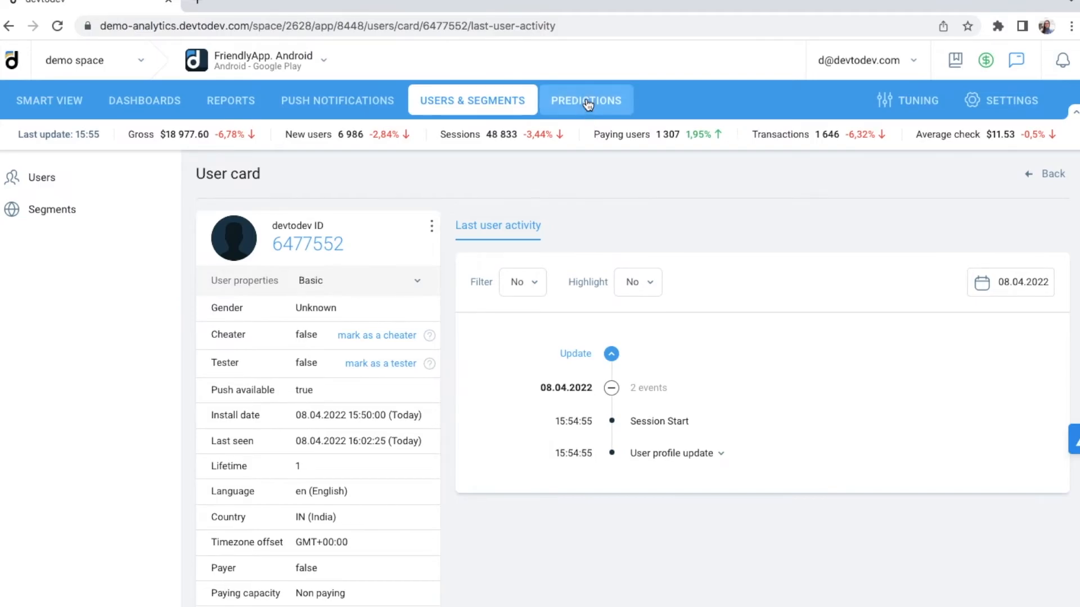
# - View LTV Forecasting detailed stats by channel, then the push campaigns list
pyautogui.click(585, 101)
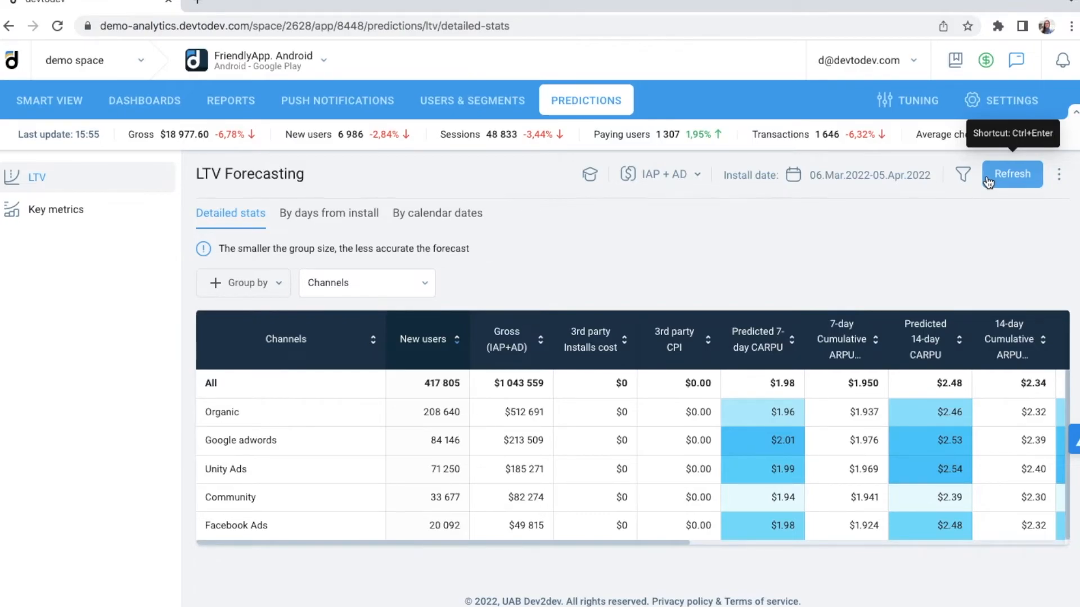
pyautogui.moveTo(511, 571)
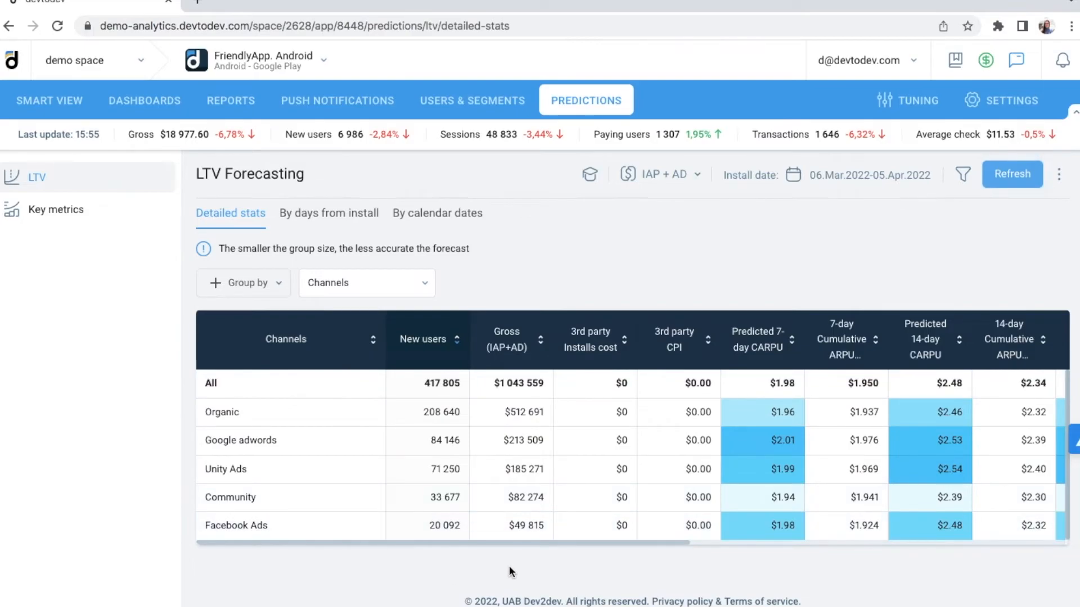
pyautogui.moveTo(596, 566)
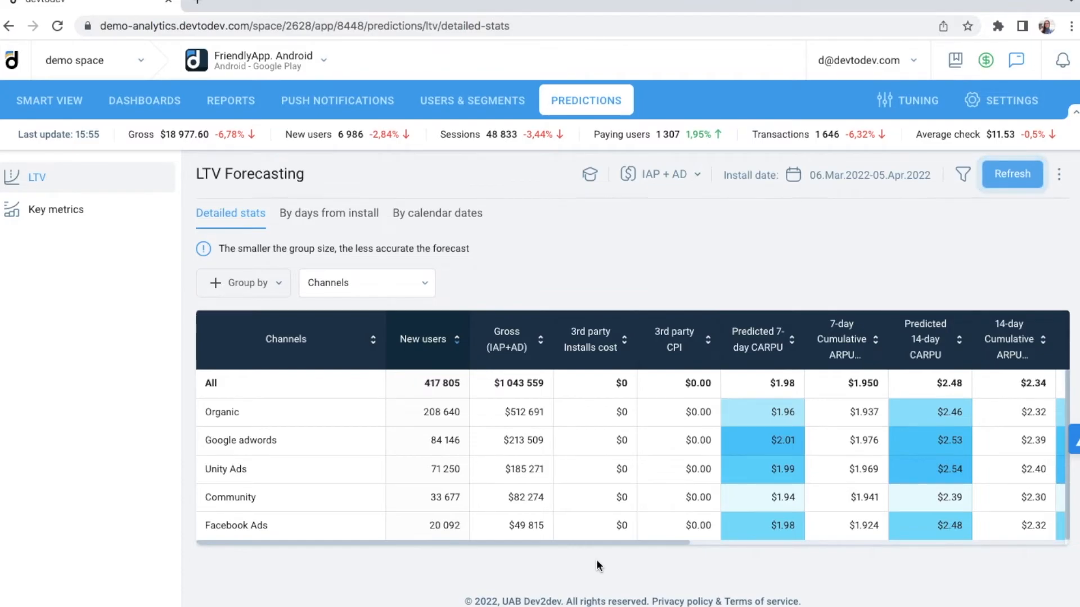
pyautogui.moveTo(407, 195)
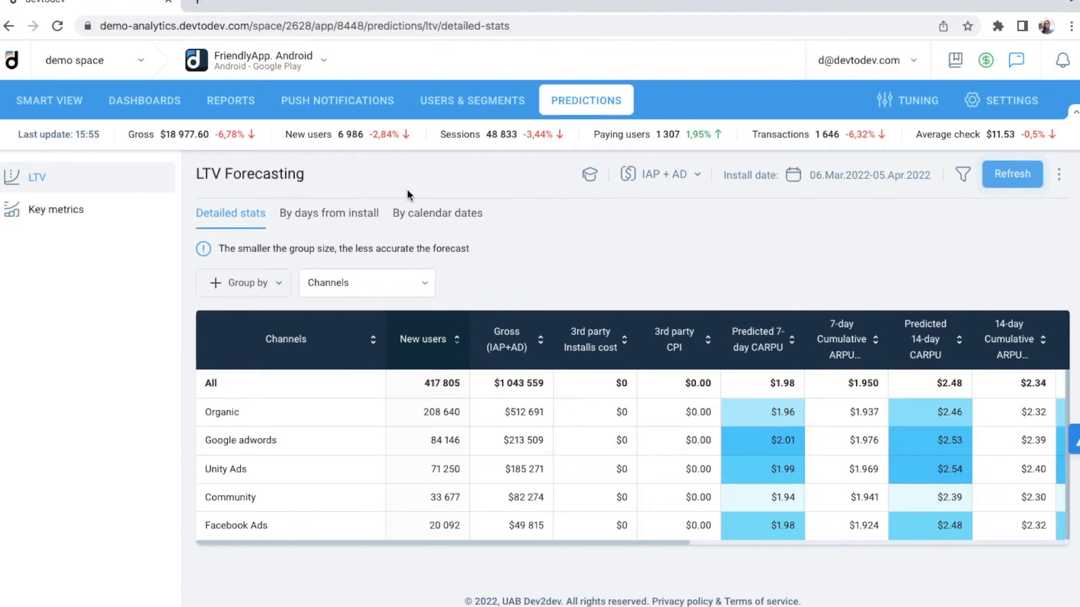
pyautogui.click(337, 100)
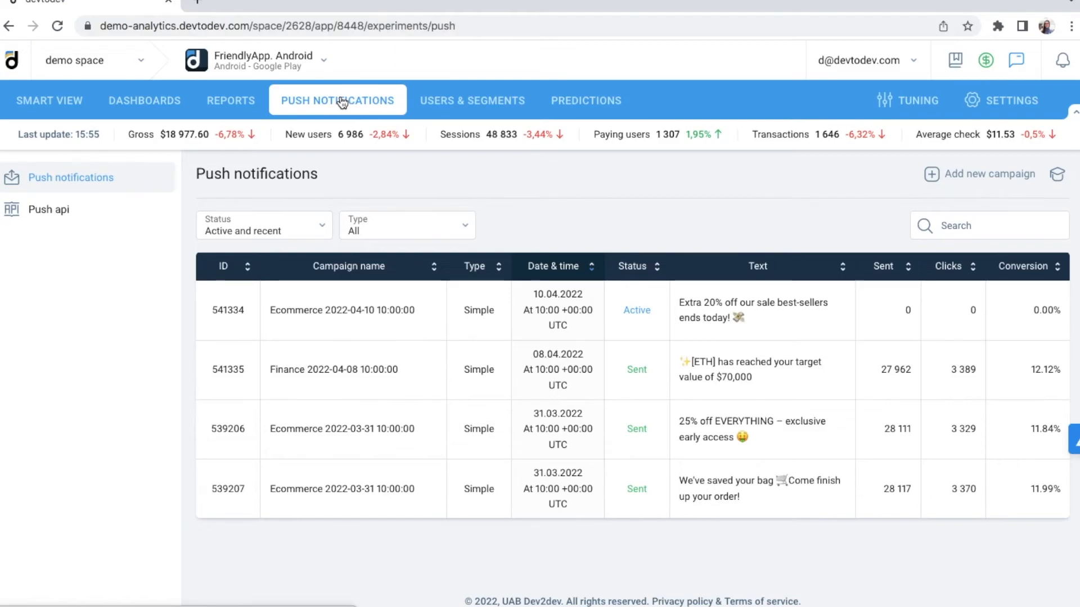
pyautogui.moveTo(998, 180)
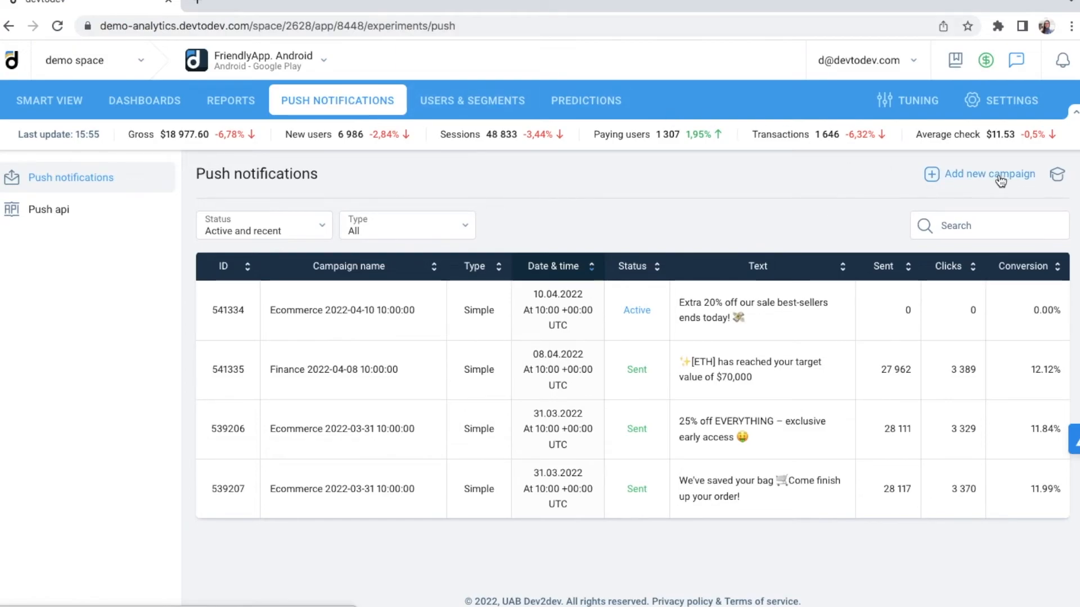
# - Start a new push campaign named Churn Prevention
pyautogui.click(987, 173)
pyautogui.write('Churn Prevention')
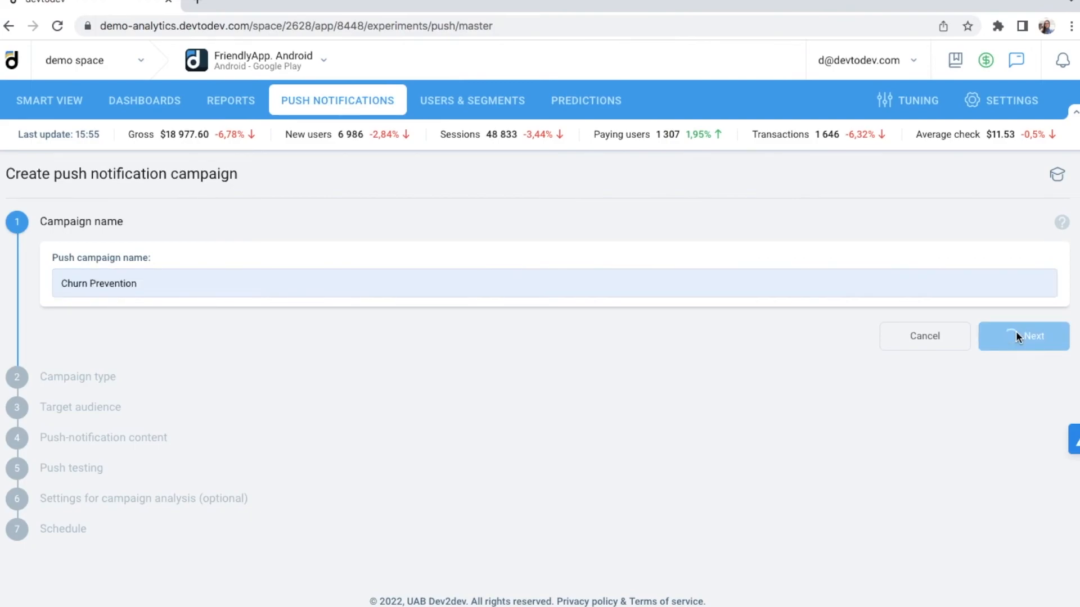
# - Make it an Automated campaign with an Inactivity trigger of 7 days
pyautogui.click(1022, 336)
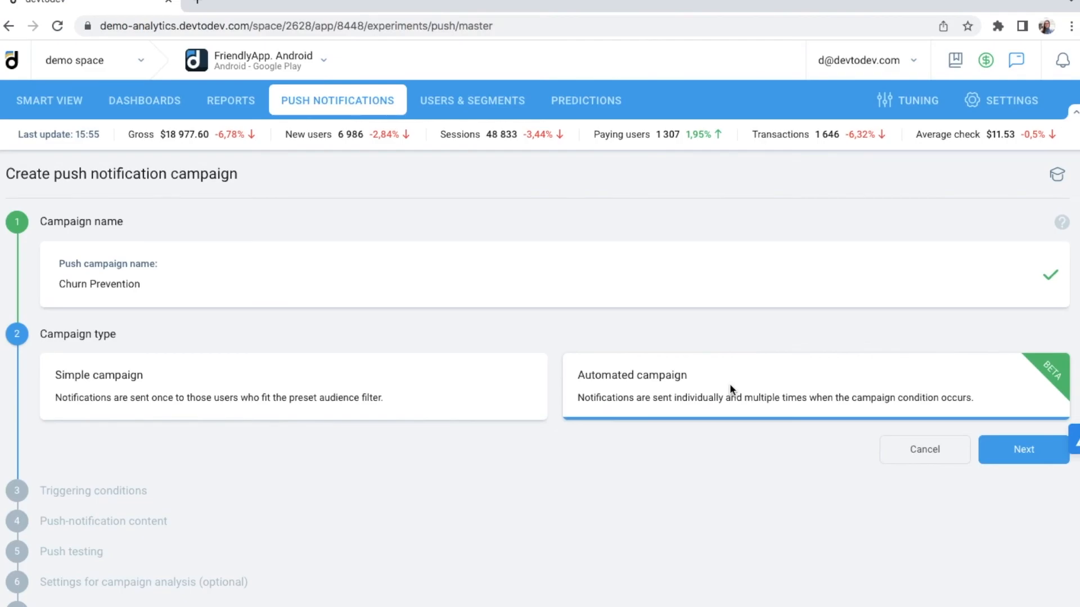
pyautogui.click(1023, 449)
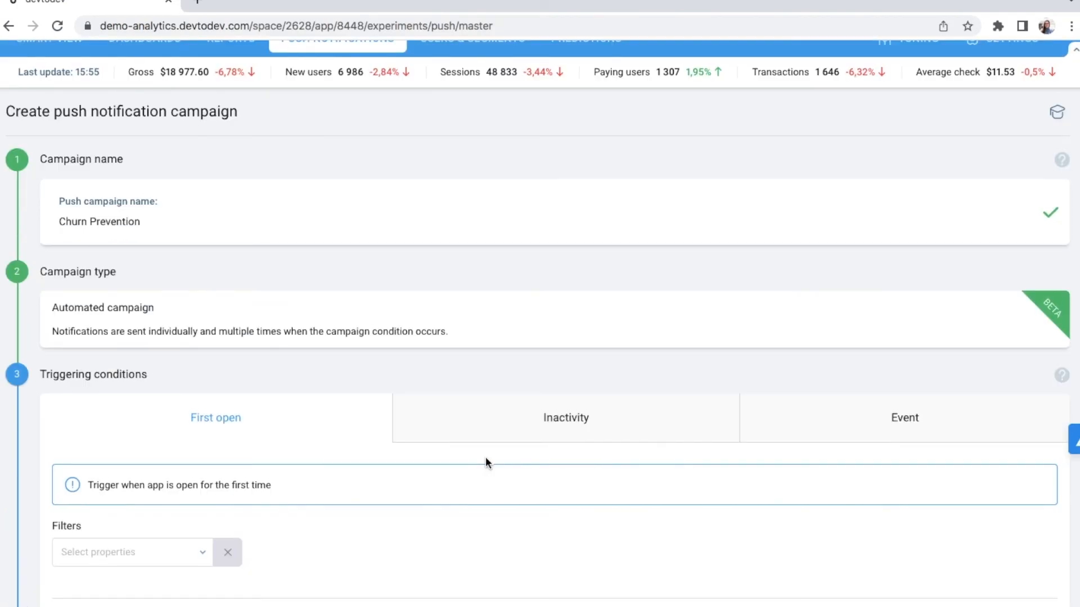
pyautogui.moveTo(840, 419)
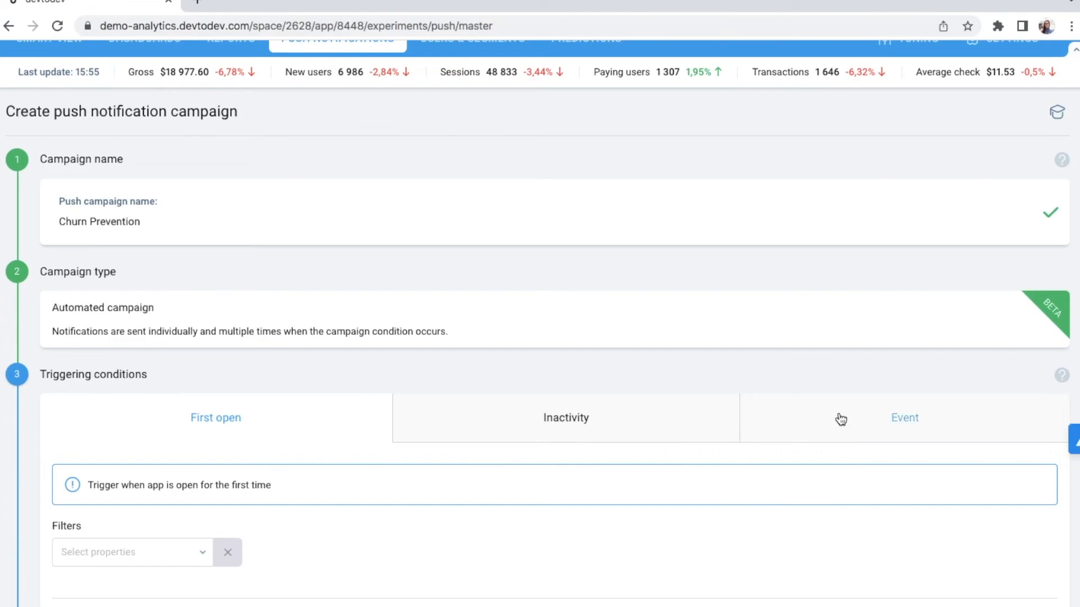
pyautogui.moveTo(837, 419)
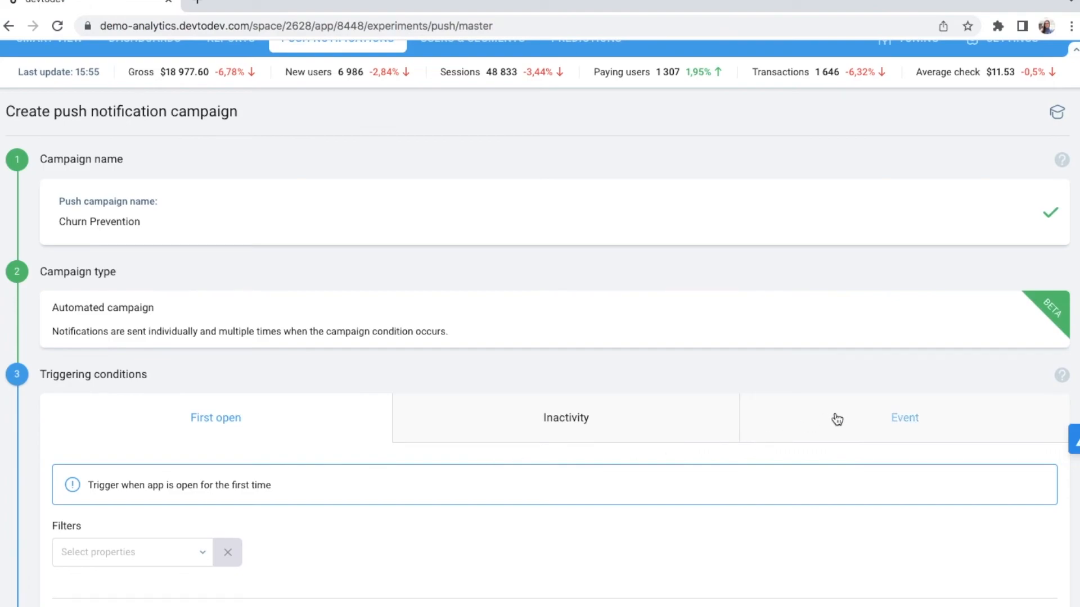
pyautogui.moveTo(566, 418)
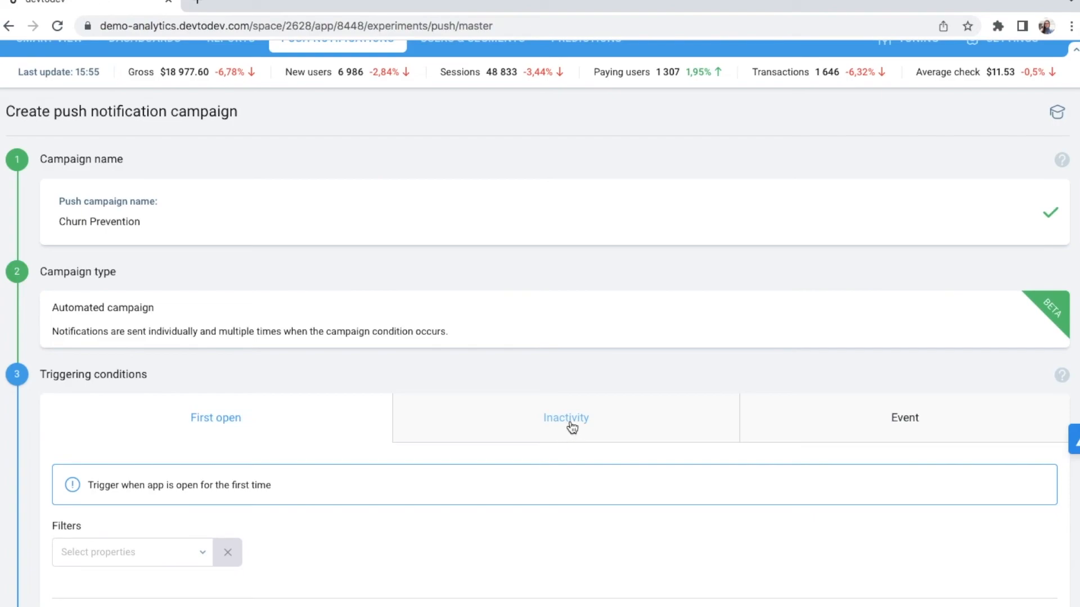
pyautogui.click(566, 418)
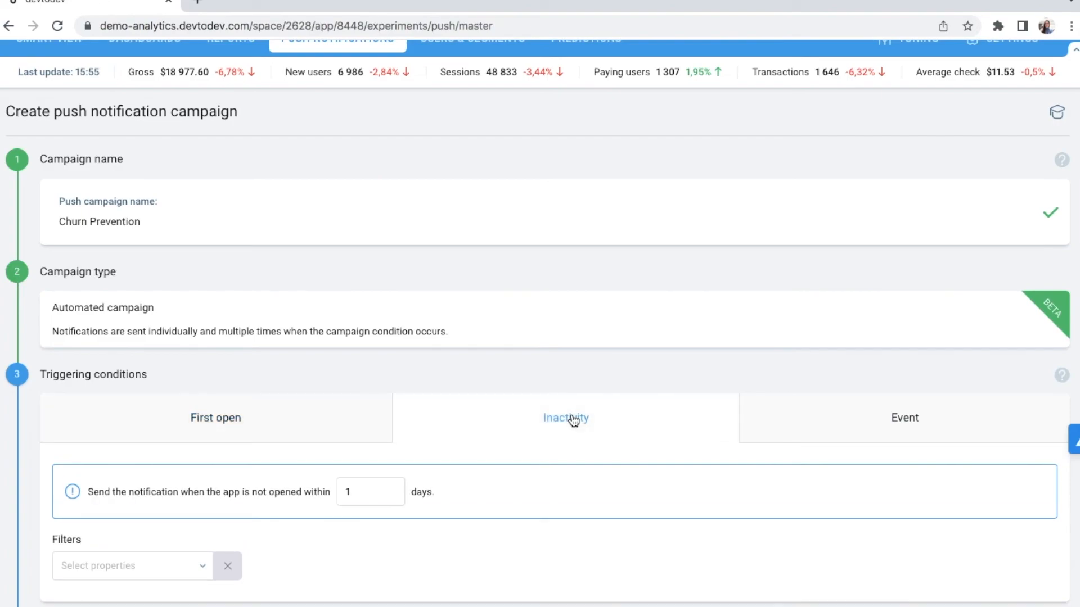
pyautogui.scroll(-3)
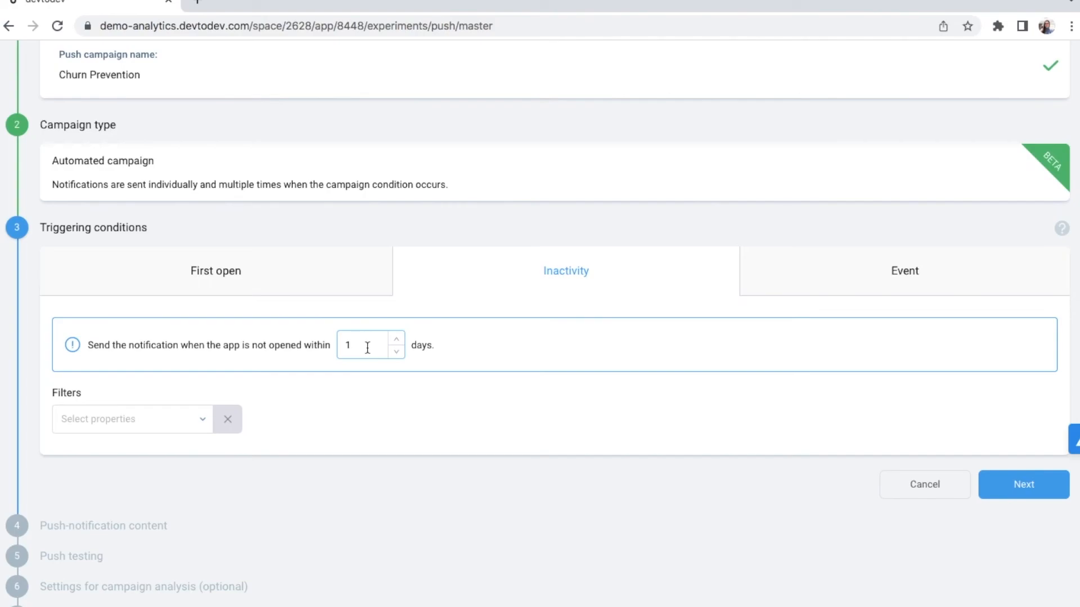
pyautogui.press('Backspace')
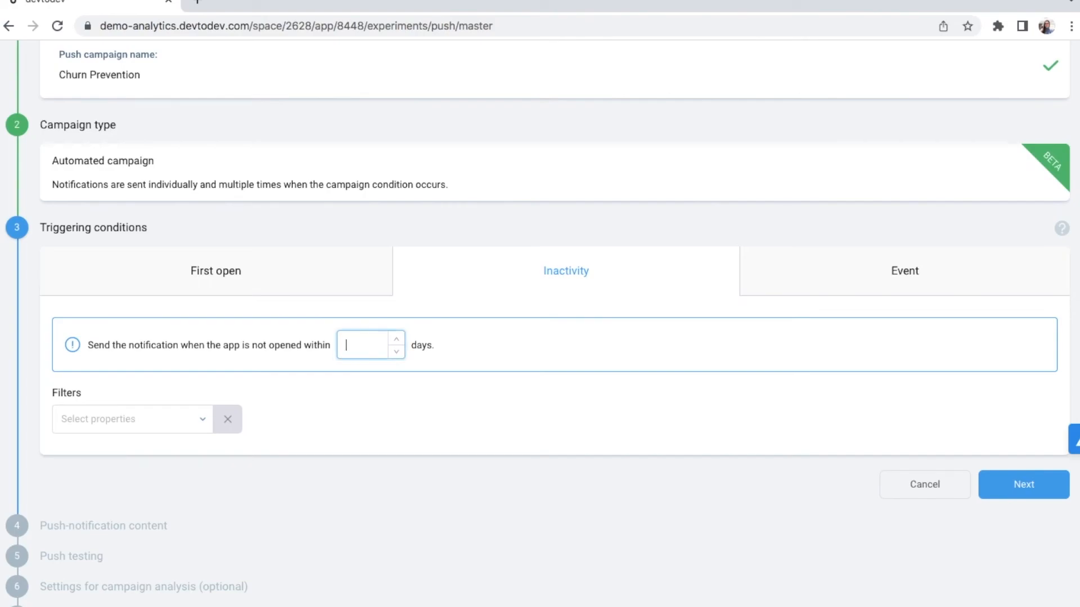
pyautogui.write('7')
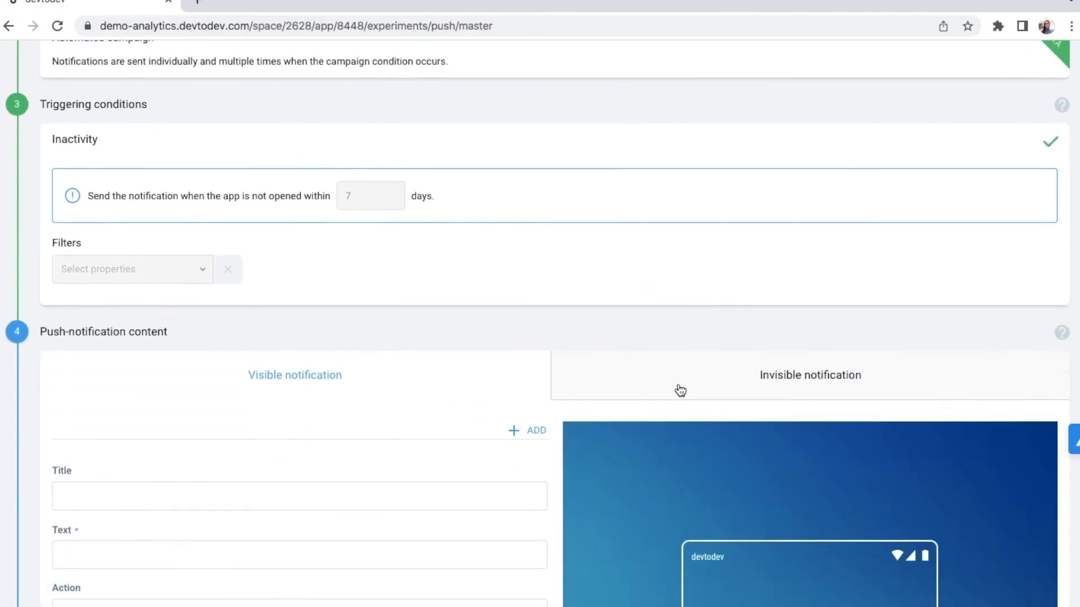
# - Give the push notification the title 'Hey! We miss you...' shown in the phone preview
pyautogui.scroll(-3)
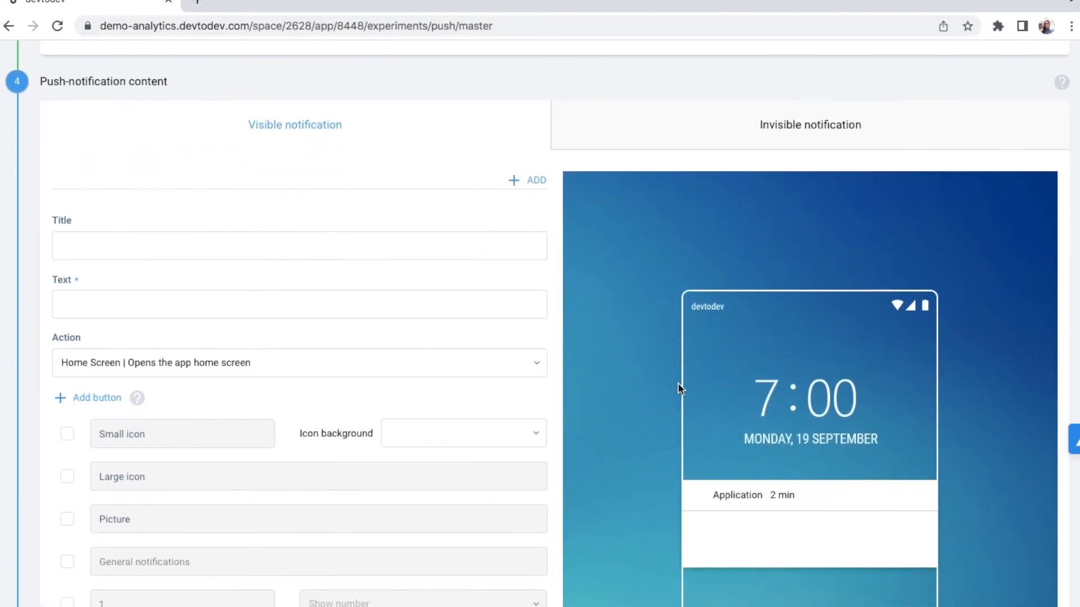
pyautogui.write('Hey! We miss you...')
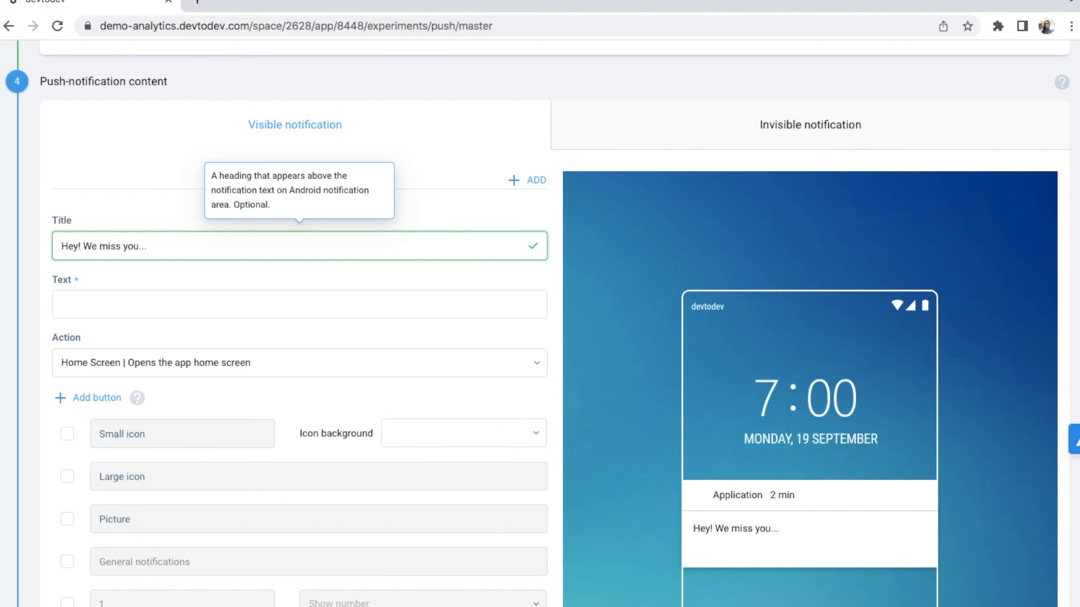